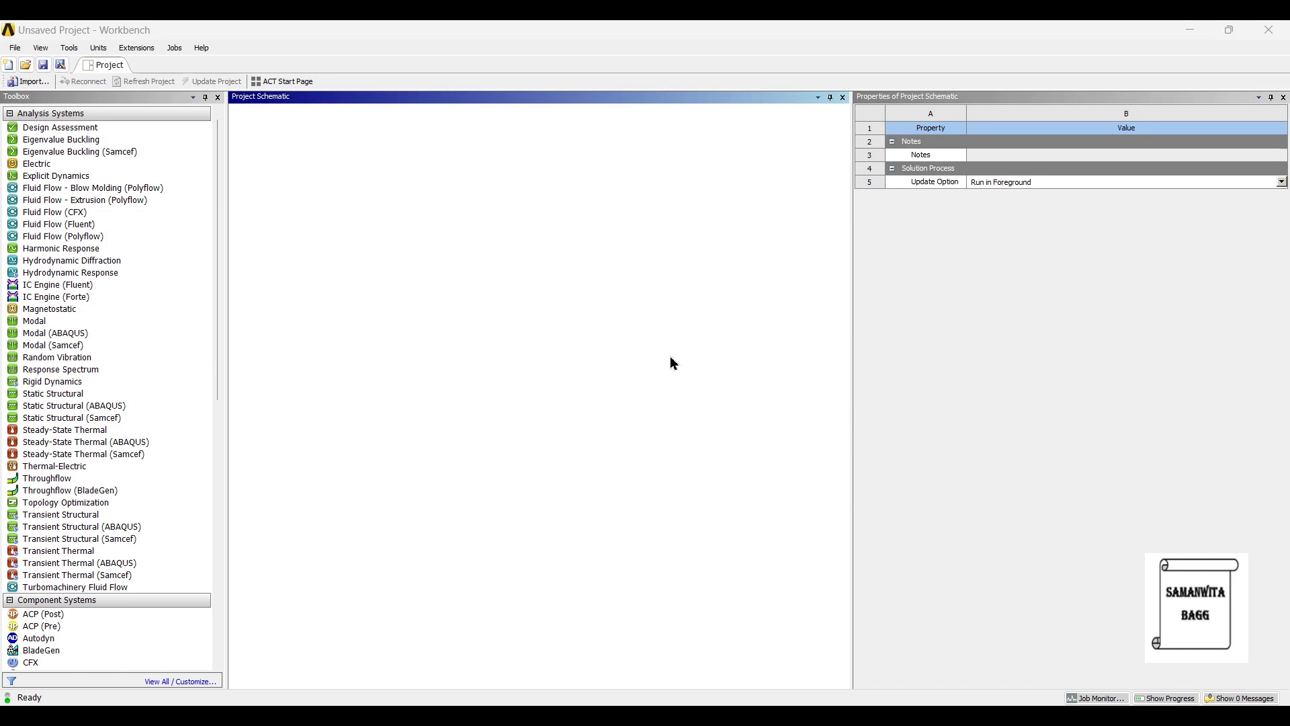
pyautogui.moveTo(104, 395)
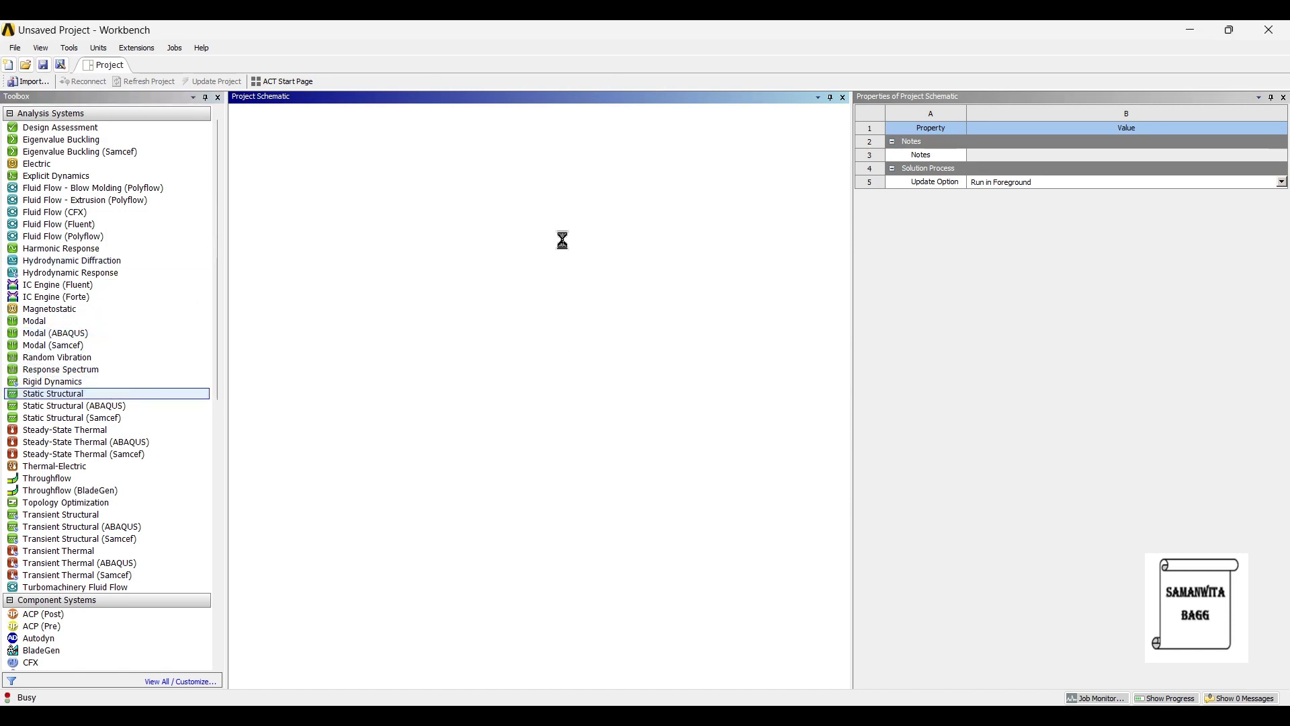
# Add a Static Structural system to the schematic and open its Engineering Data
pyautogui.doubleClick(53, 394)
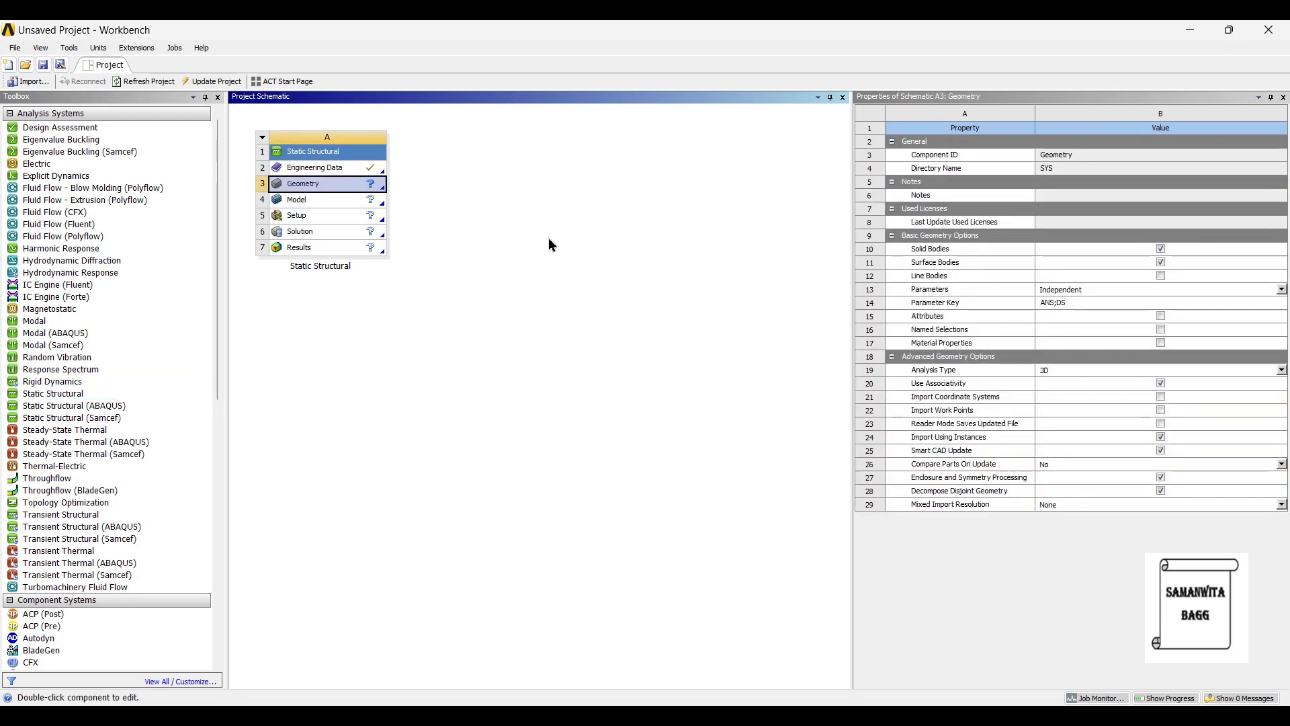
pyautogui.doubleClick(316, 166)
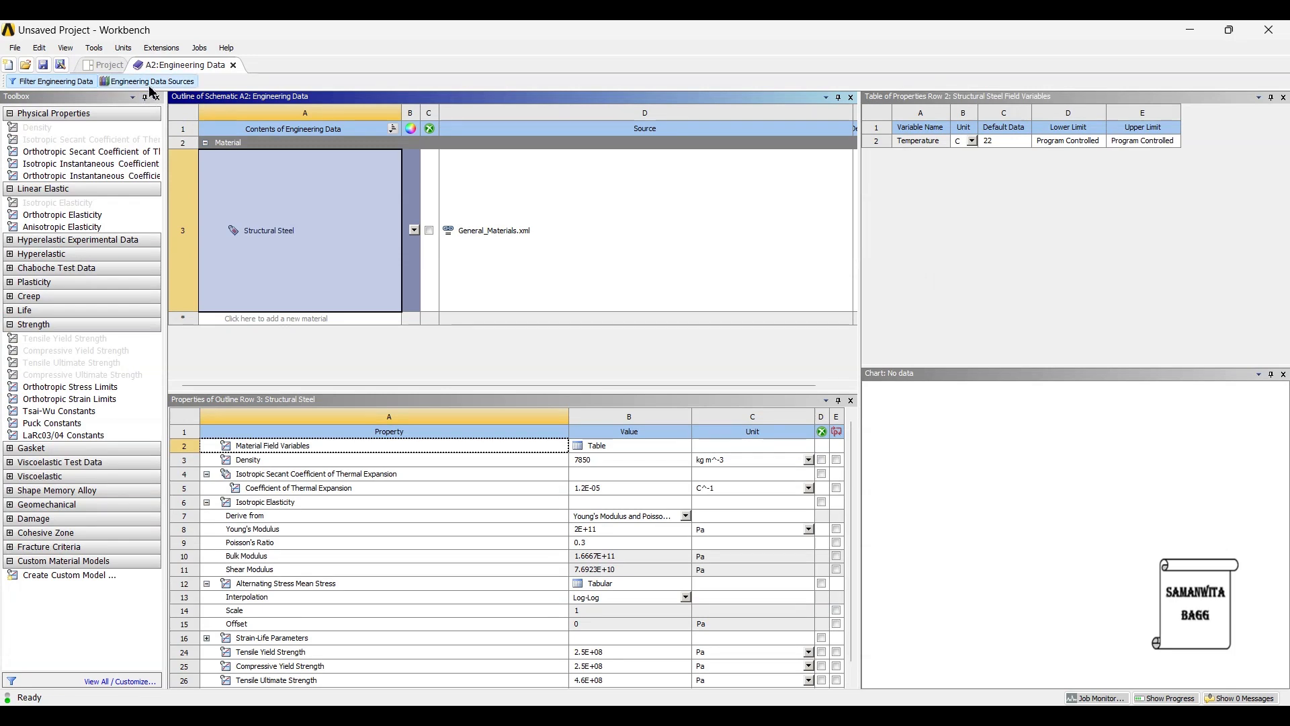
# Browse the General Materials library in Engineering Data Sources, then return to the project schematic
pyautogui.click(148, 81)
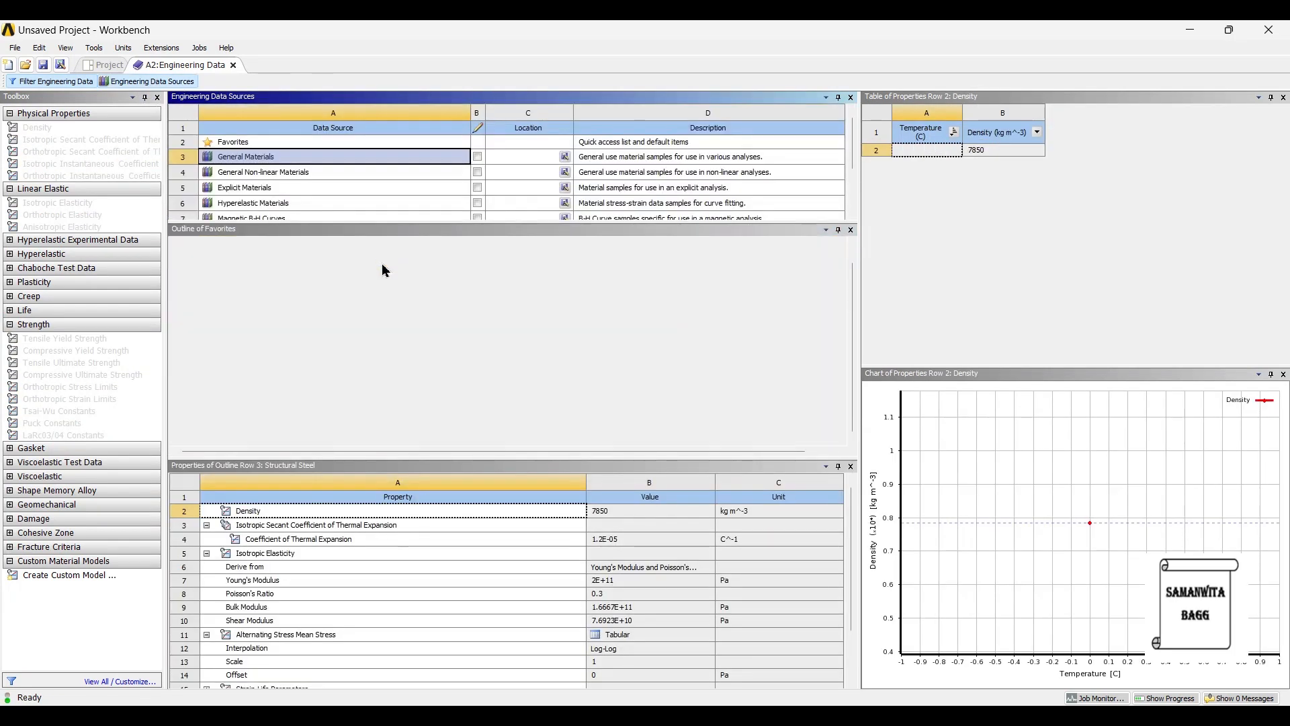
pyautogui.click(245, 156)
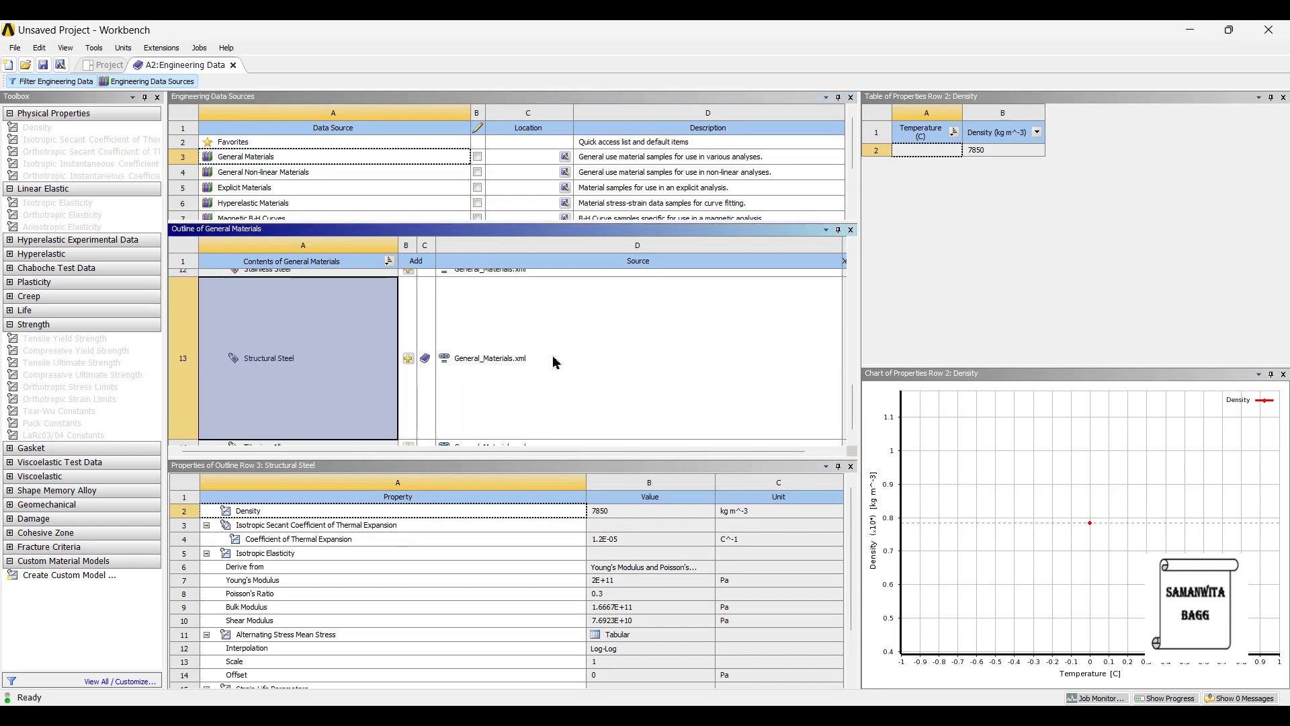
pyautogui.scroll(-3)
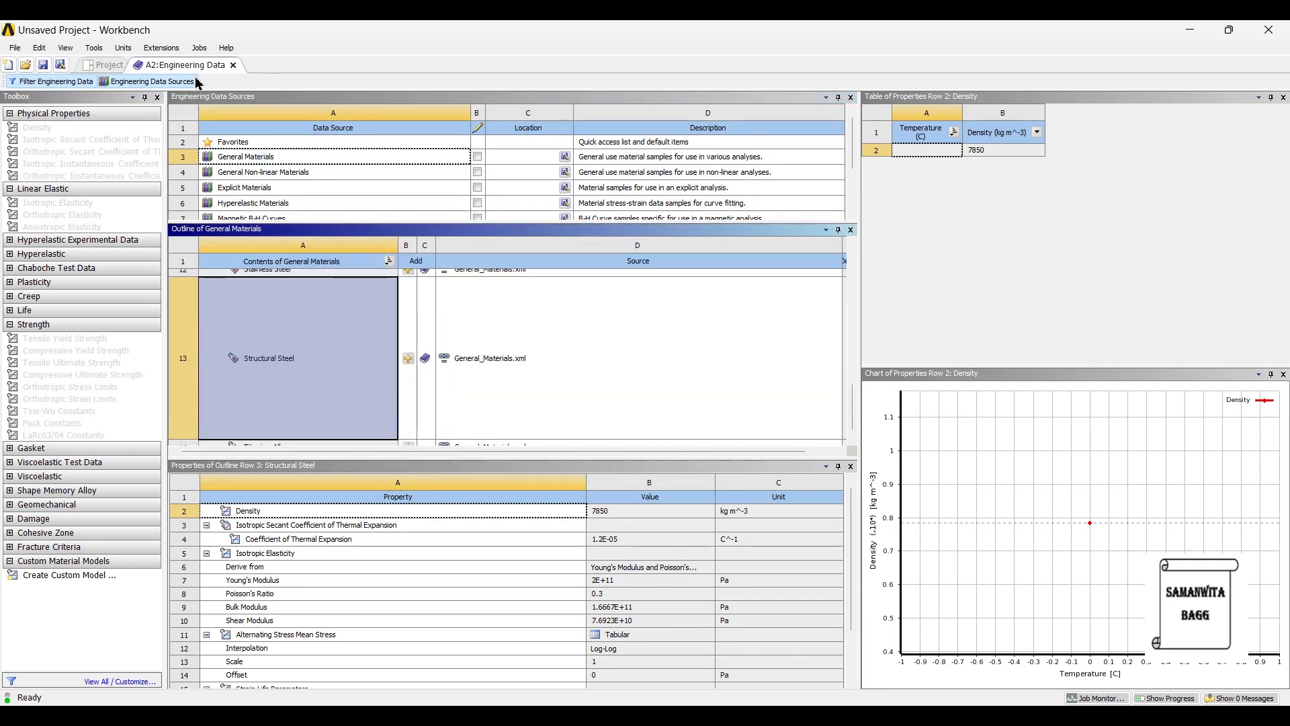
pyautogui.click(107, 64)
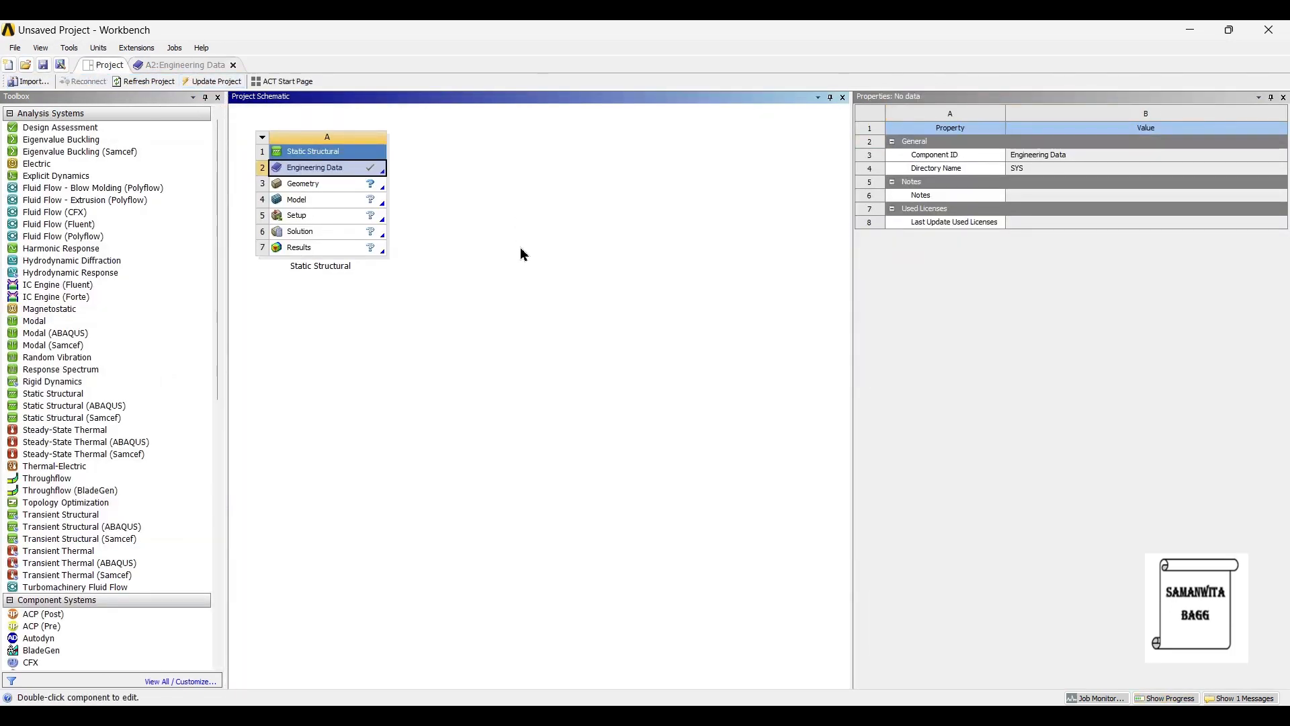
pyautogui.moveTo(360, 216)
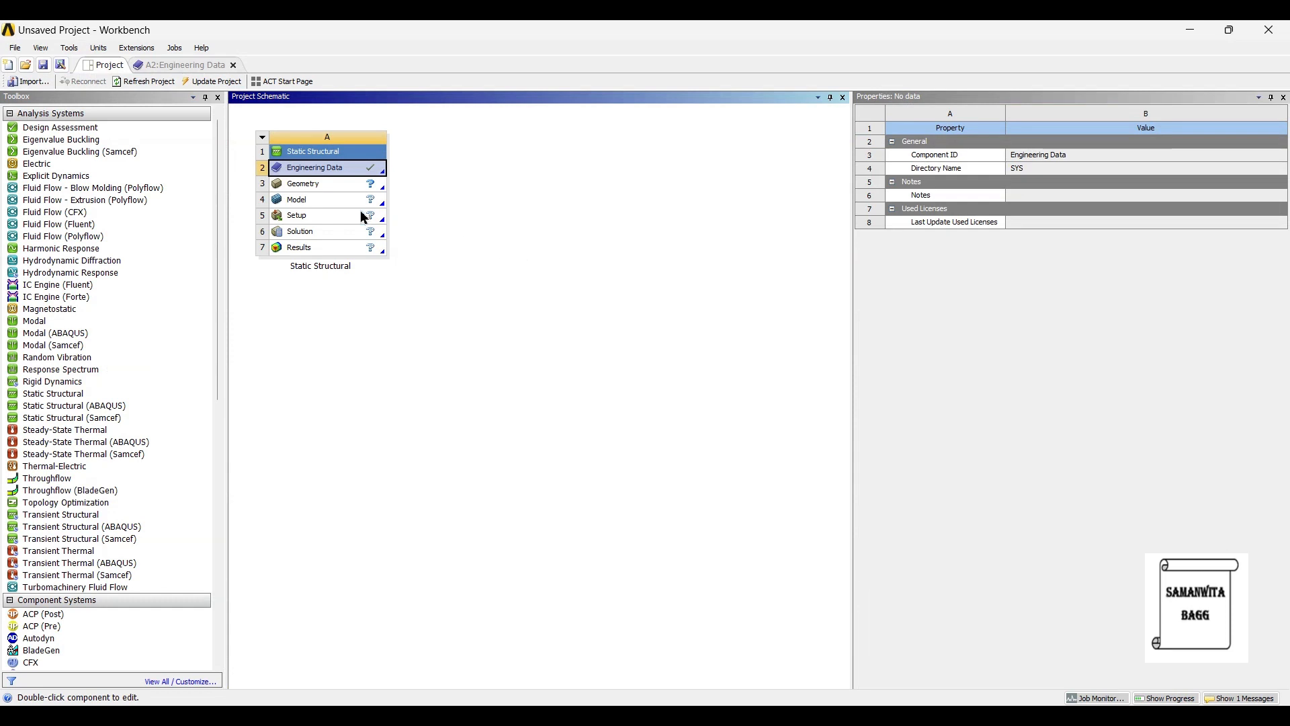
# Import the disc brake rotor.stp file as the system's Geometry
pyautogui.click(313, 182)
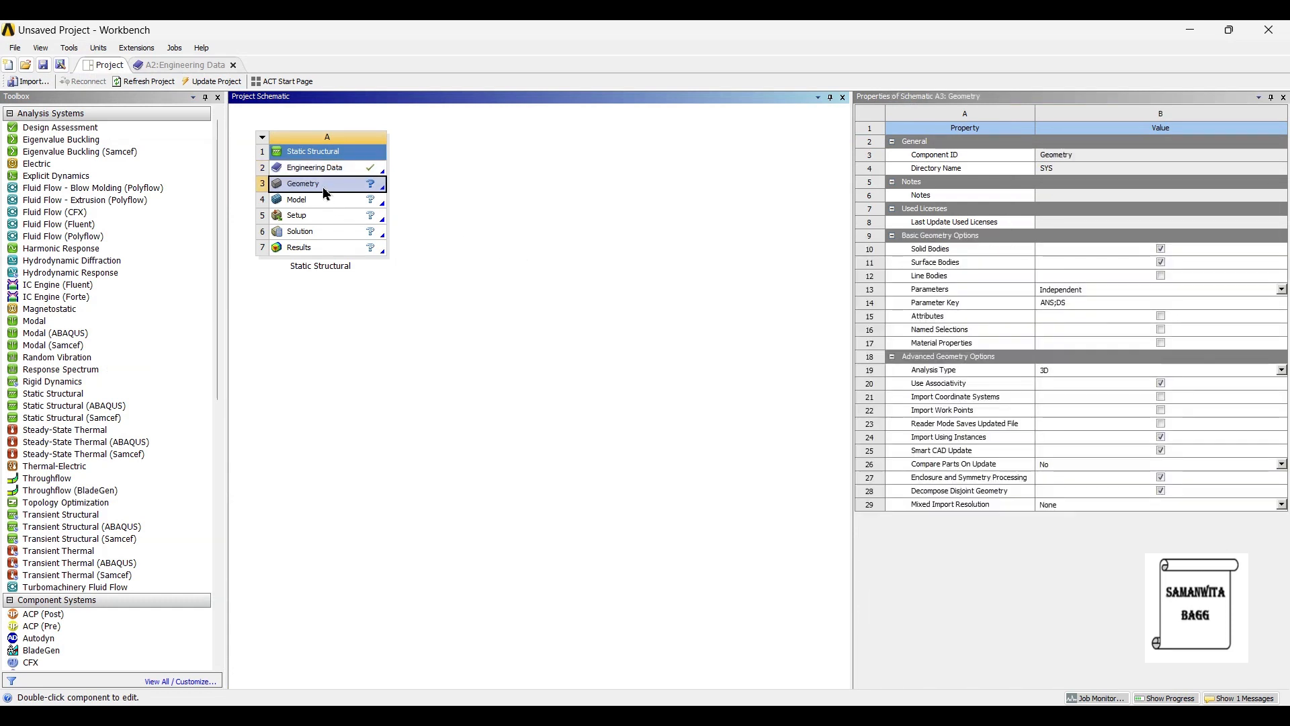
pyautogui.rightClick(303, 182)
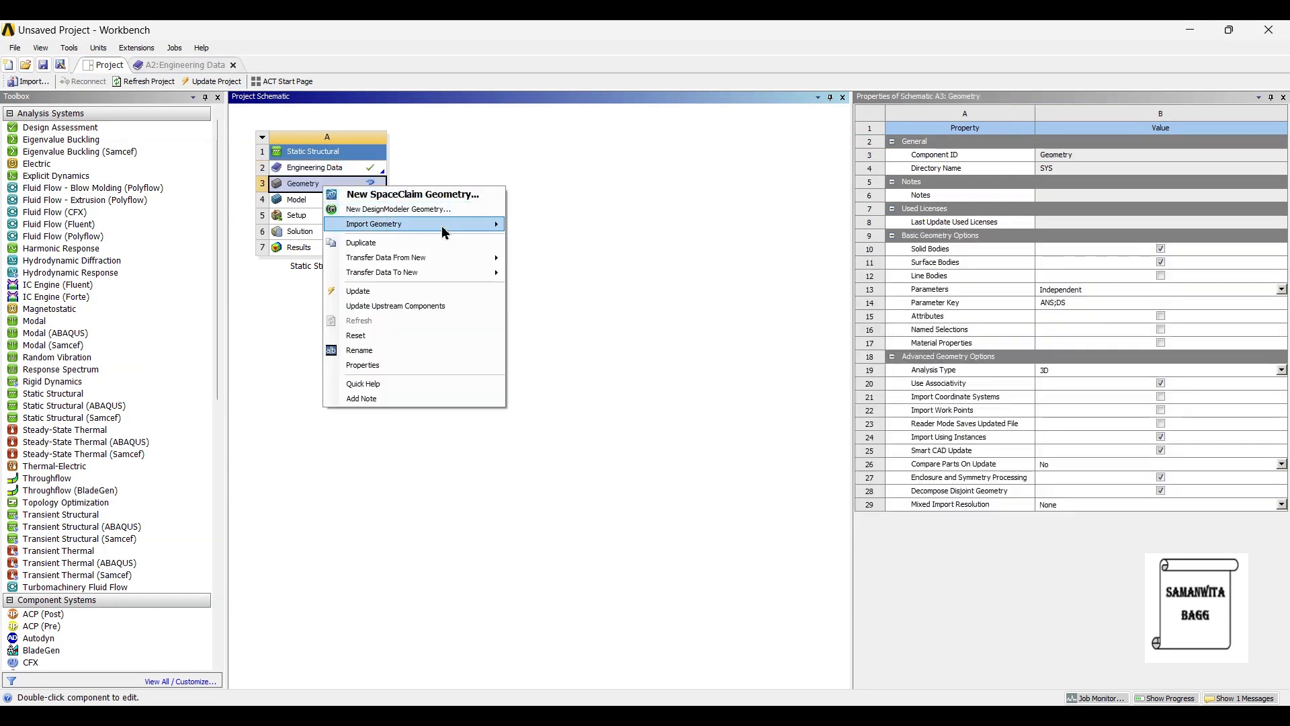
pyautogui.click(372, 225)
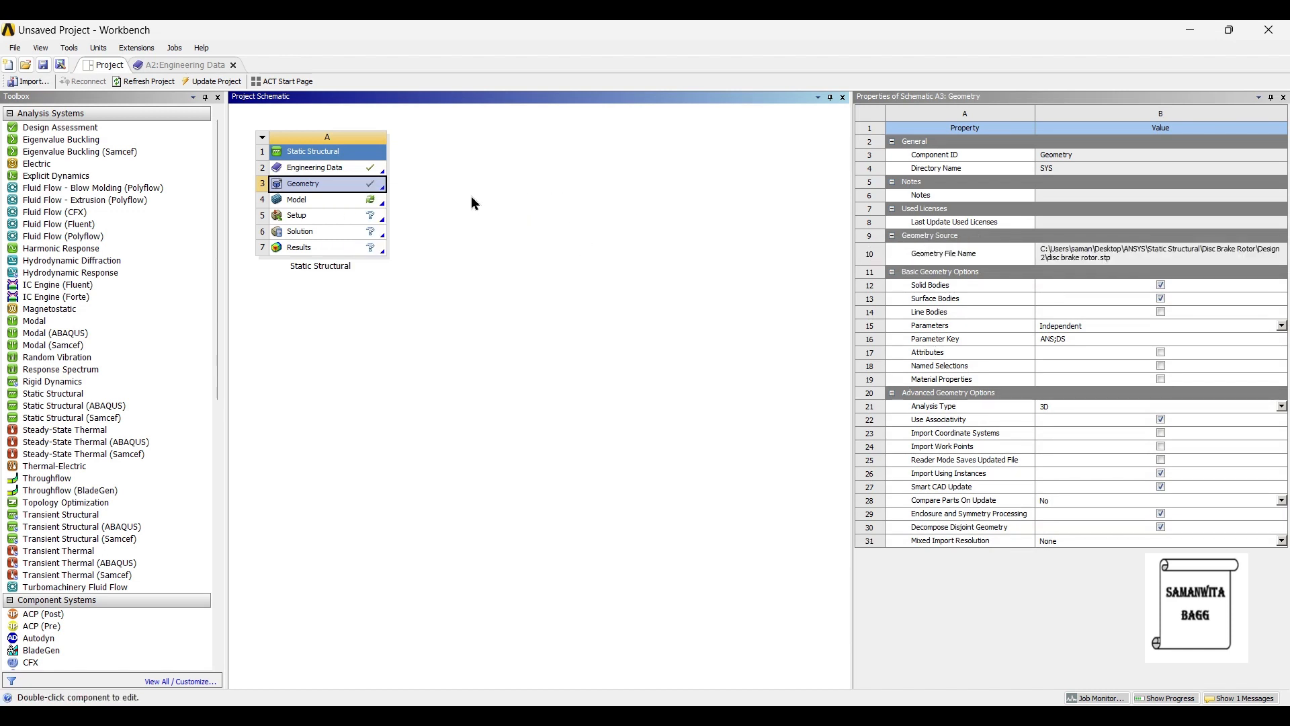
pyautogui.moveTo(343, 207)
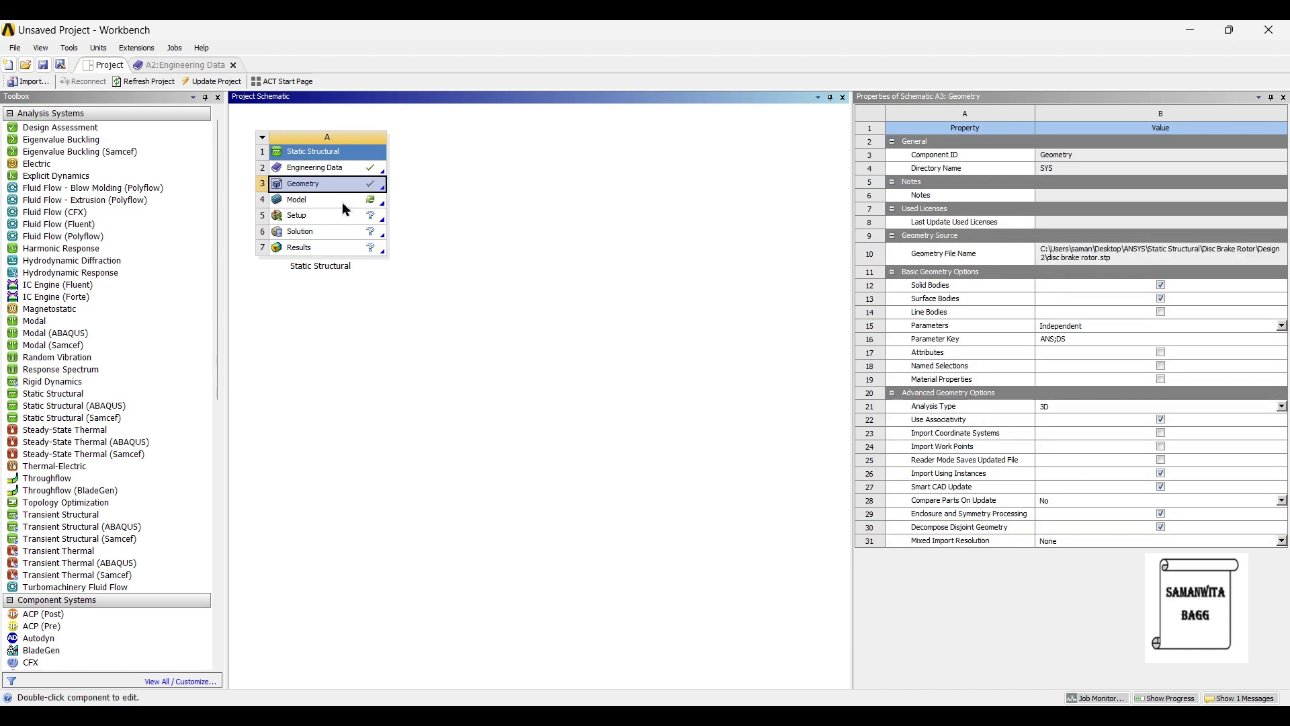
pyautogui.moveTo(514, 273)
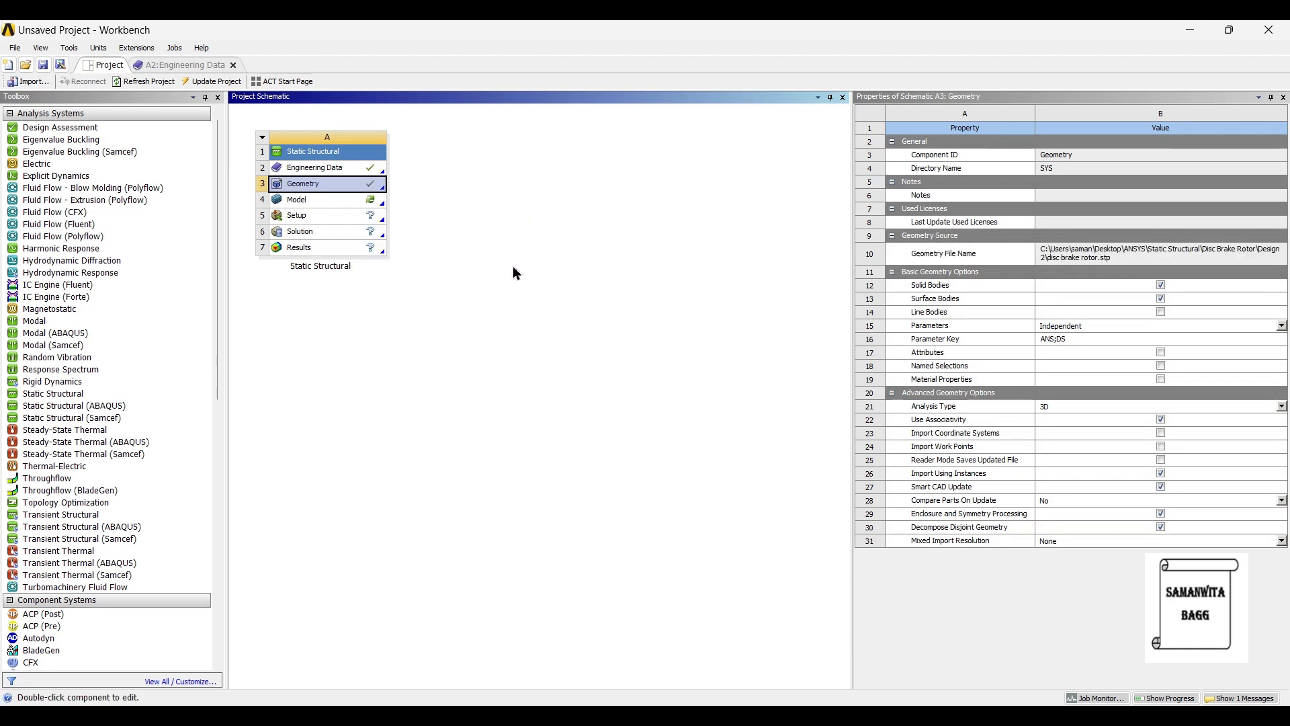
pyautogui.moveTo(472, 196)
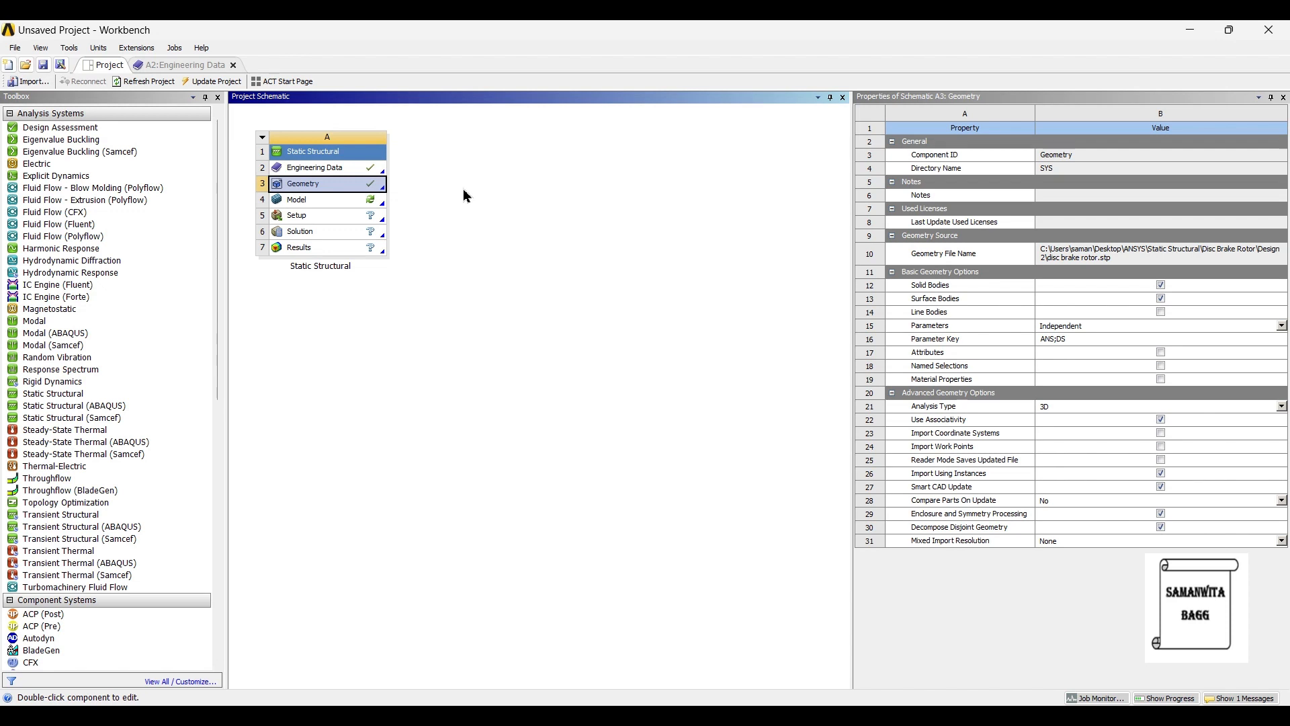
pyautogui.moveTo(457, 265)
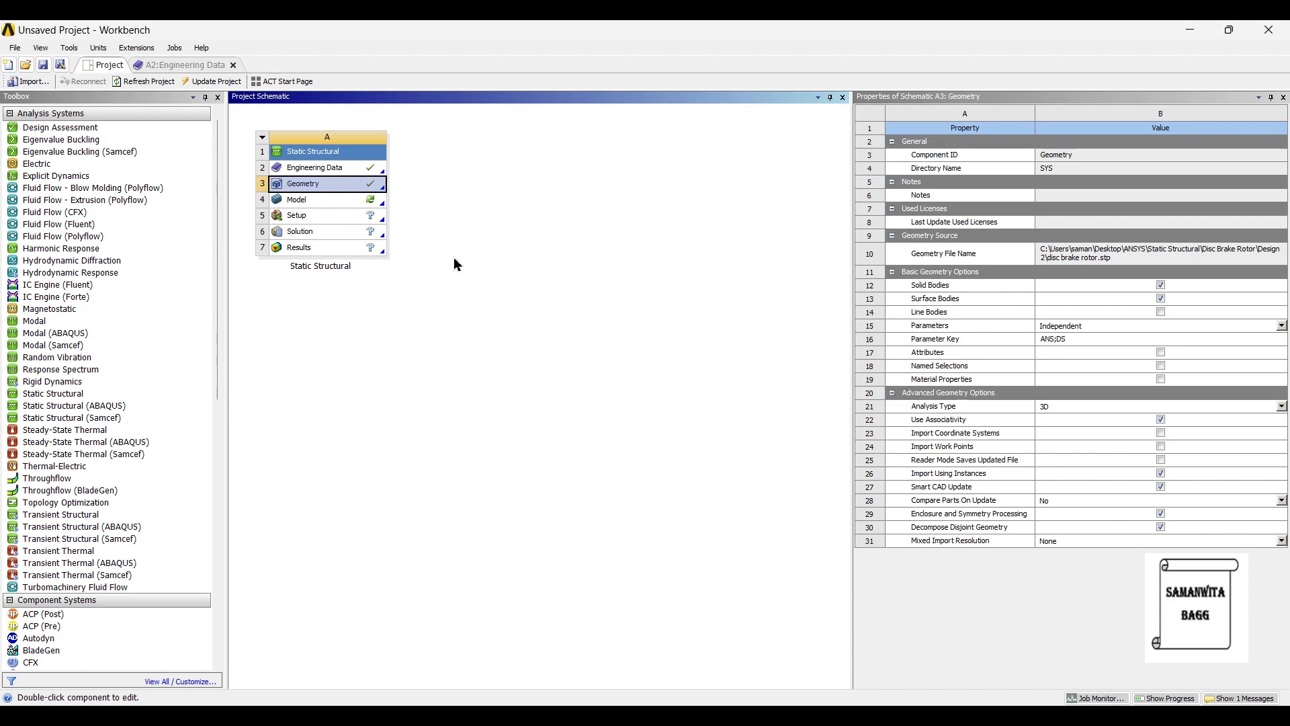
pyautogui.moveTo(335, 209)
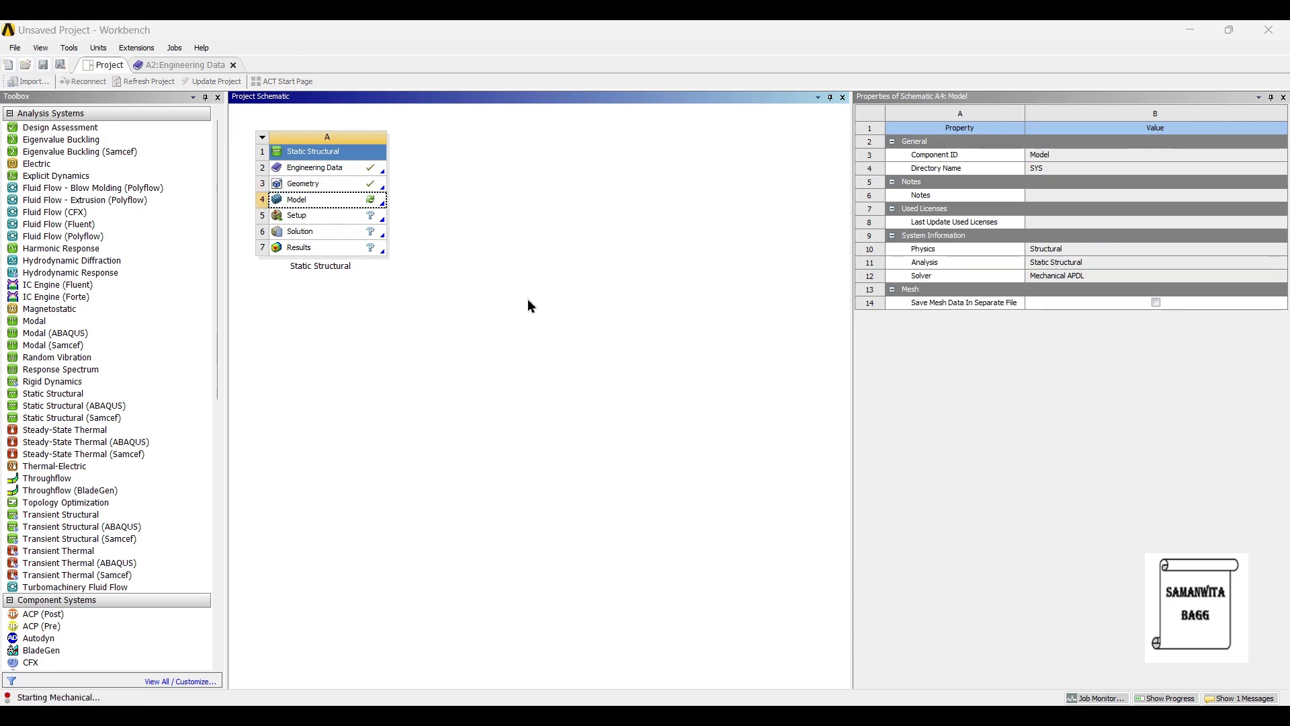
# Open the model in Mechanical and generate the rotor mesh with Relevance Center set to Fine
pyautogui.doubleClick(296, 199)
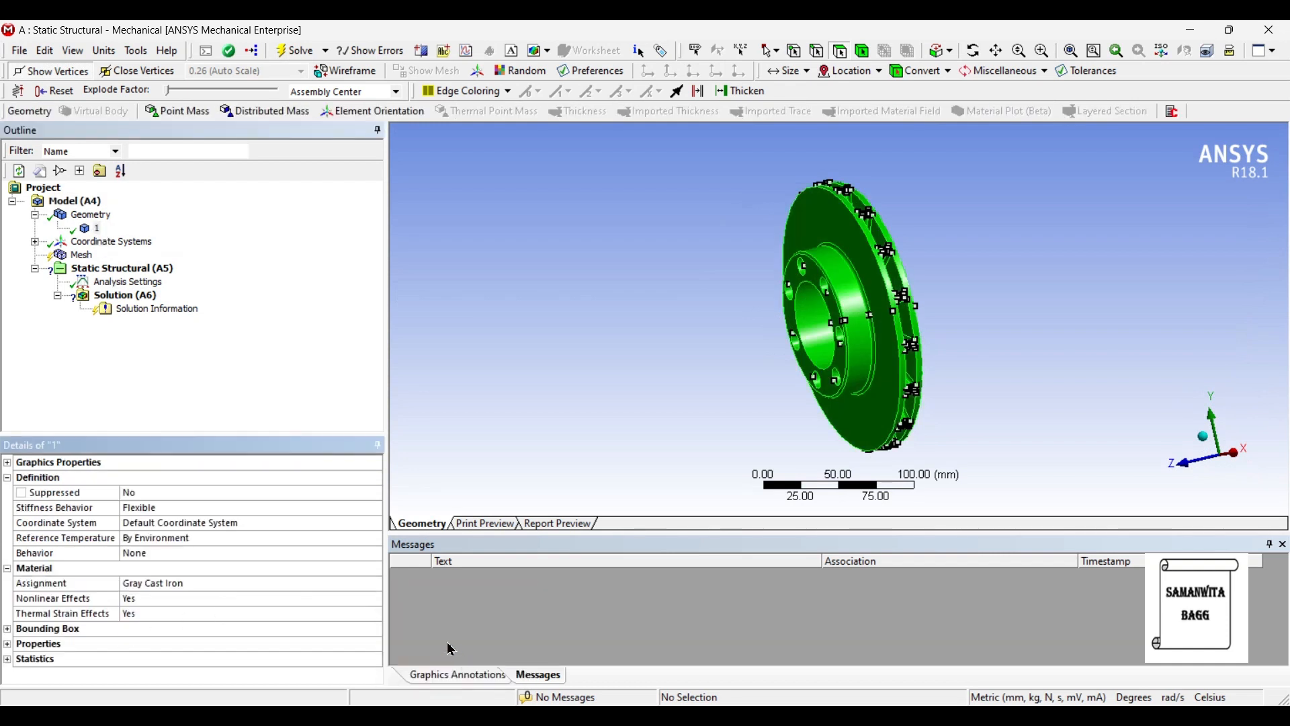
pyautogui.click(82, 254)
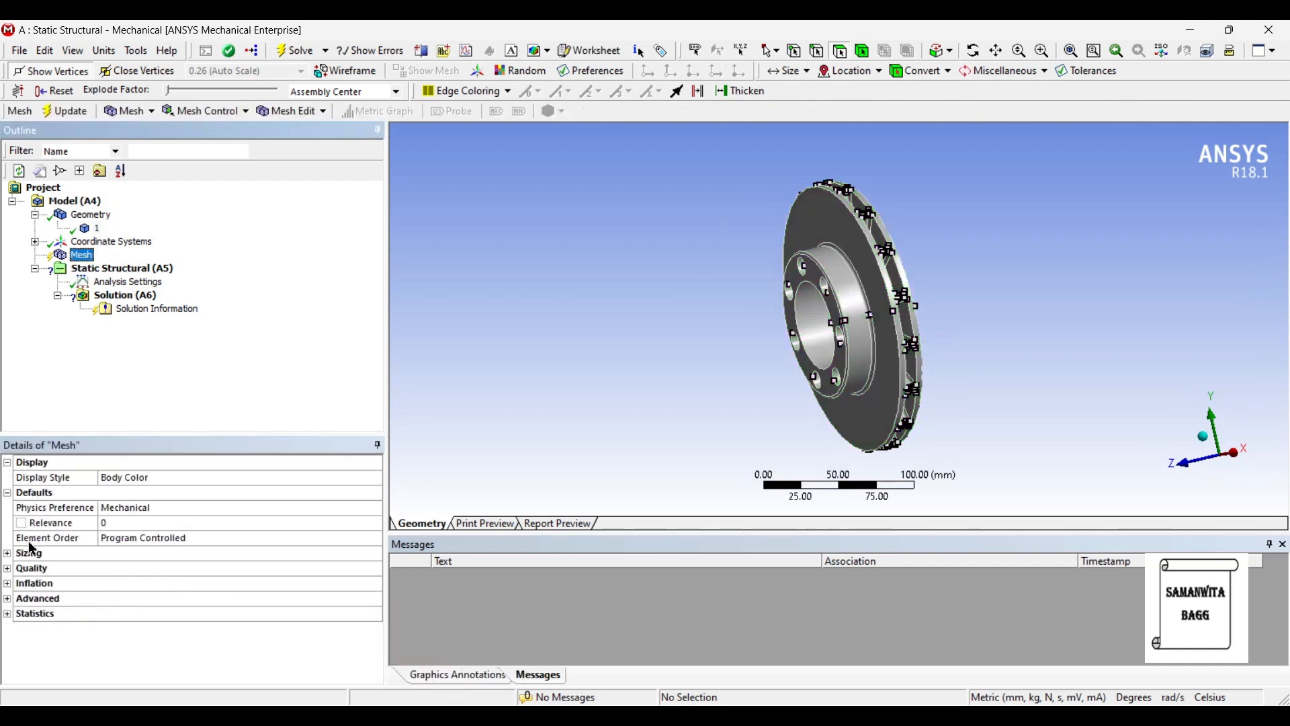
pyautogui.click(8, 553)
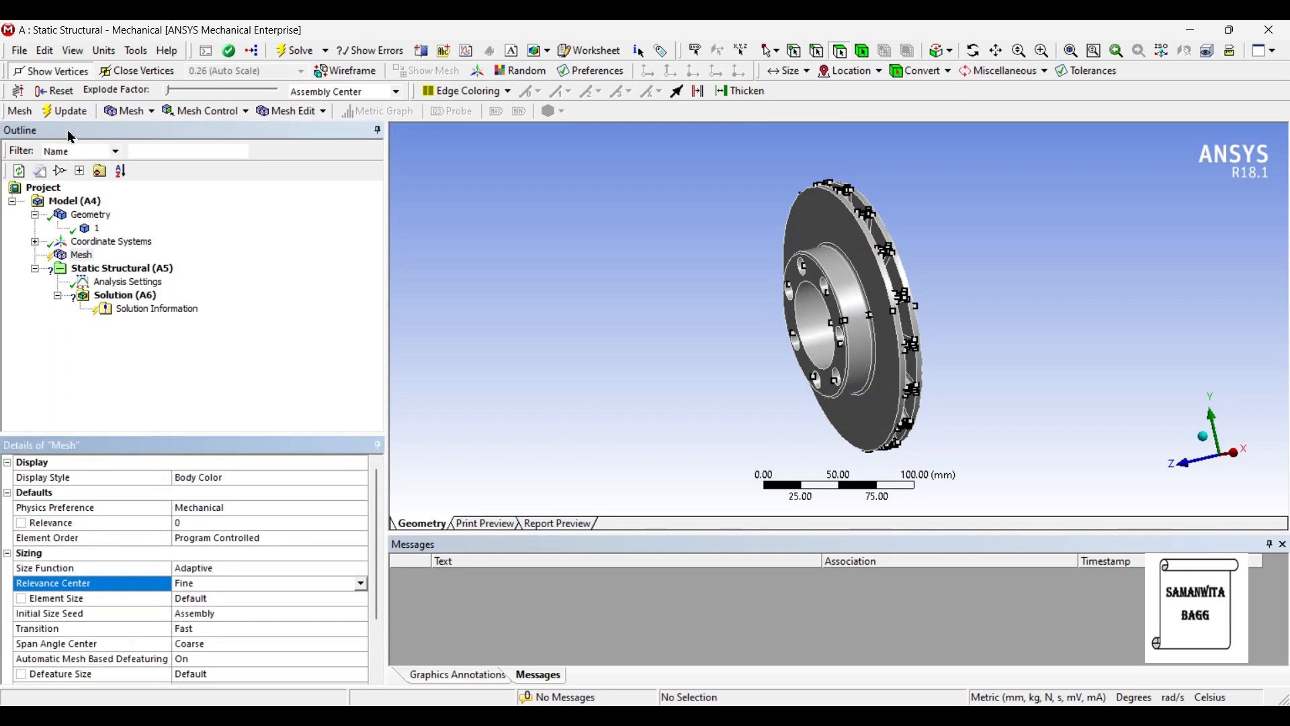
pyautogui.click(69, 110)
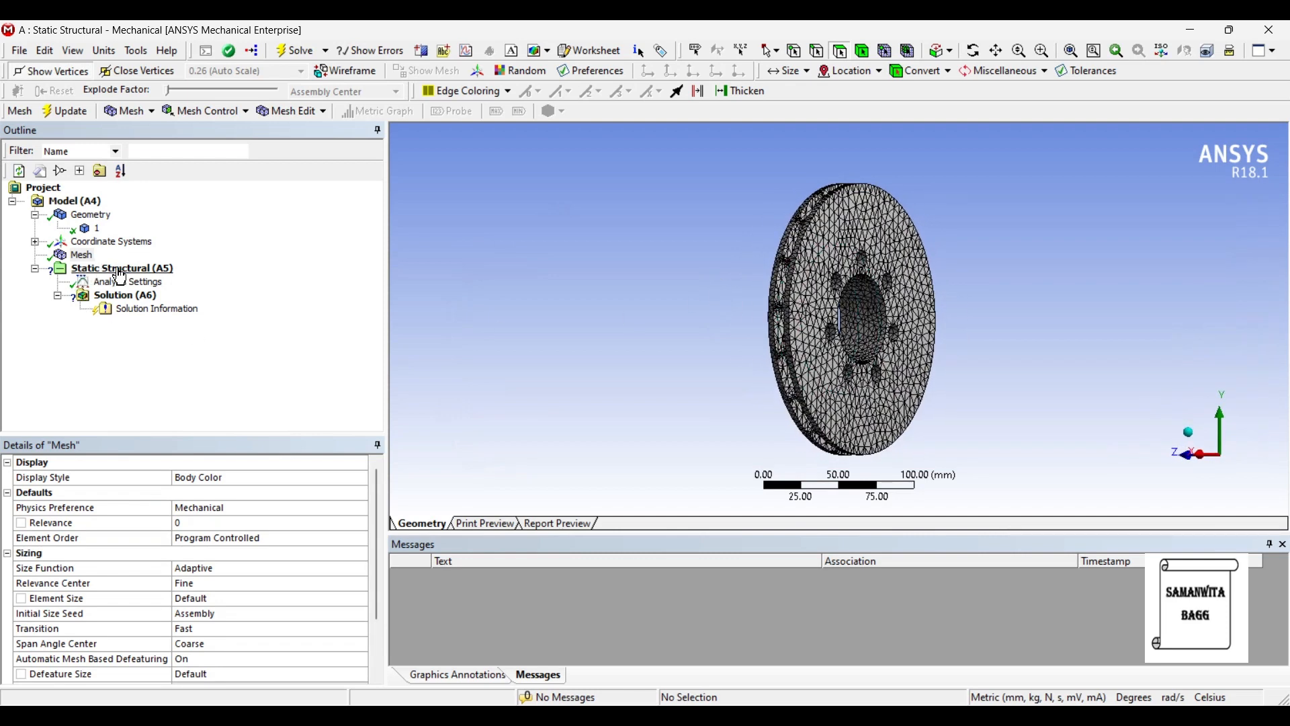
# Add a Fixed Support on the rotor's hub face
pyautogui.rightClick(121, 268)
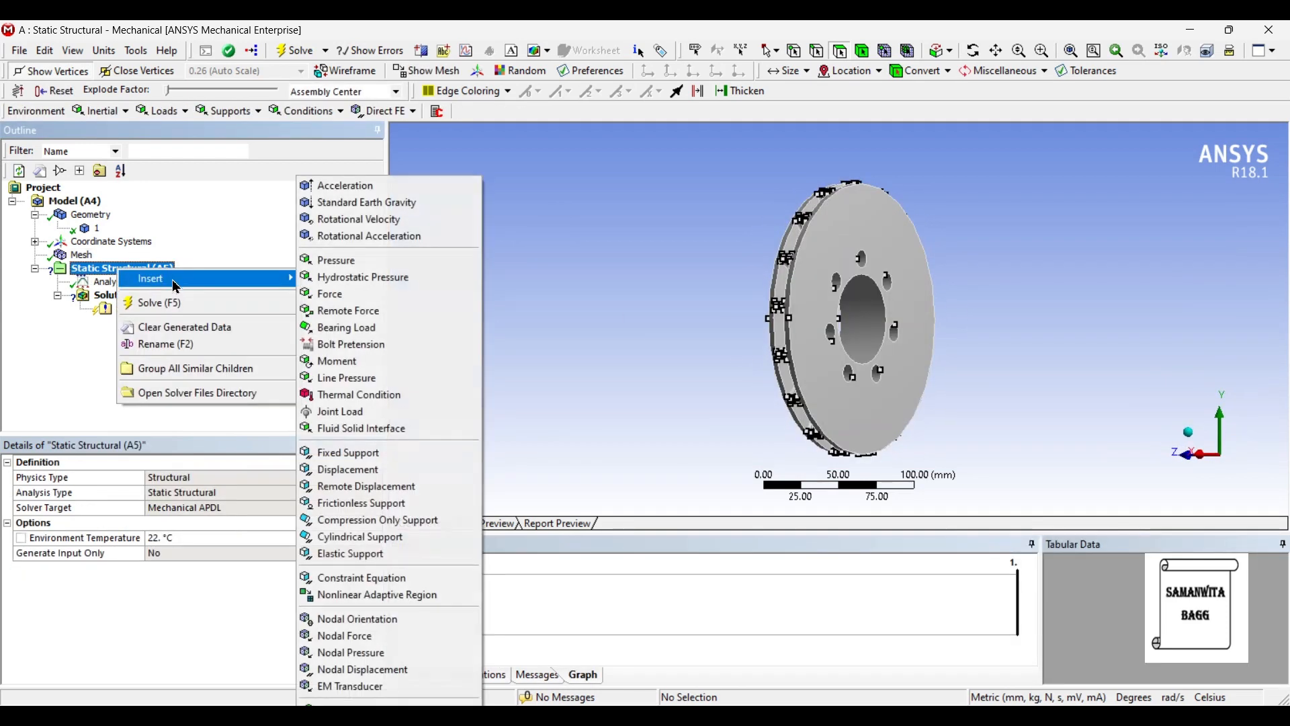
pyautogui.click(348, 451)
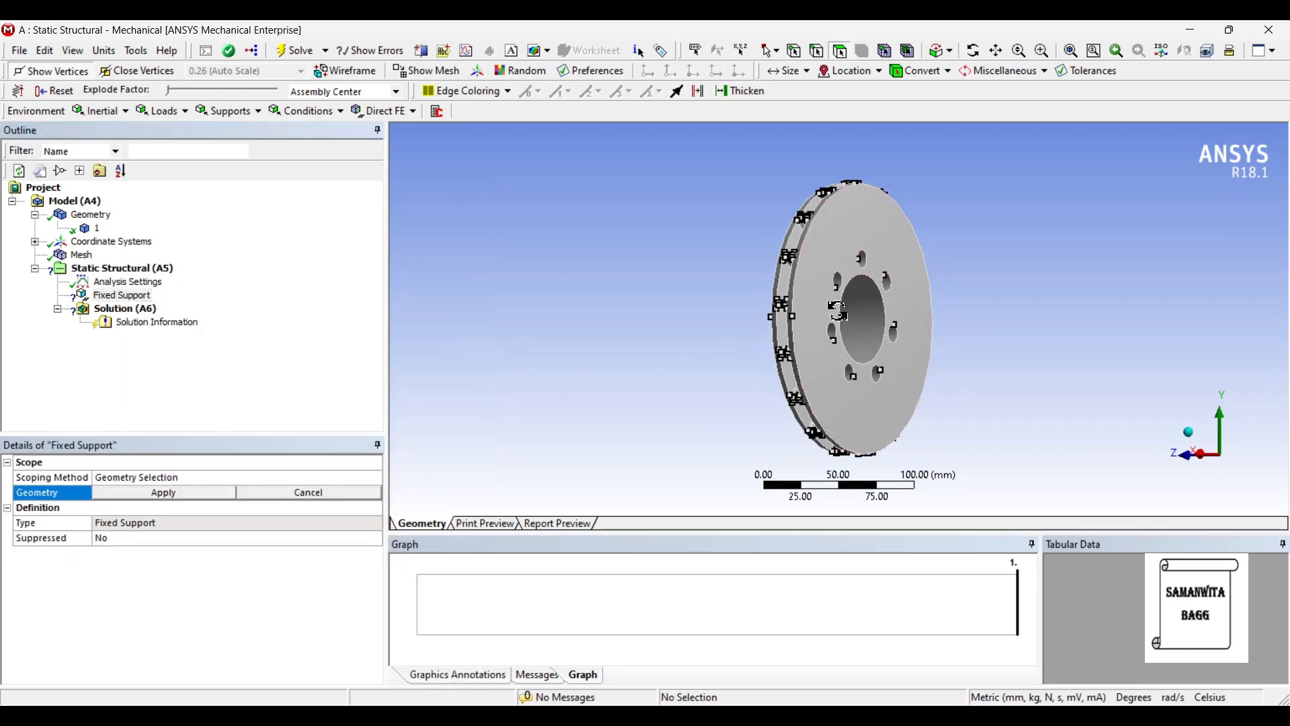
pyautogui.click(815, 321)
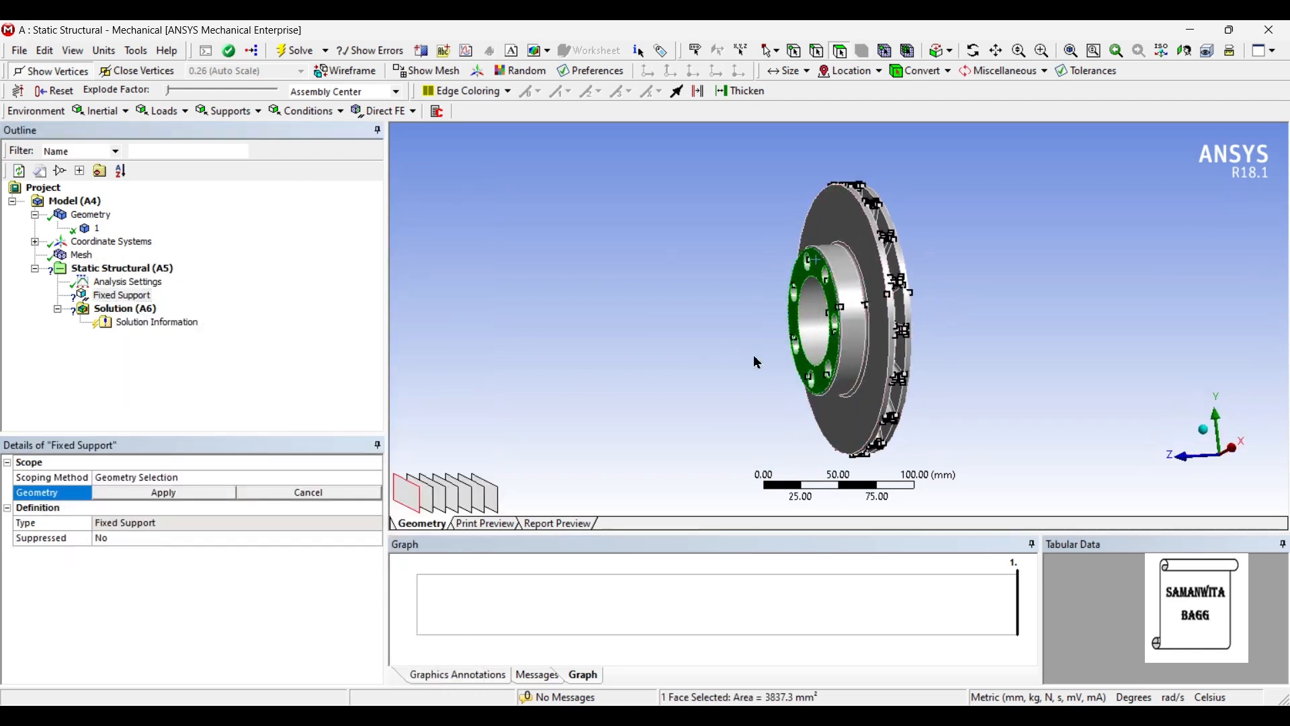
pyautogui.click(162, 492)
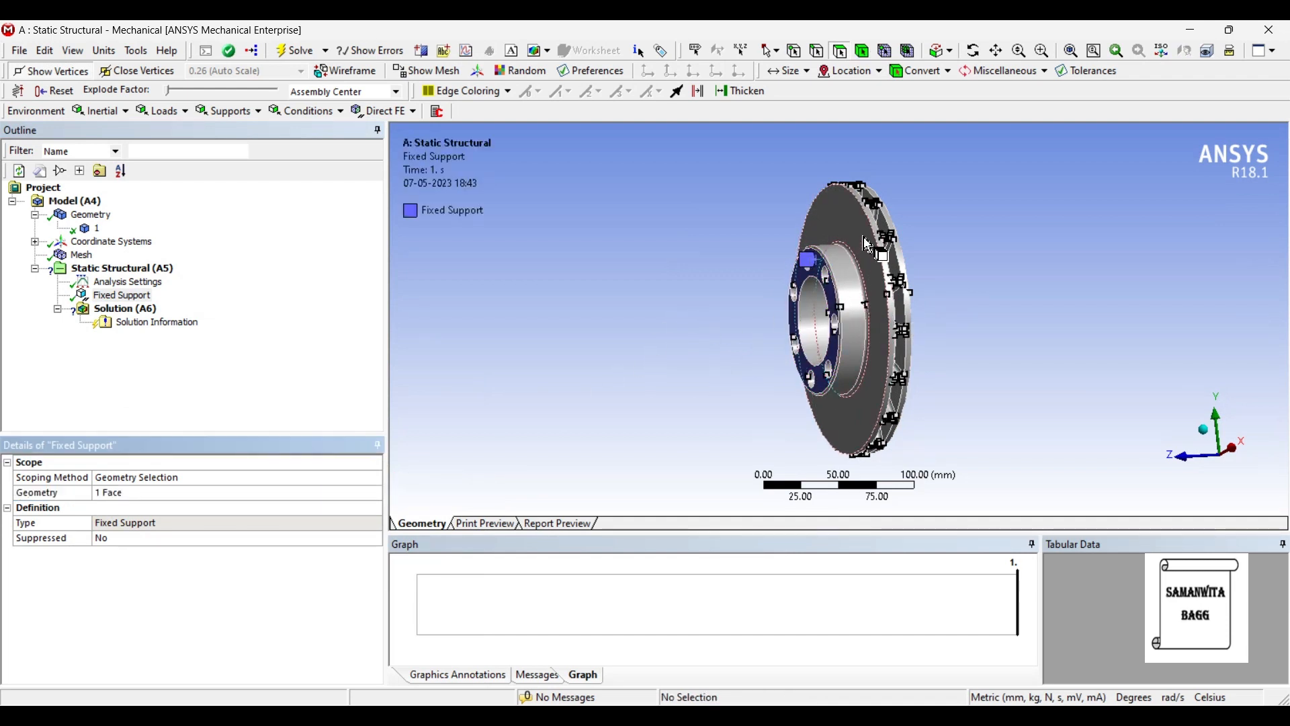
# Apply a 0.5 MPa pressure load to each of the two braking faces
pyautogui.rightClick(830, 264)
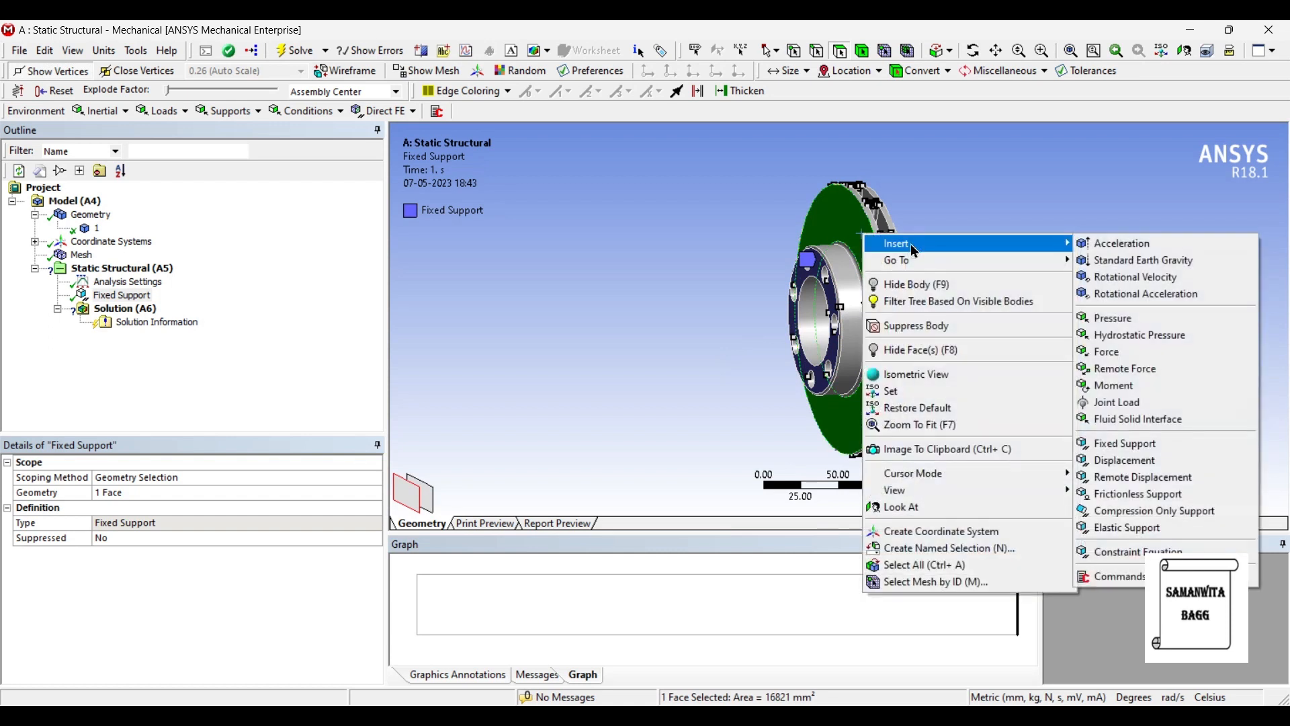
pyautogui.click(1113, 317)
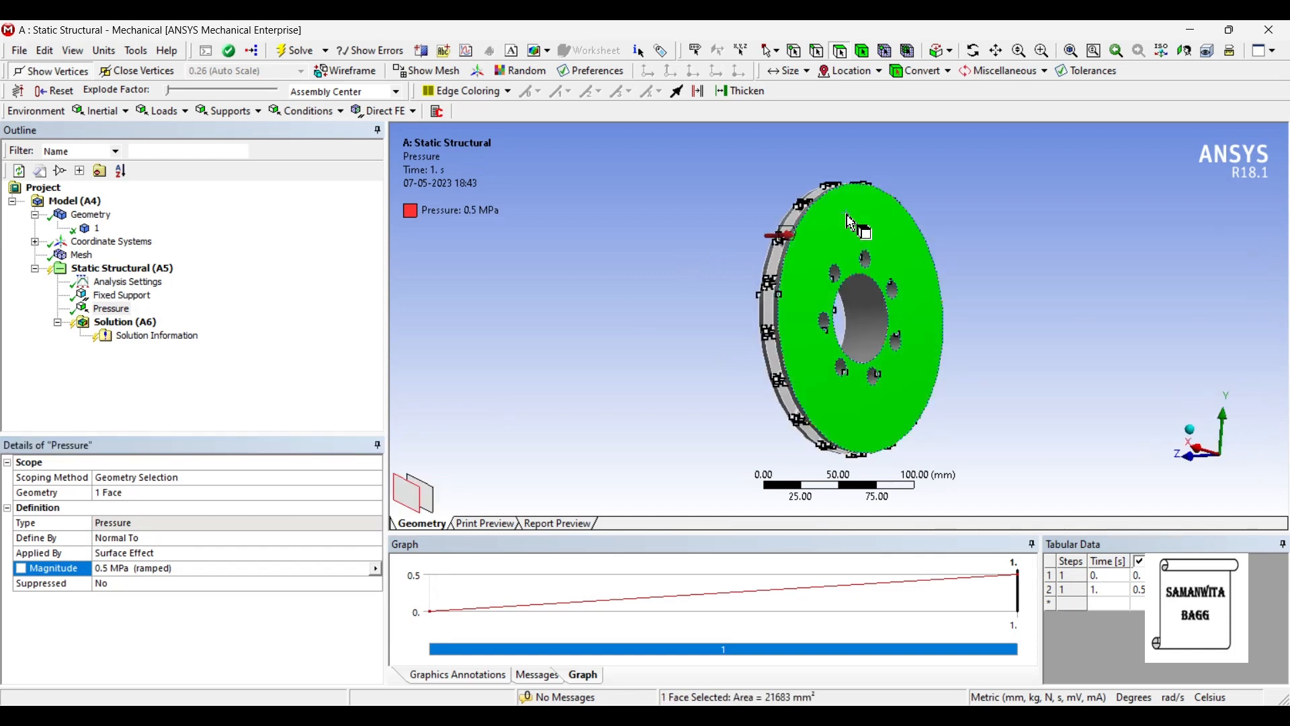
pyautogui.rightClick(852, 222)
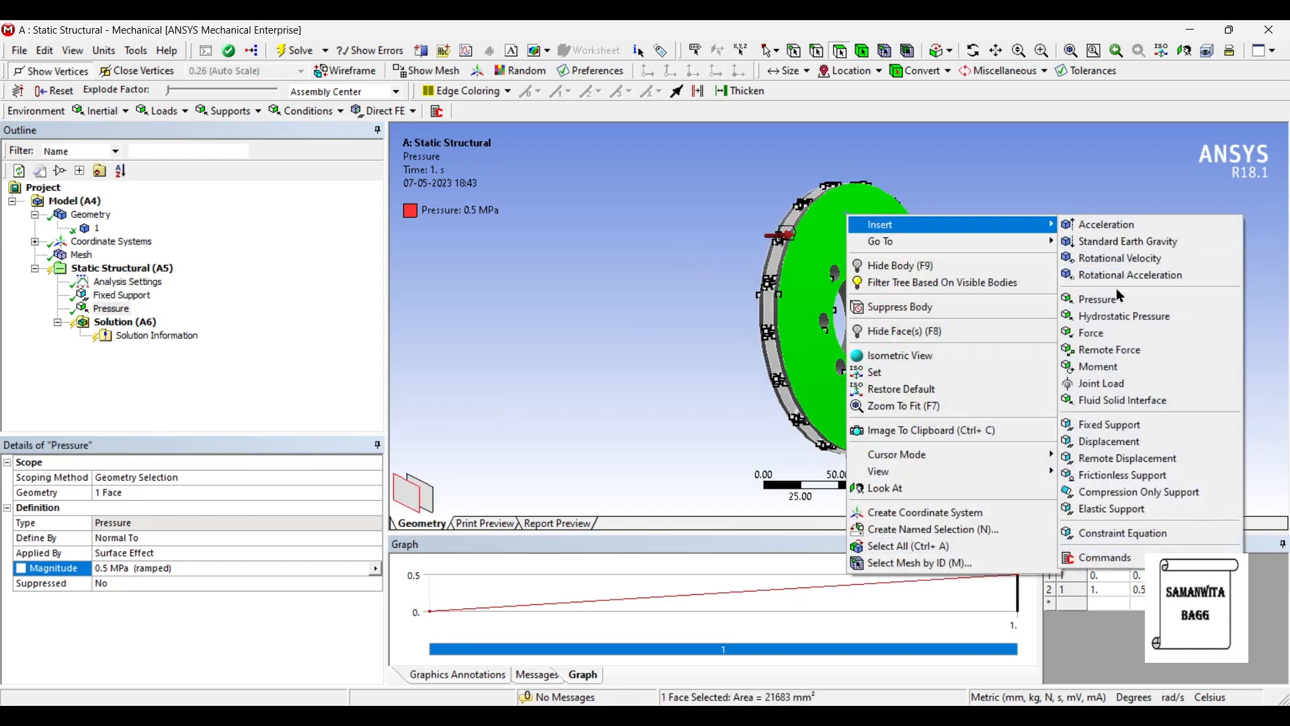
pyautogui.click(1098, 297)
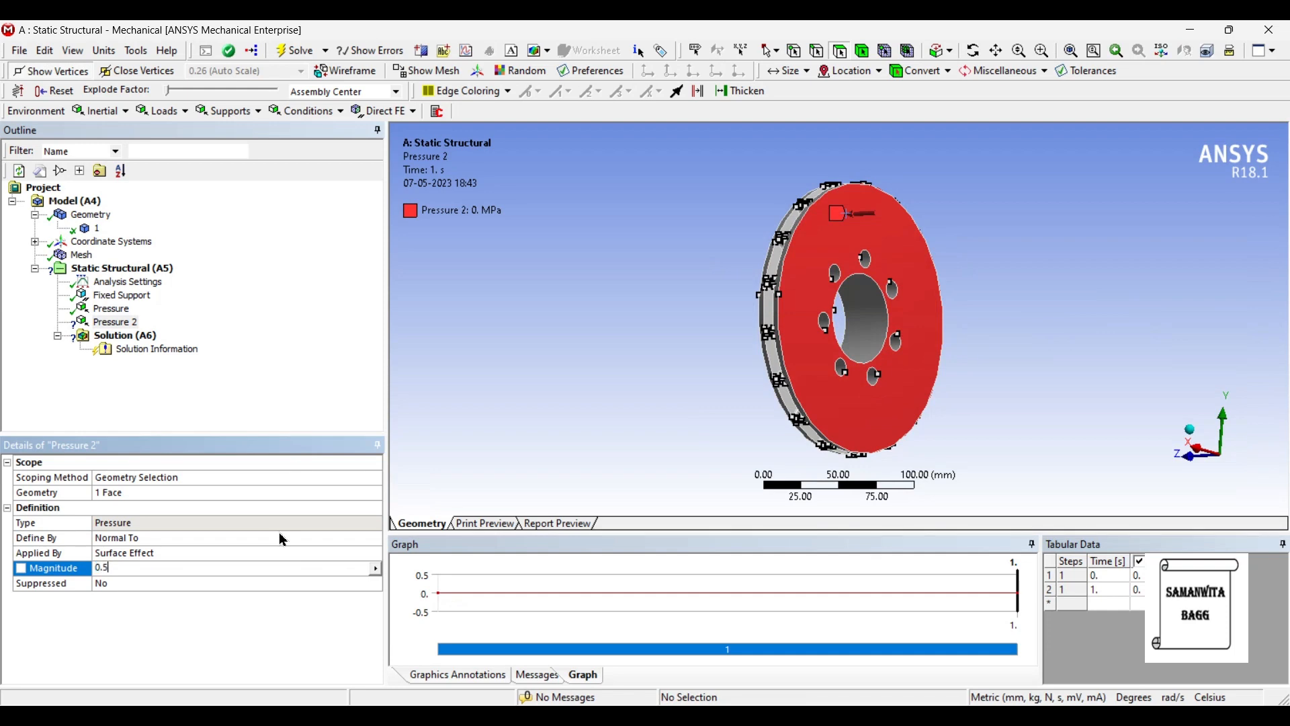
pyautogui.press('Return')
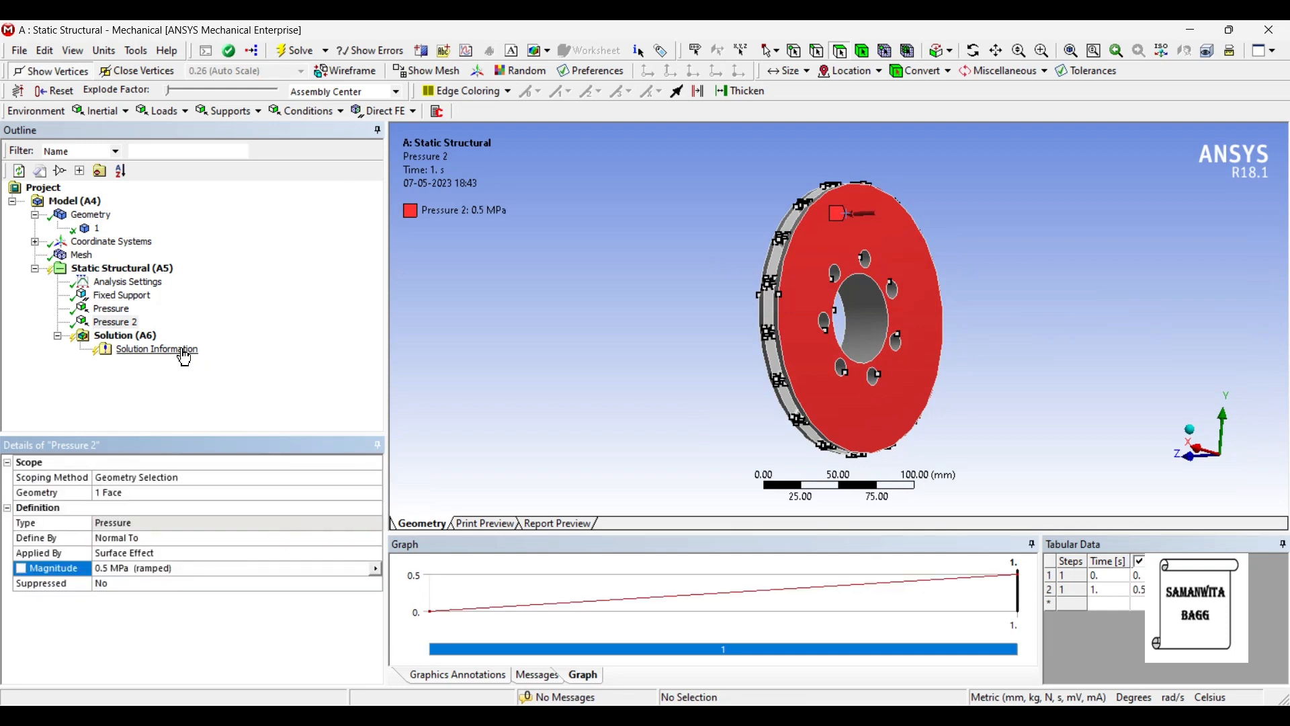
# Add Total Deformation and Equivalent Stress results to the solution
pyautogui.rightClick(123, 335)
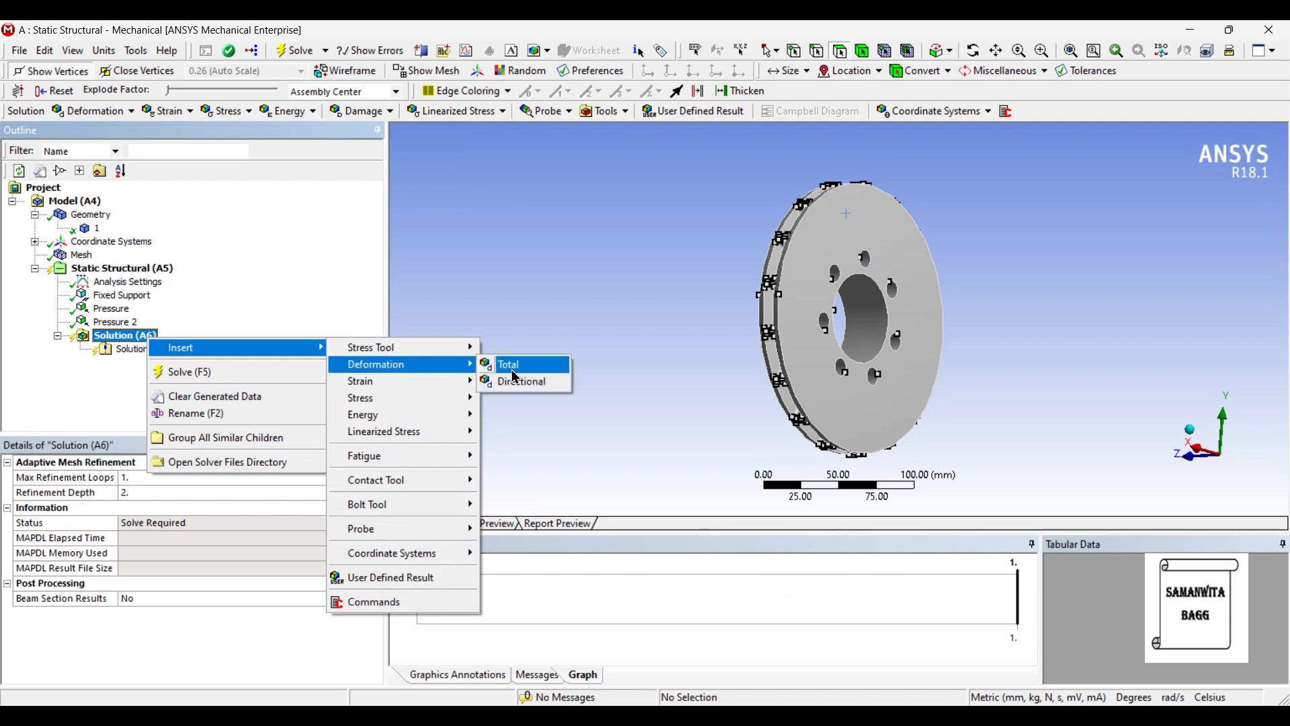
pyautogui.click(508, 364)
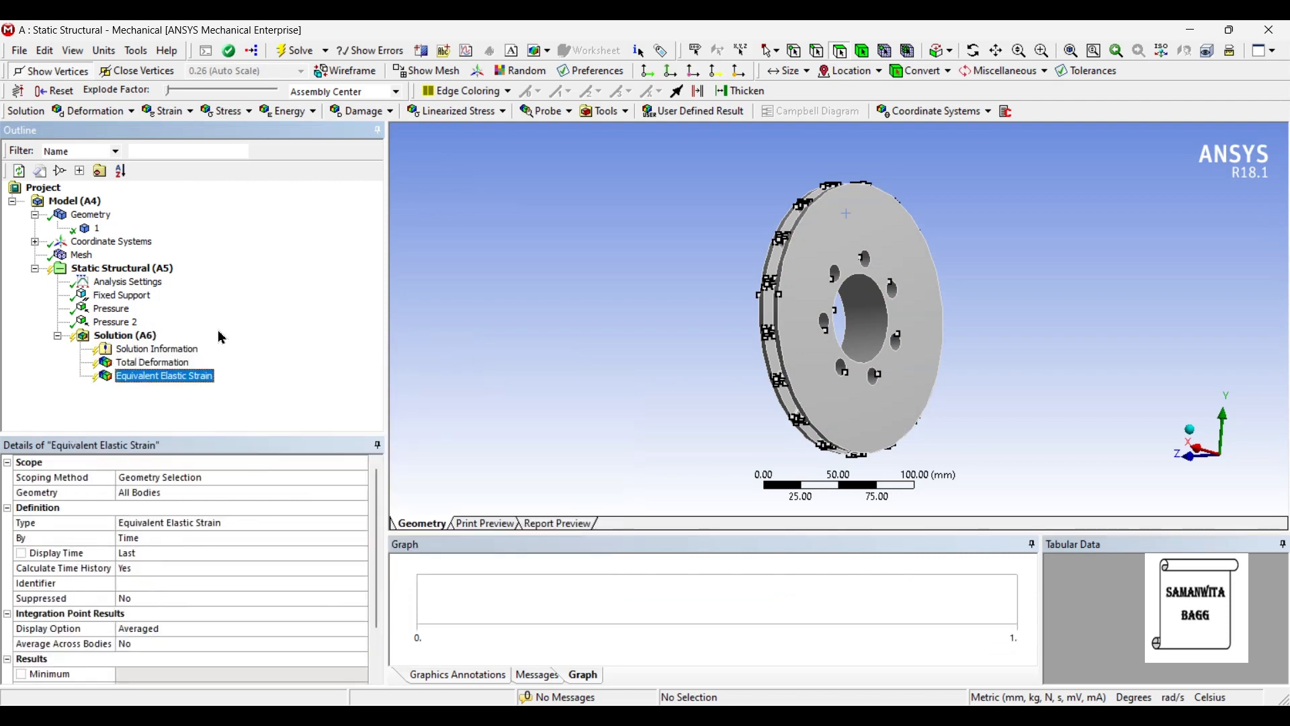
pyautogui.rightClick(124, 334)
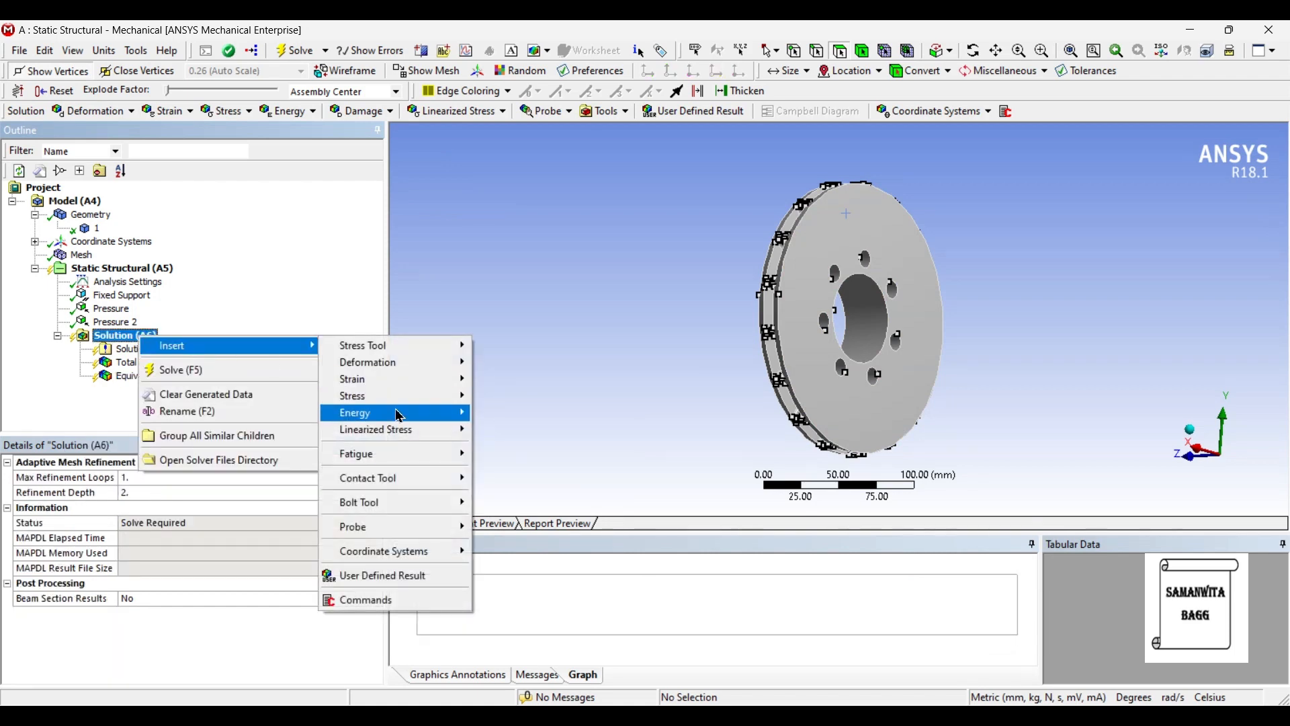
pyautogui.click(351, 395)
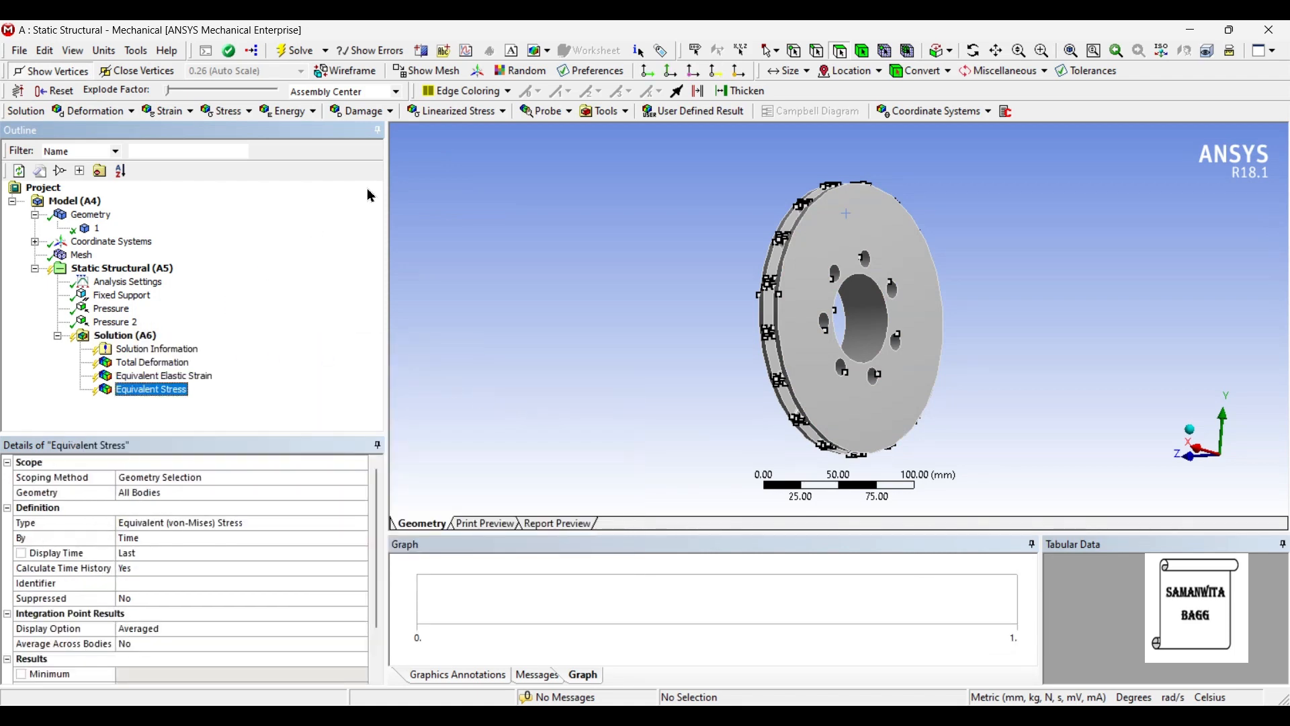
# Add a Stress Tool with its Safety Factor result and select the solution for solving
pyautogui.click(606, 112)
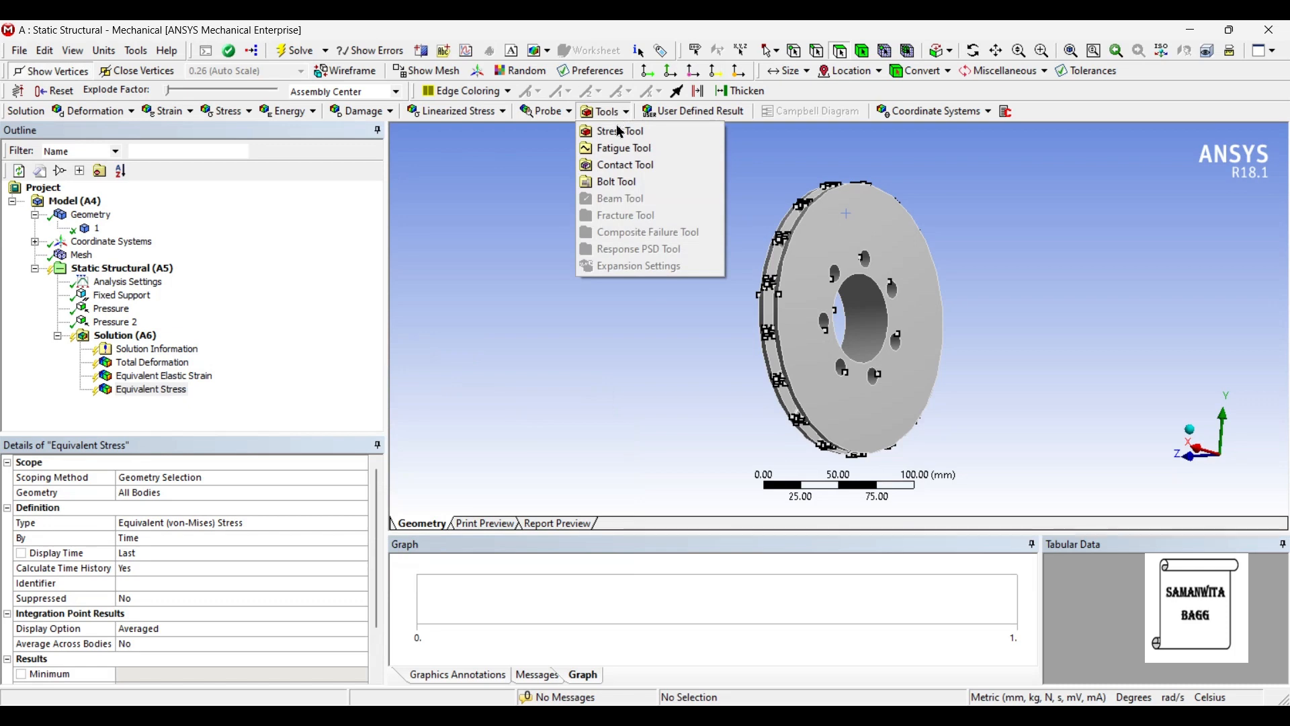
pyautogui.click(620, 130)
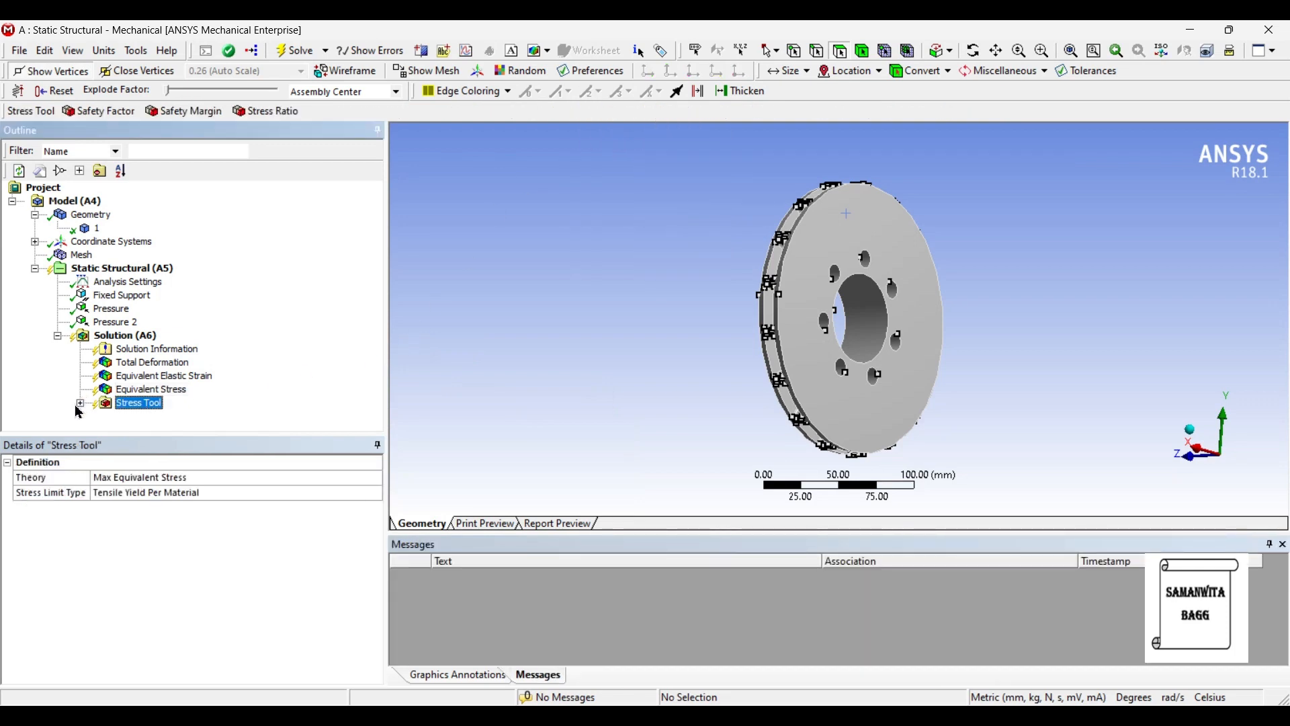
pyautogui.click(78, 401)
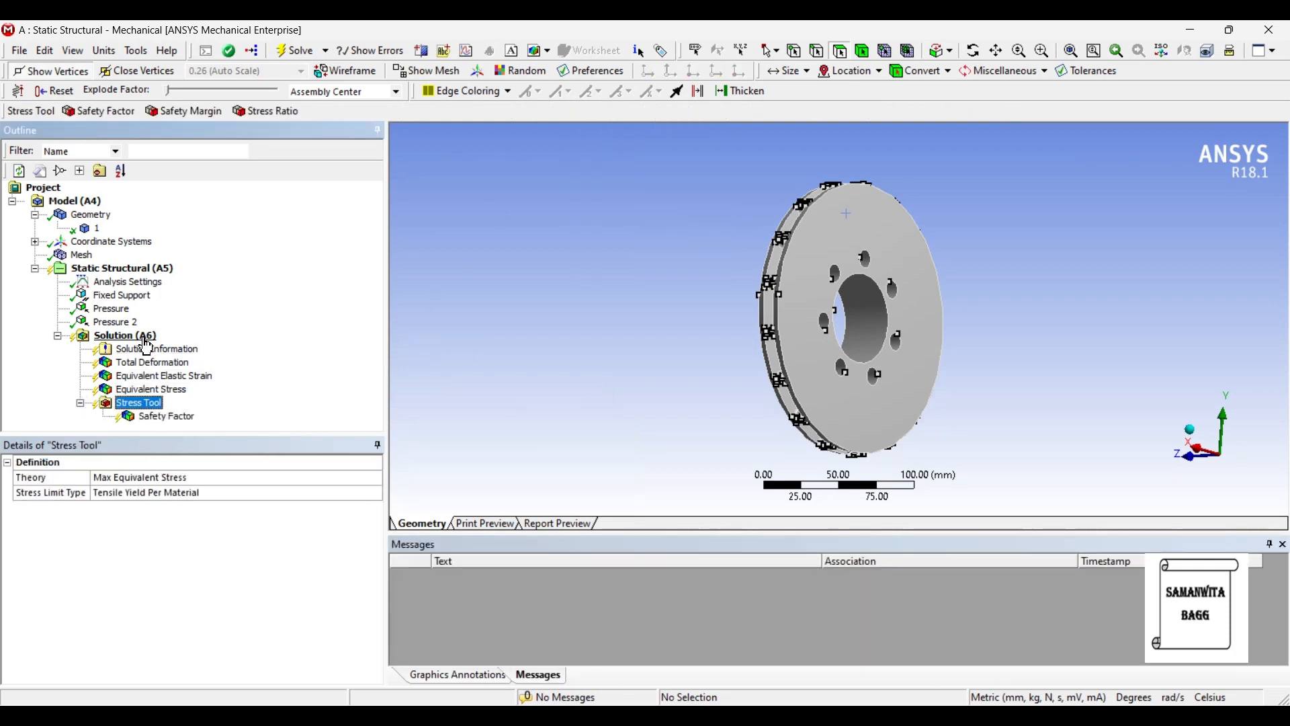
pyautogui.click(124, 334)
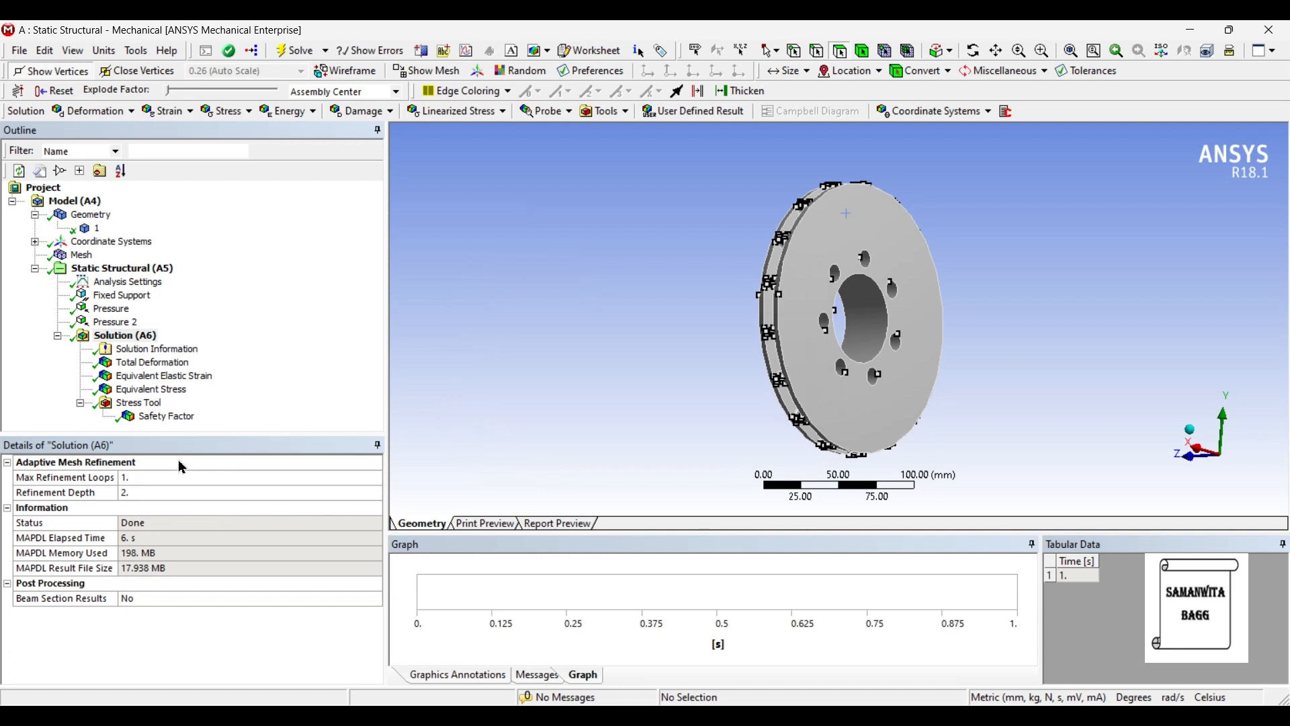
# View the total deformation result with its animation and check the rotor body's material
pyautogui.click(152, 361)
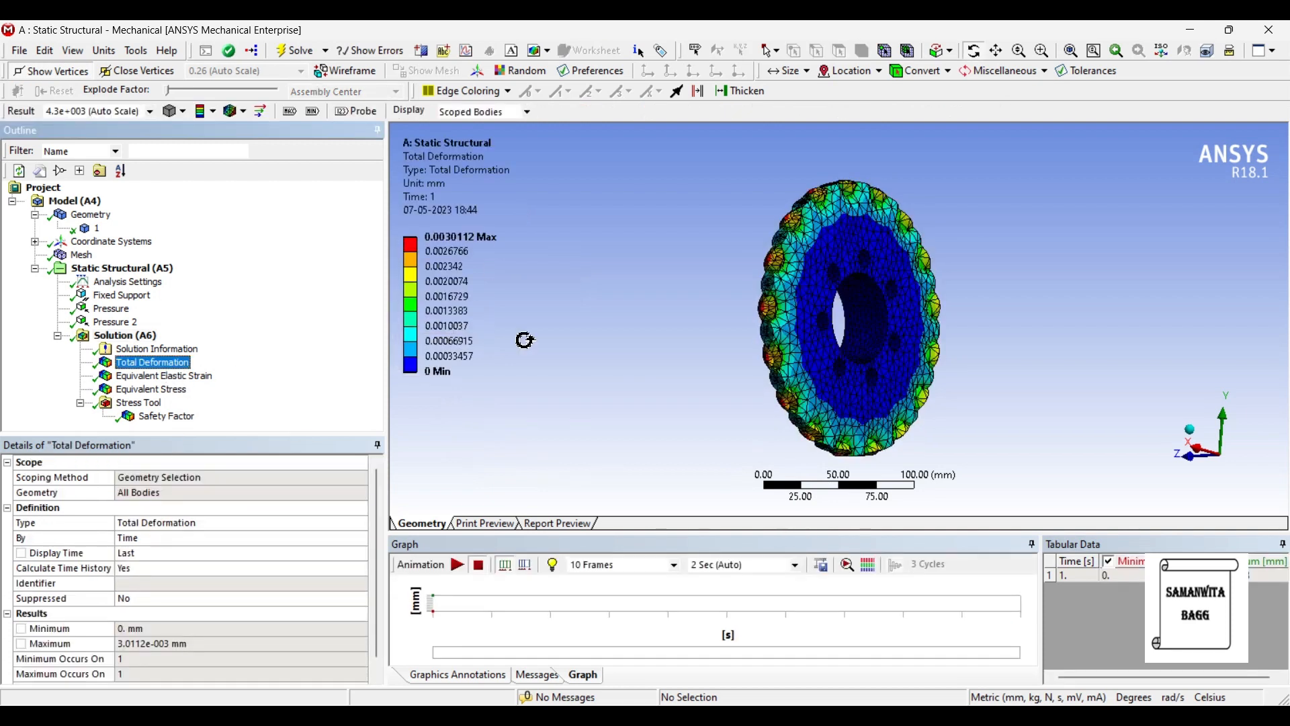
pyautogui.moveTo(540, 353)
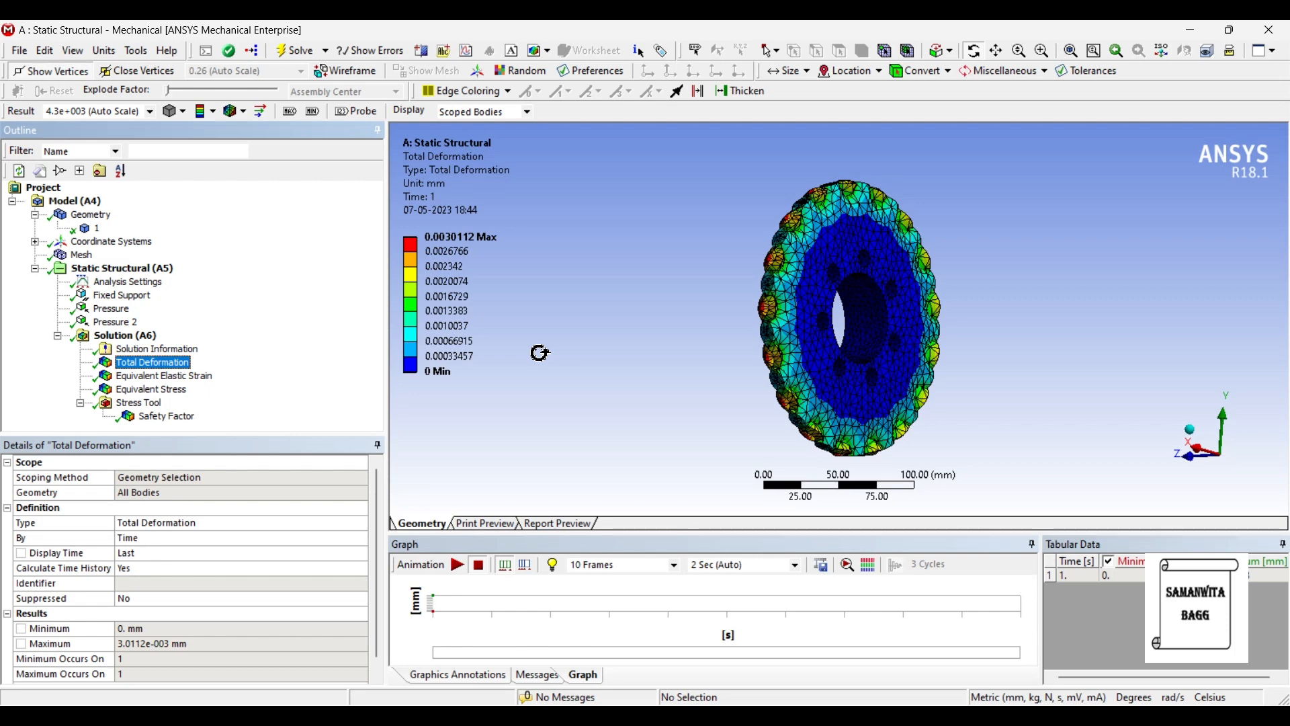
pyautogui.click(457, 565)
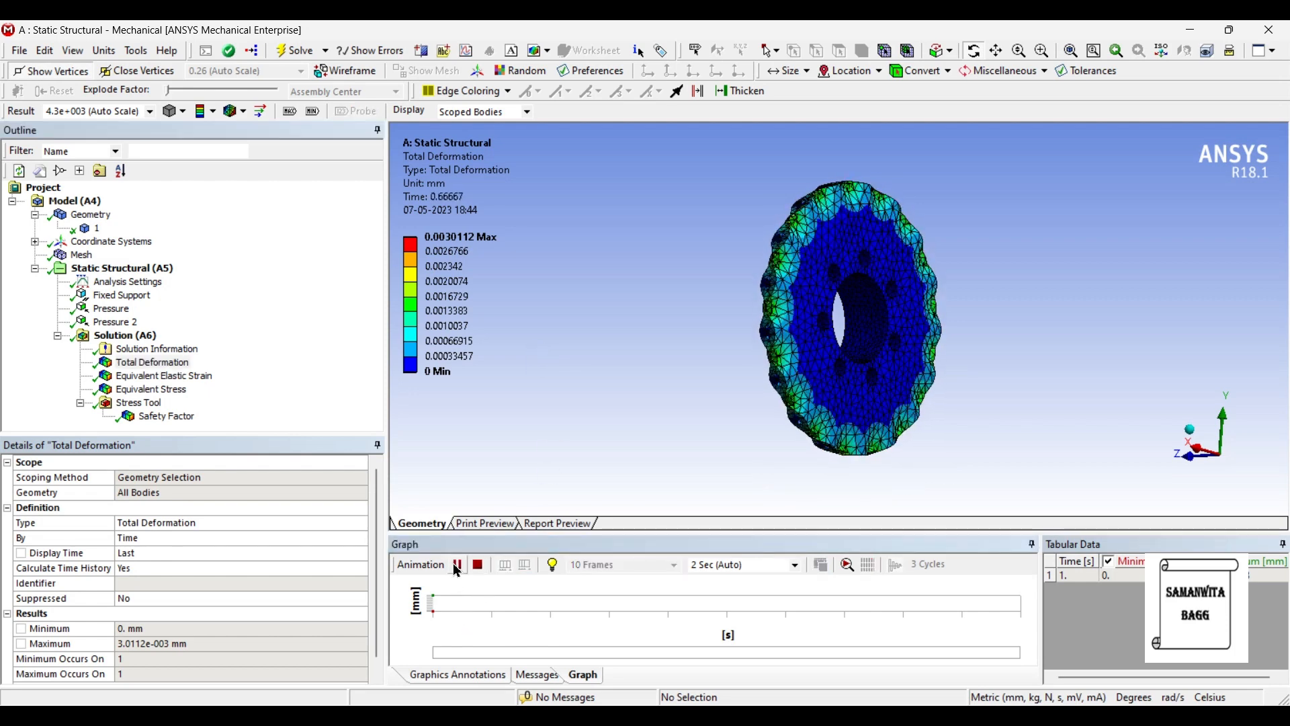
pyautogui.click(457, 565)
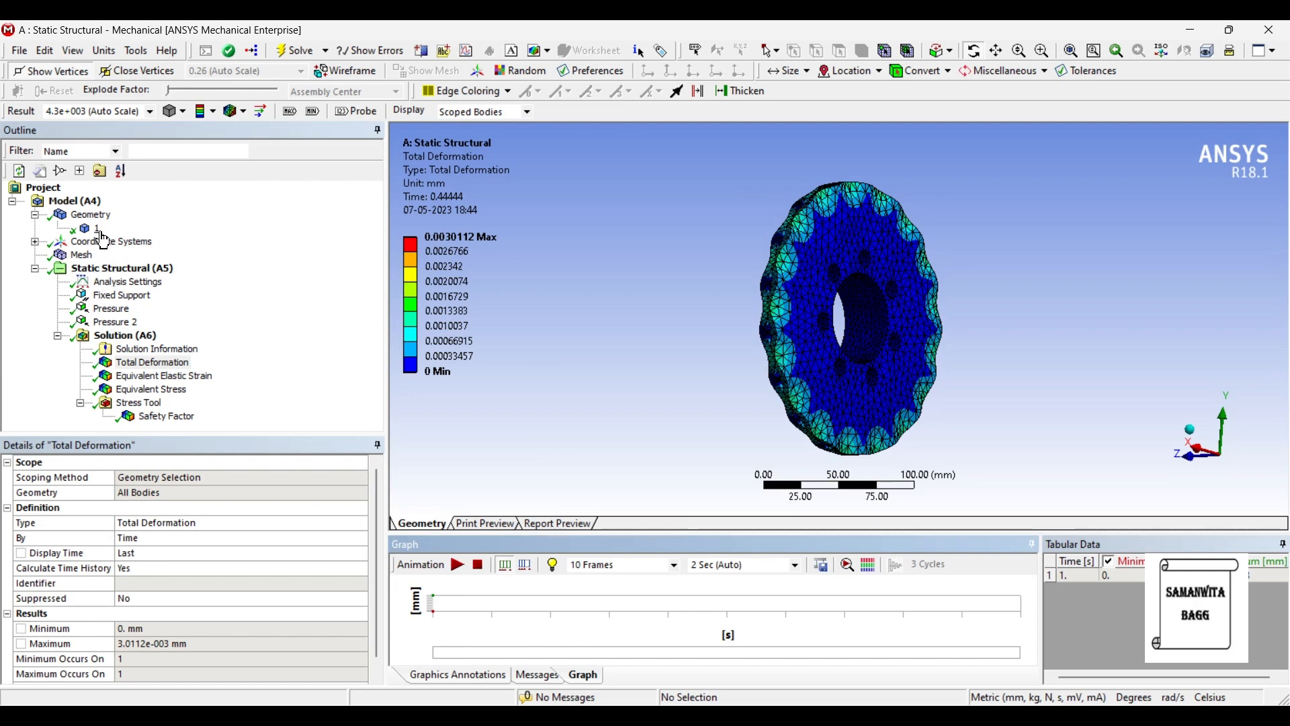
pyautogui.click(96, 229)
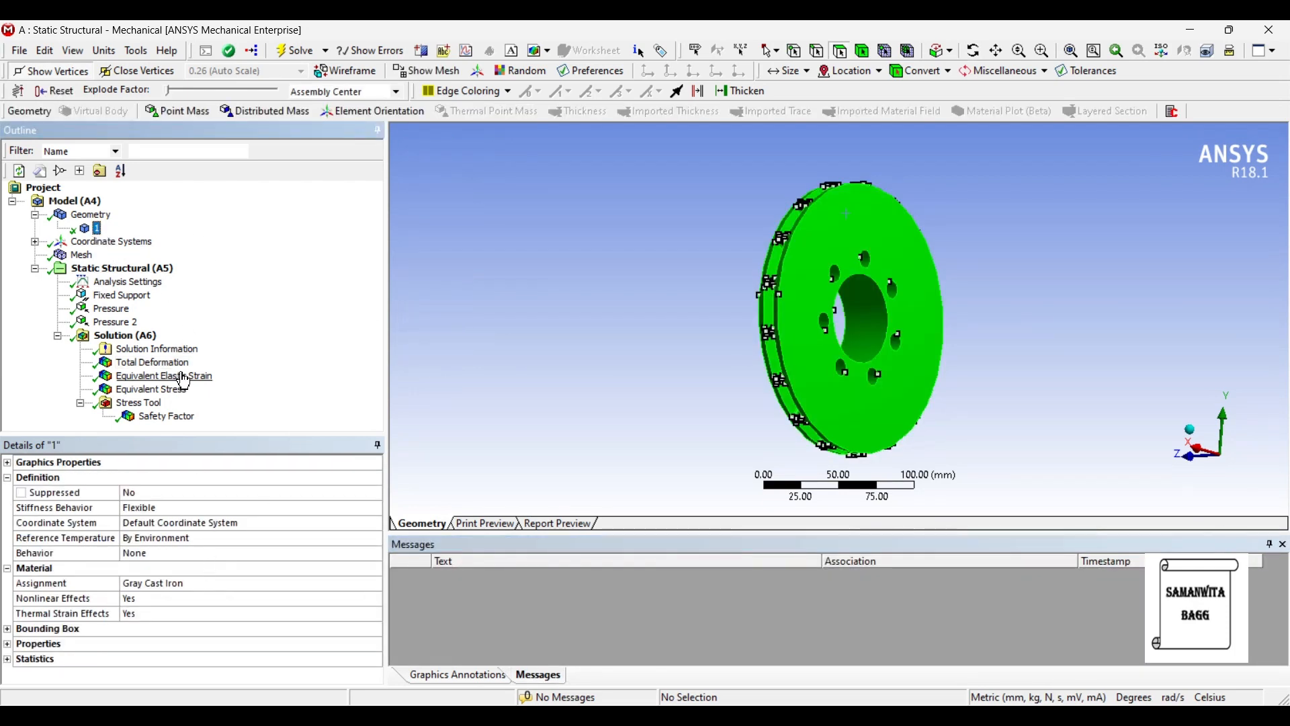
# Review the equivalent elastic strain, equivalent stress and safety factor results
pyautogui.click(164, 375)
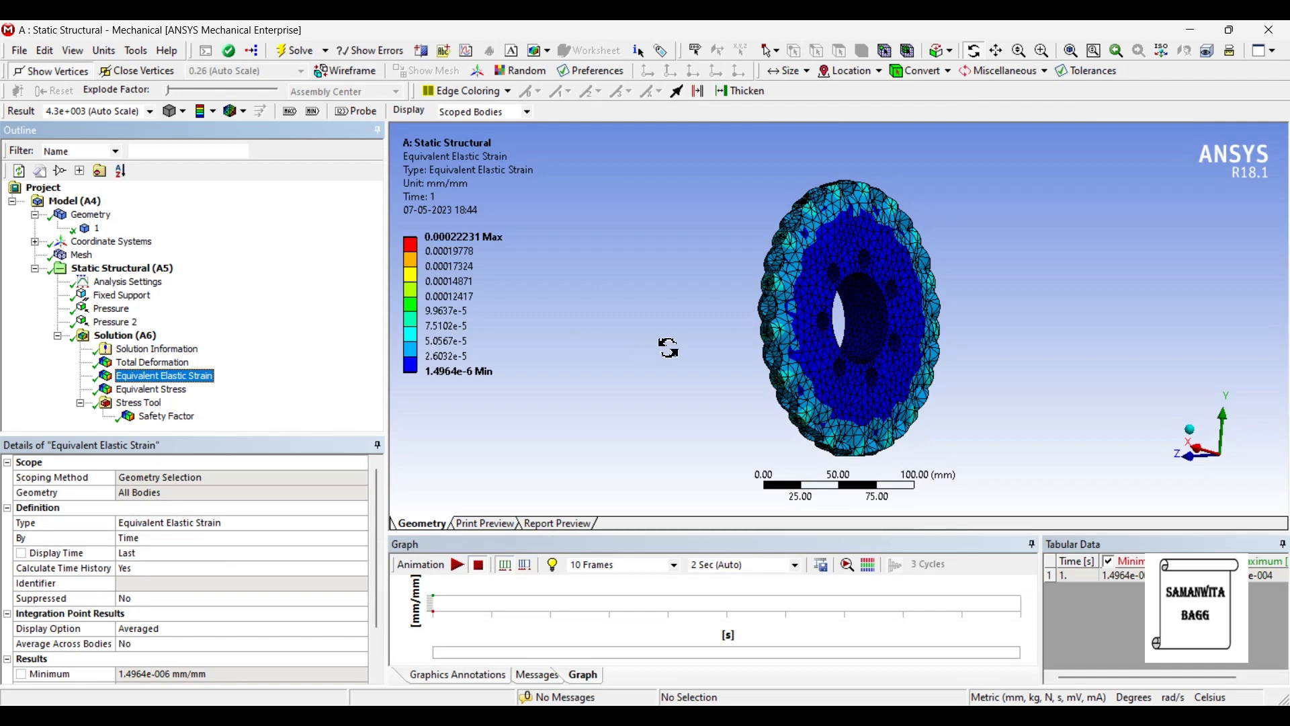
pyautogui.click(151, 389)
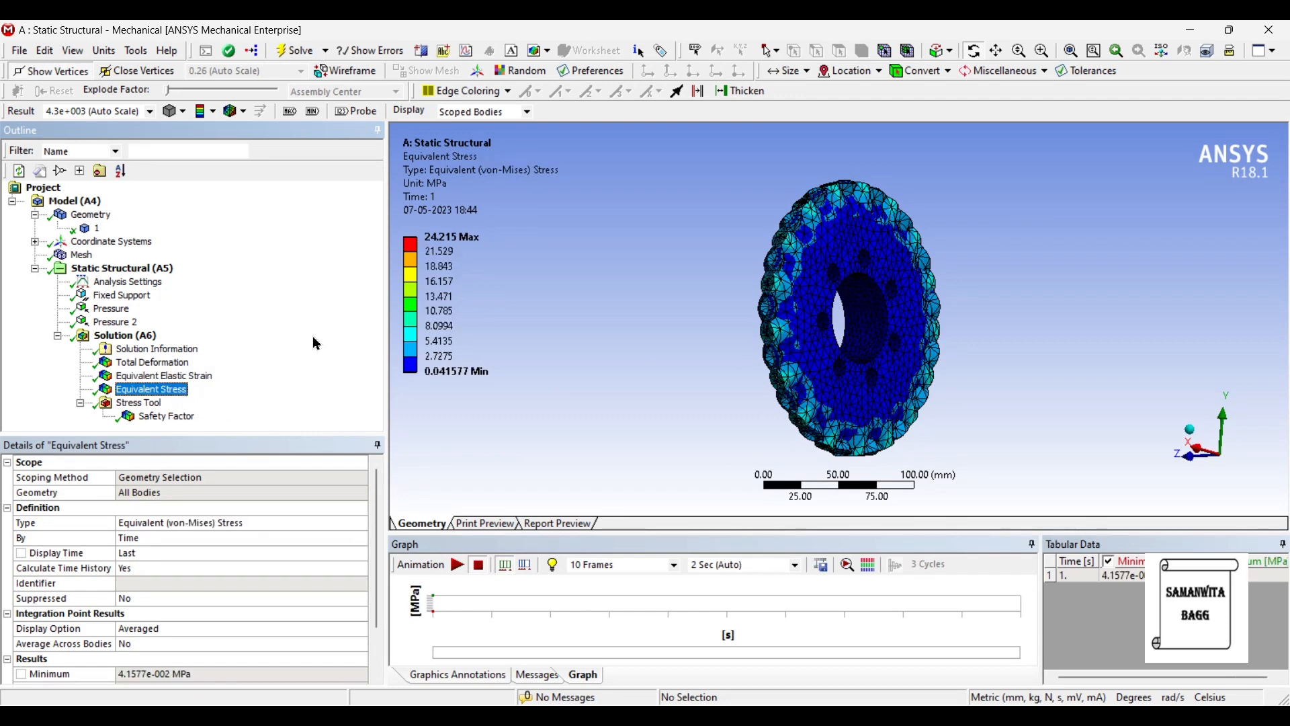
pyautogui.click(166, 416)
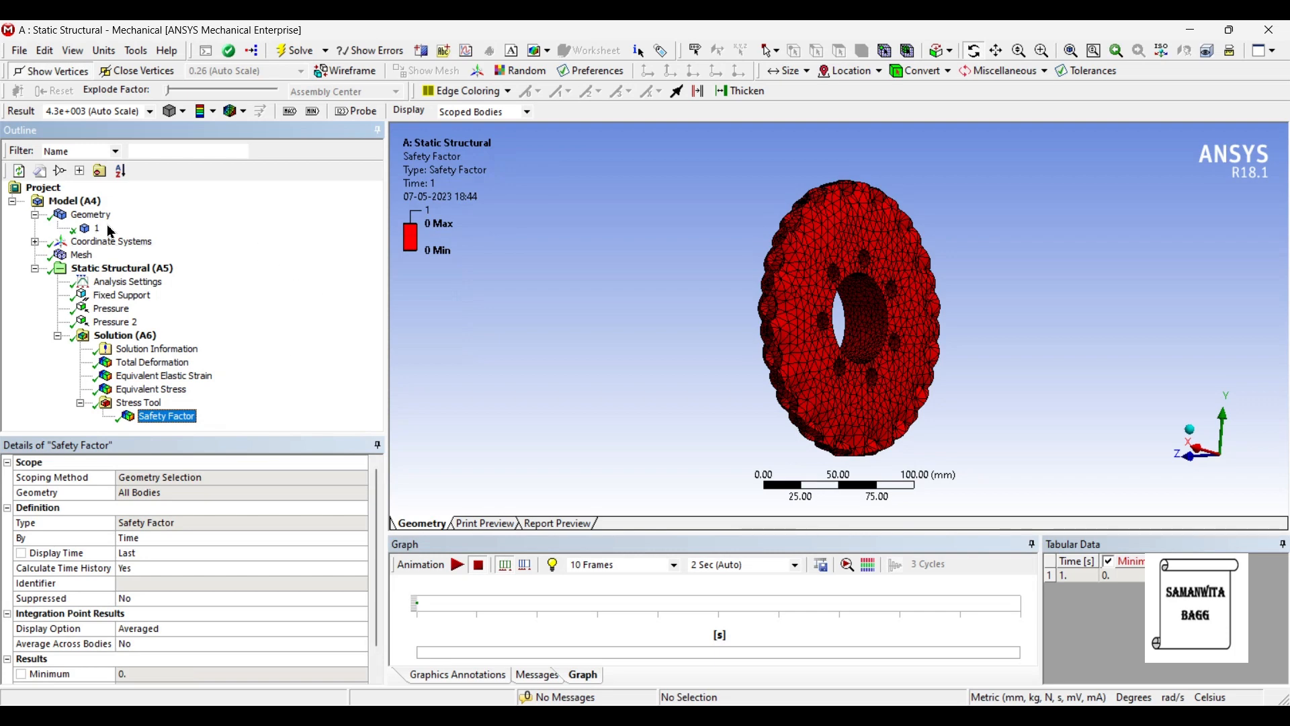
# Assign Stainless Steel to the rotor body, re-solve, and view the updated total deformation
pyautogui.click(96, 228)
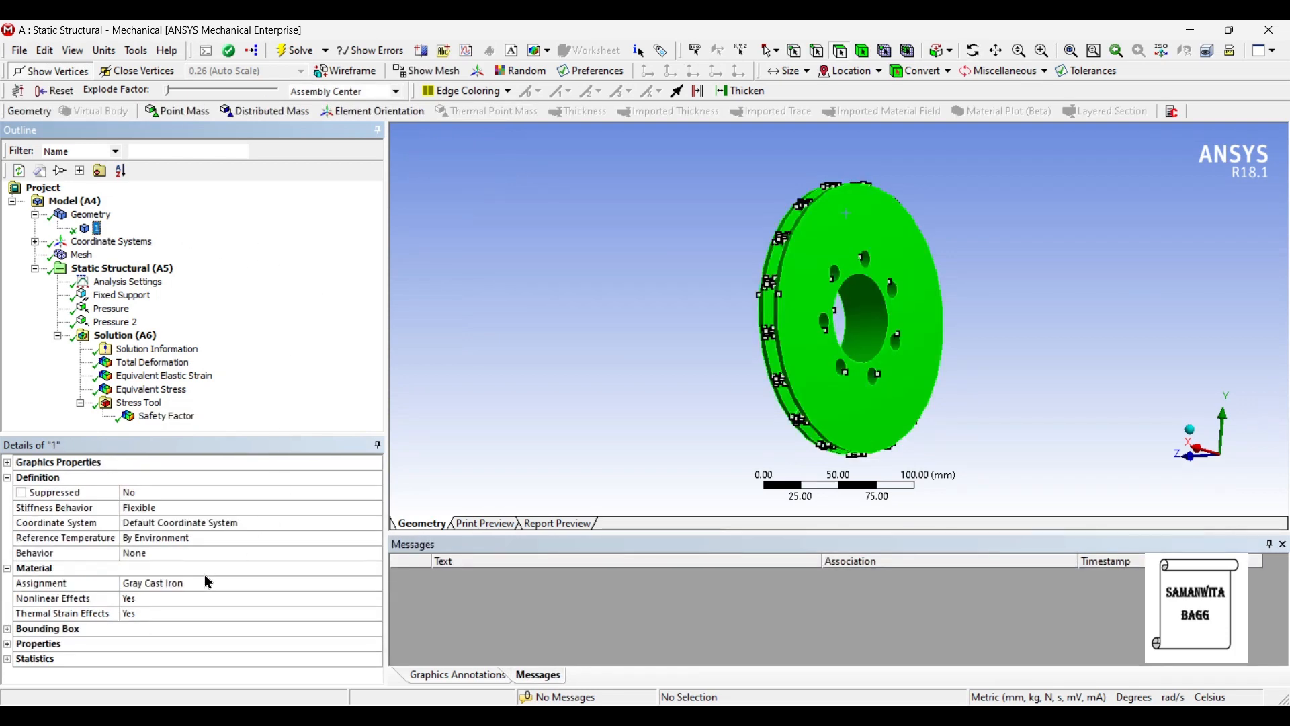
pyautogui.click(152, 582)
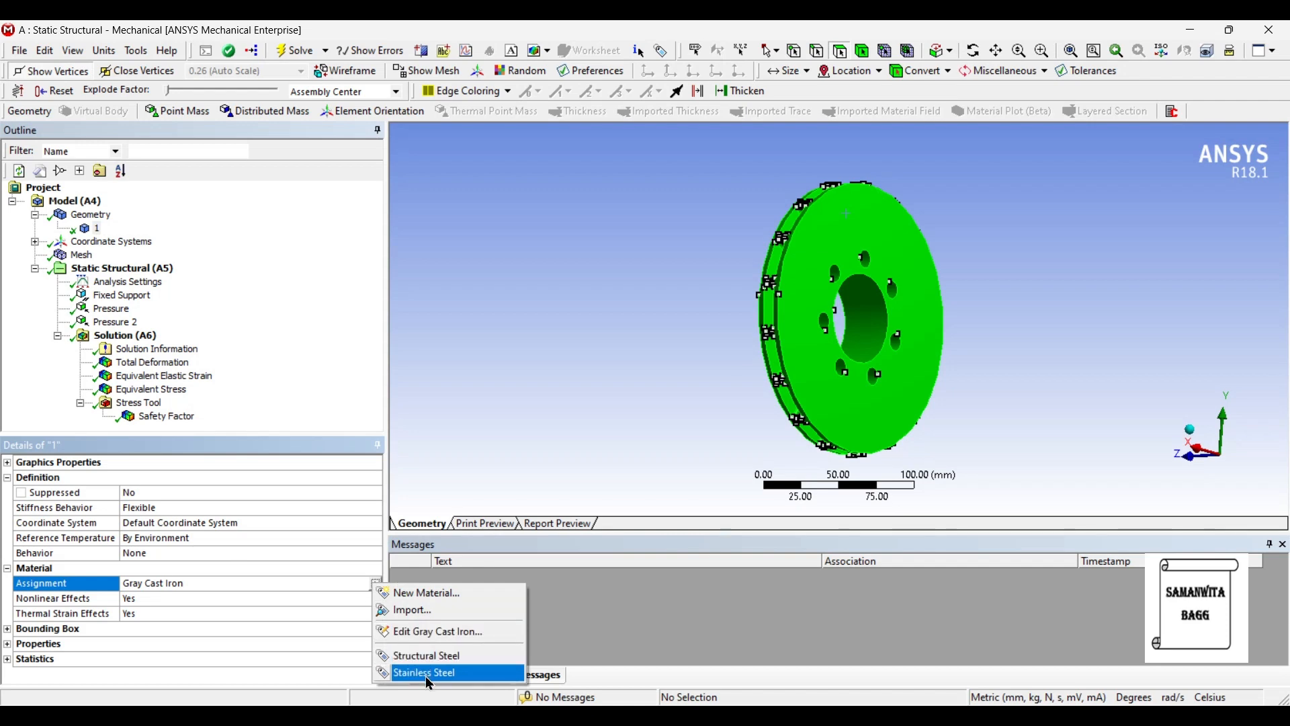
pyautogui.click(423, 672)
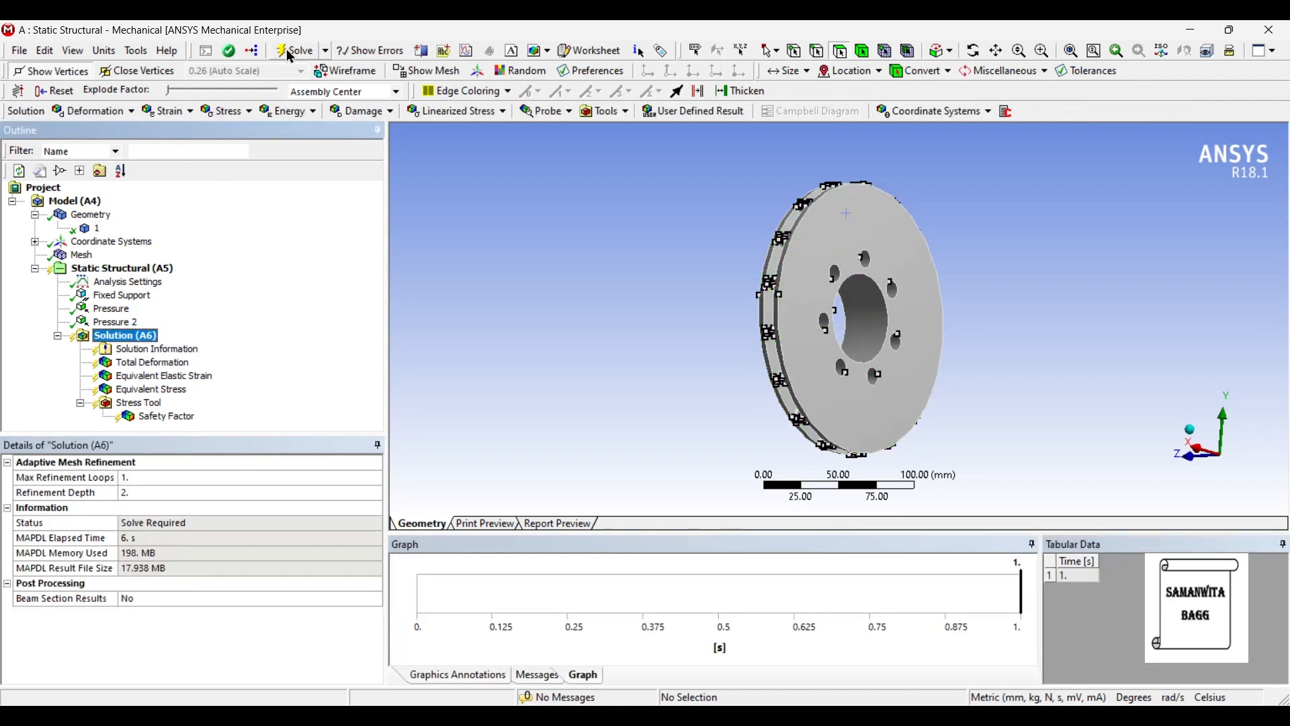
pyautogui.click(297, 50)
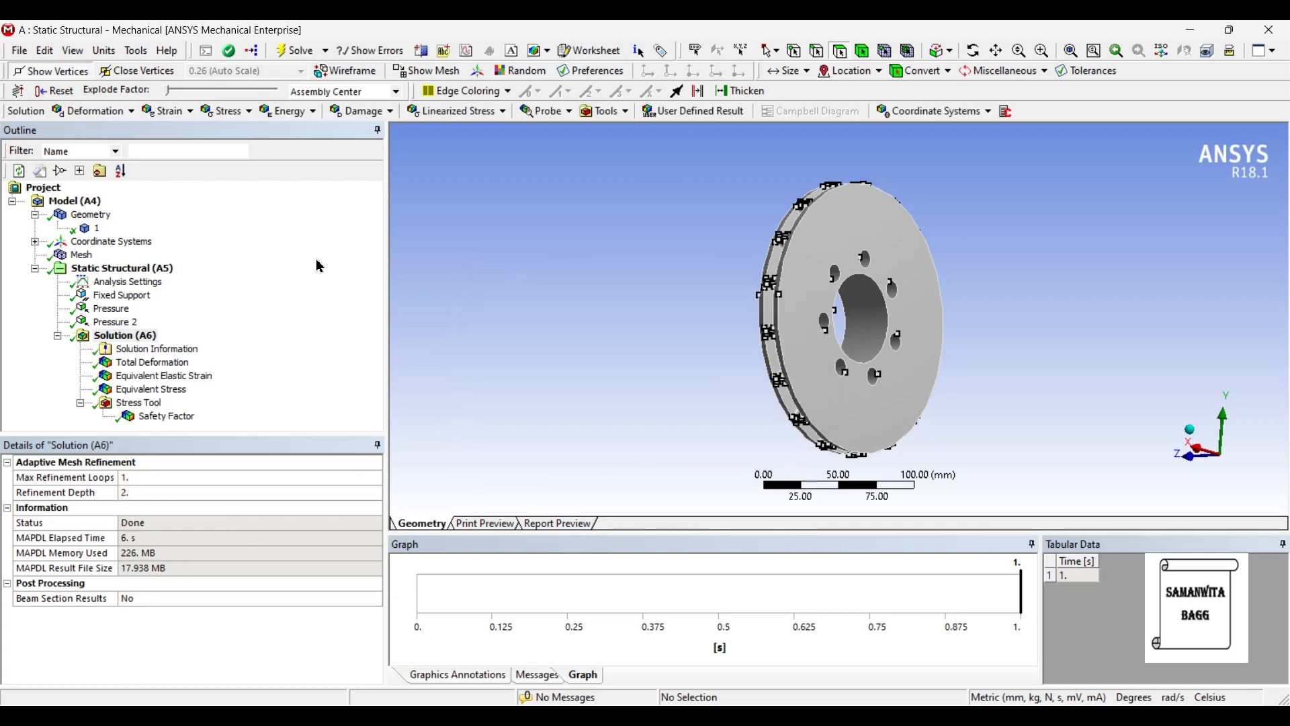
pyautogui.click(152, 361)
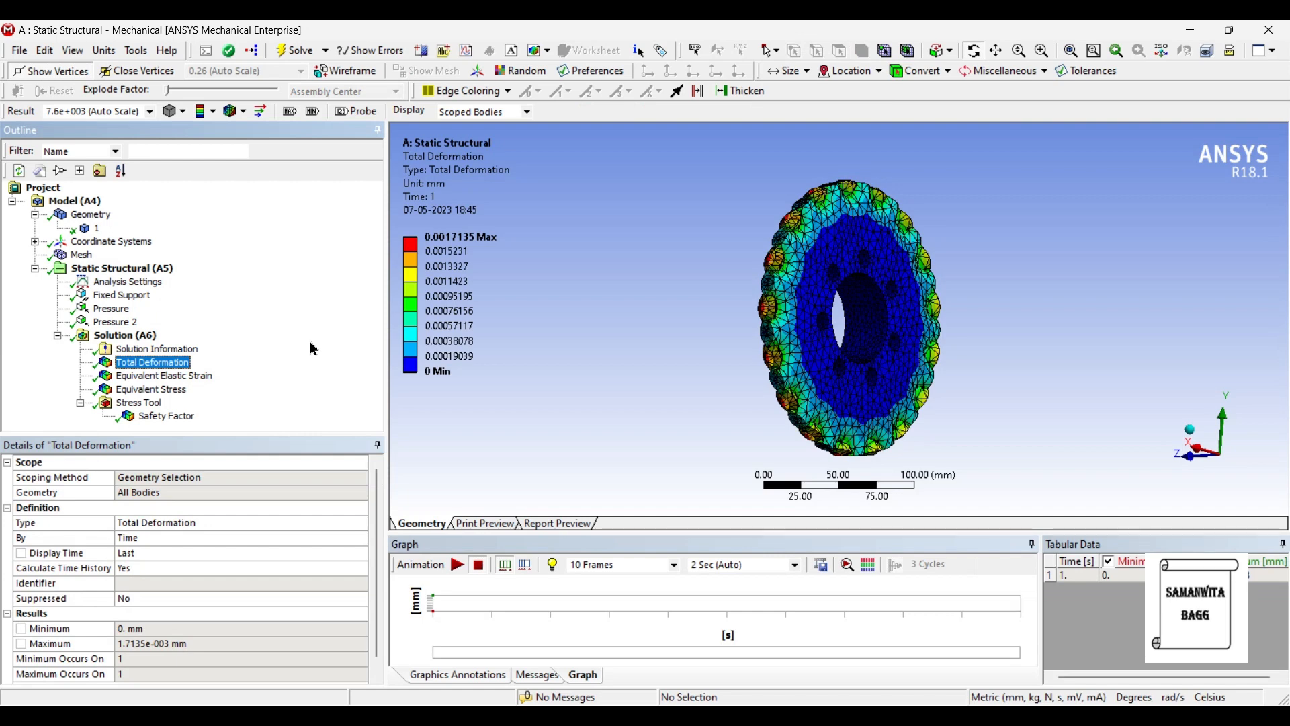
# Review the stainless steel strain, stress and safety factor results, then switch back to Workbench
pyautogui.click(164, 375)
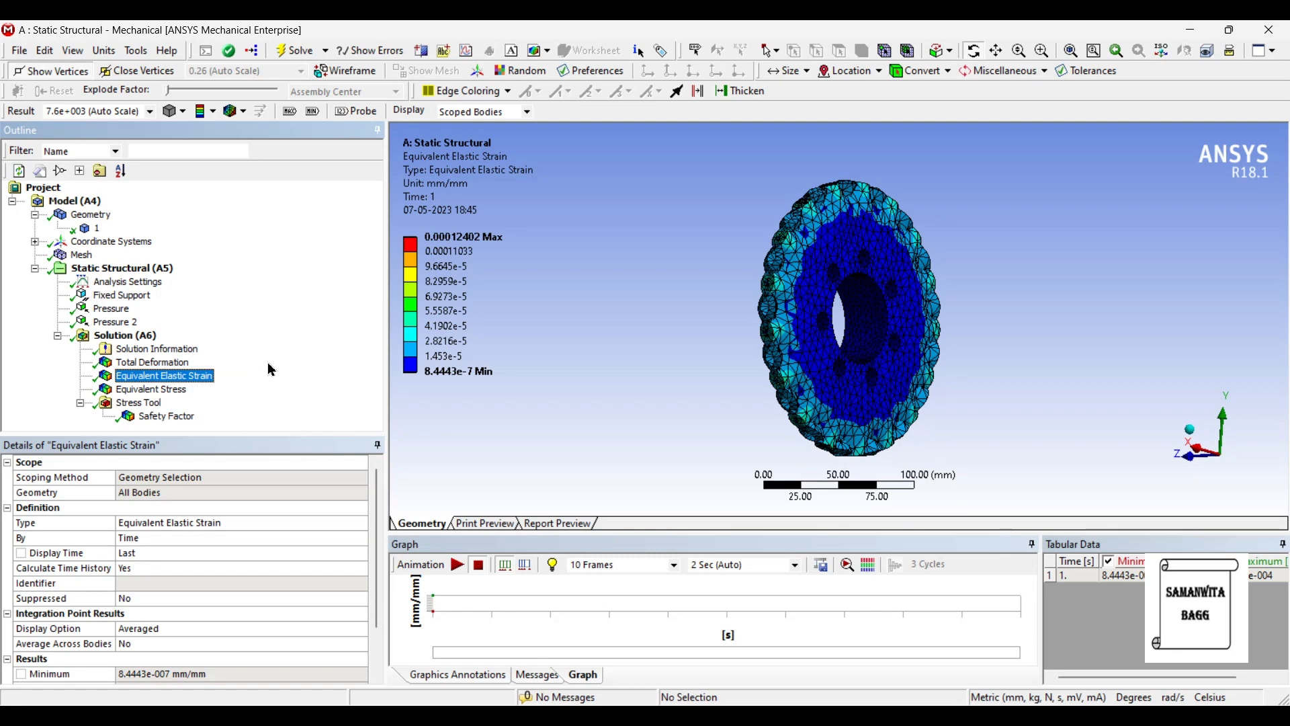
pyautogui.click(151, 388)
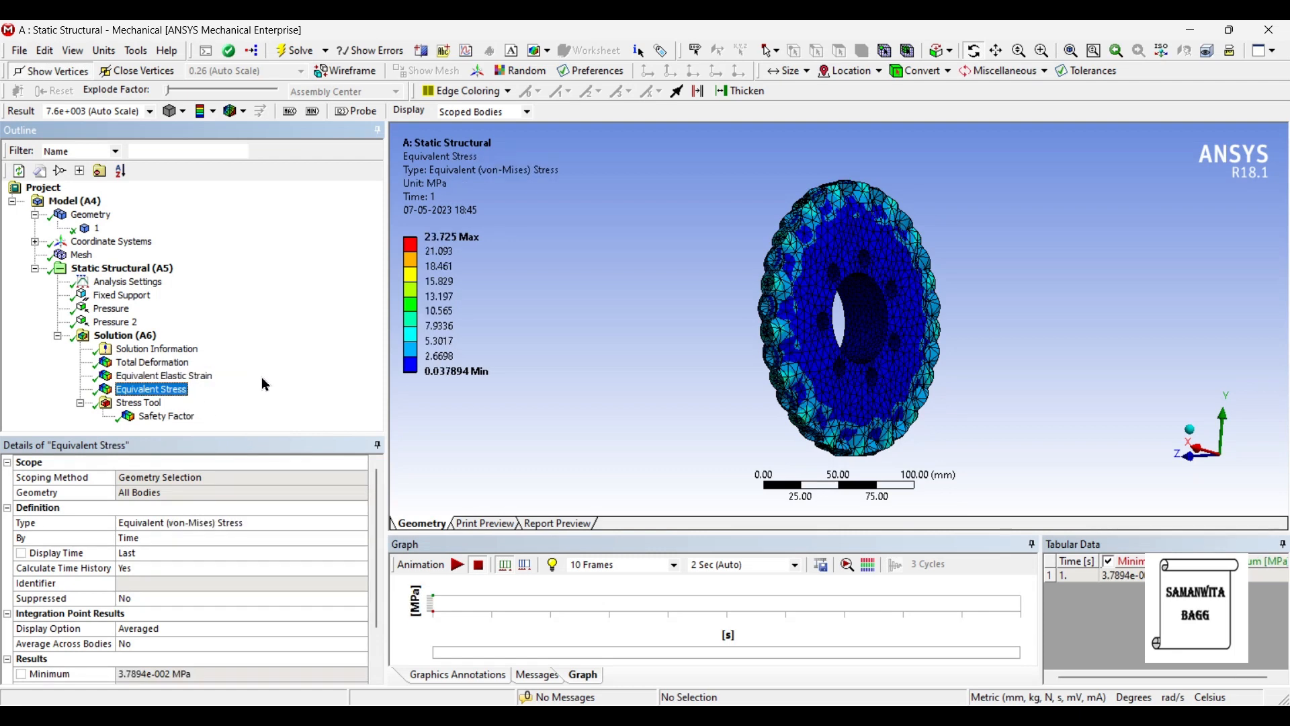
pyautogui.moveTo(274, 378)
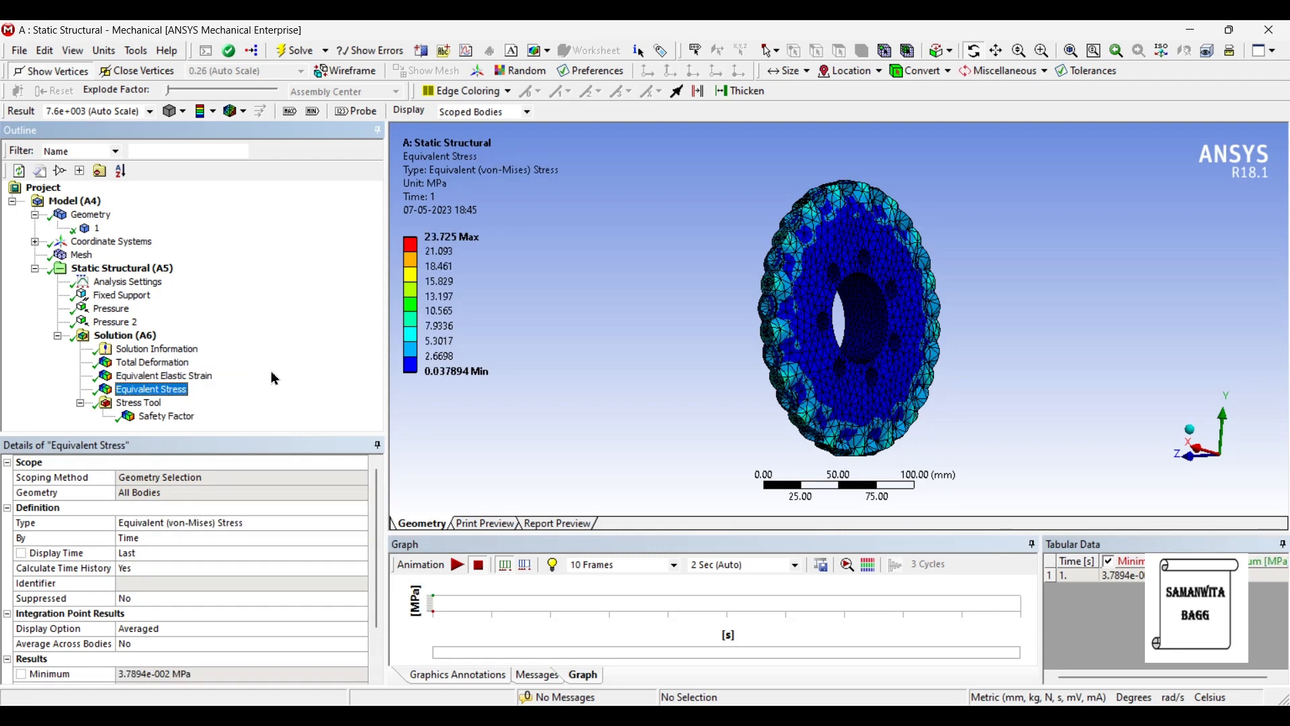
pyautogui.click(167, 415)
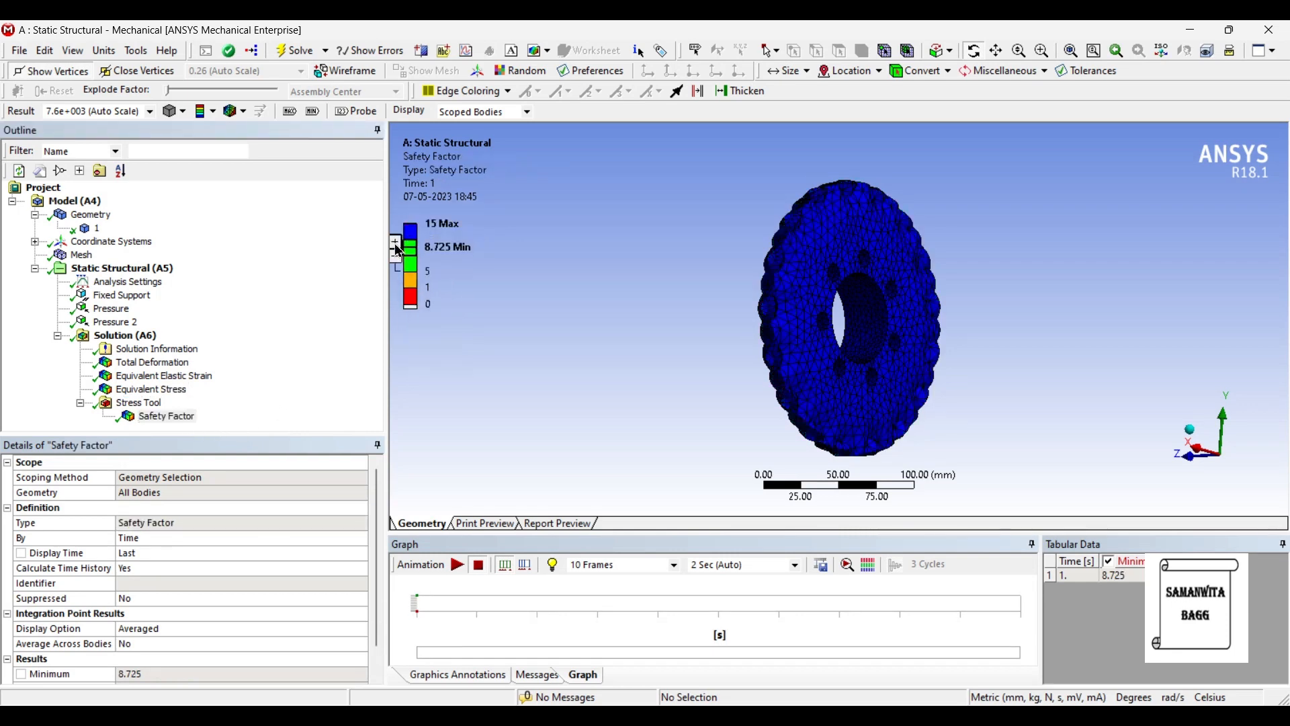
pyautogui.click(395, 240)
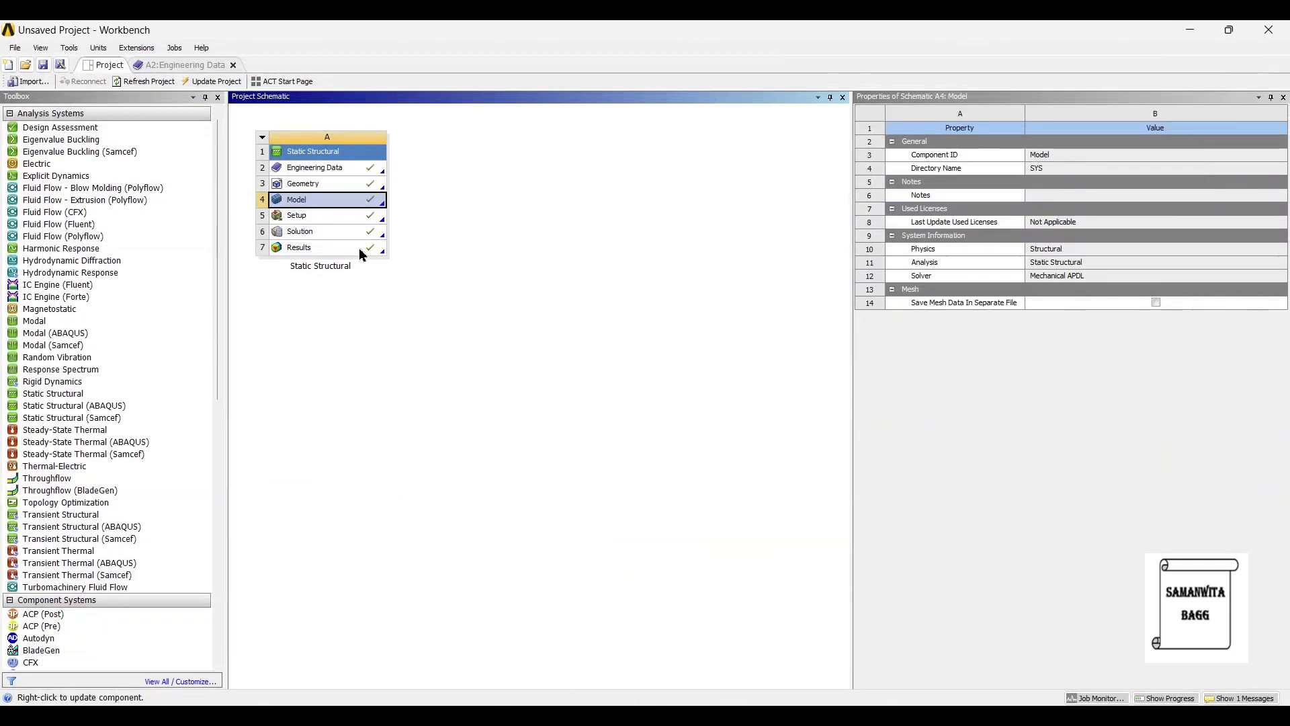
# Add a Topology Optimization system linked to the results and open its Setup in Mechanical
pyautogui.click(66, 501)
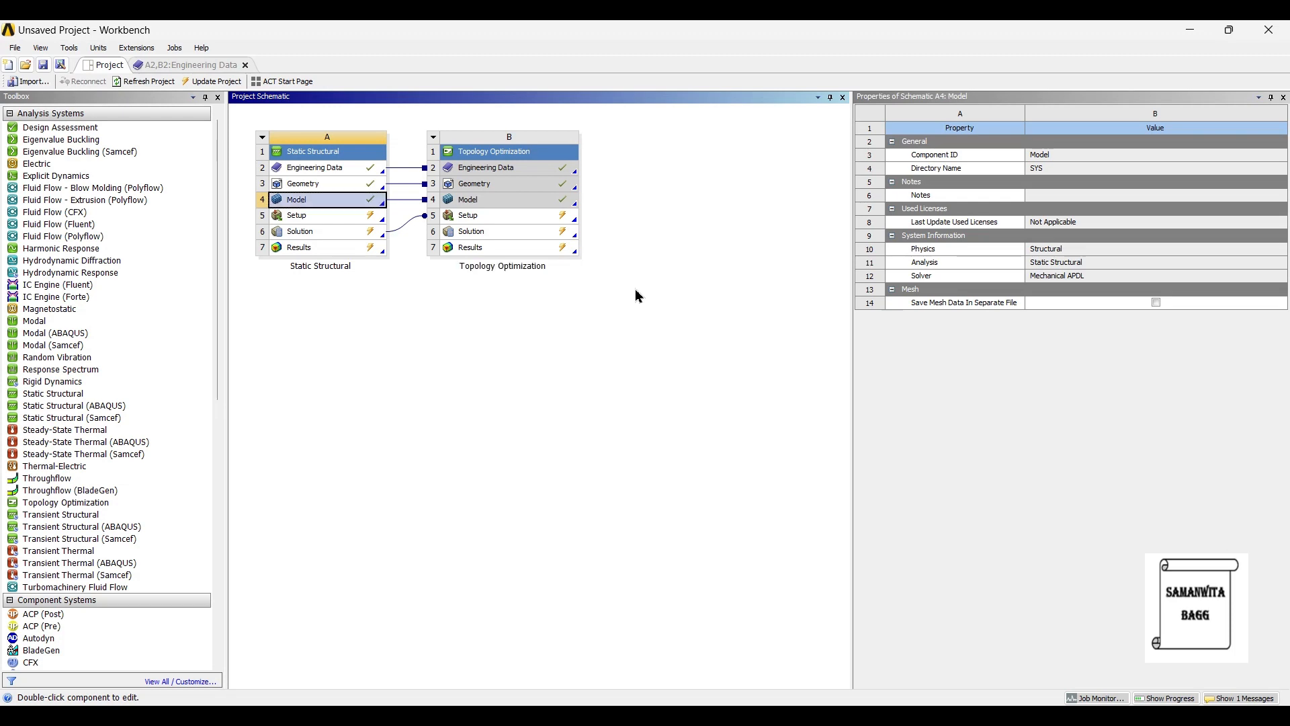
pyautogui.click(508, 215)
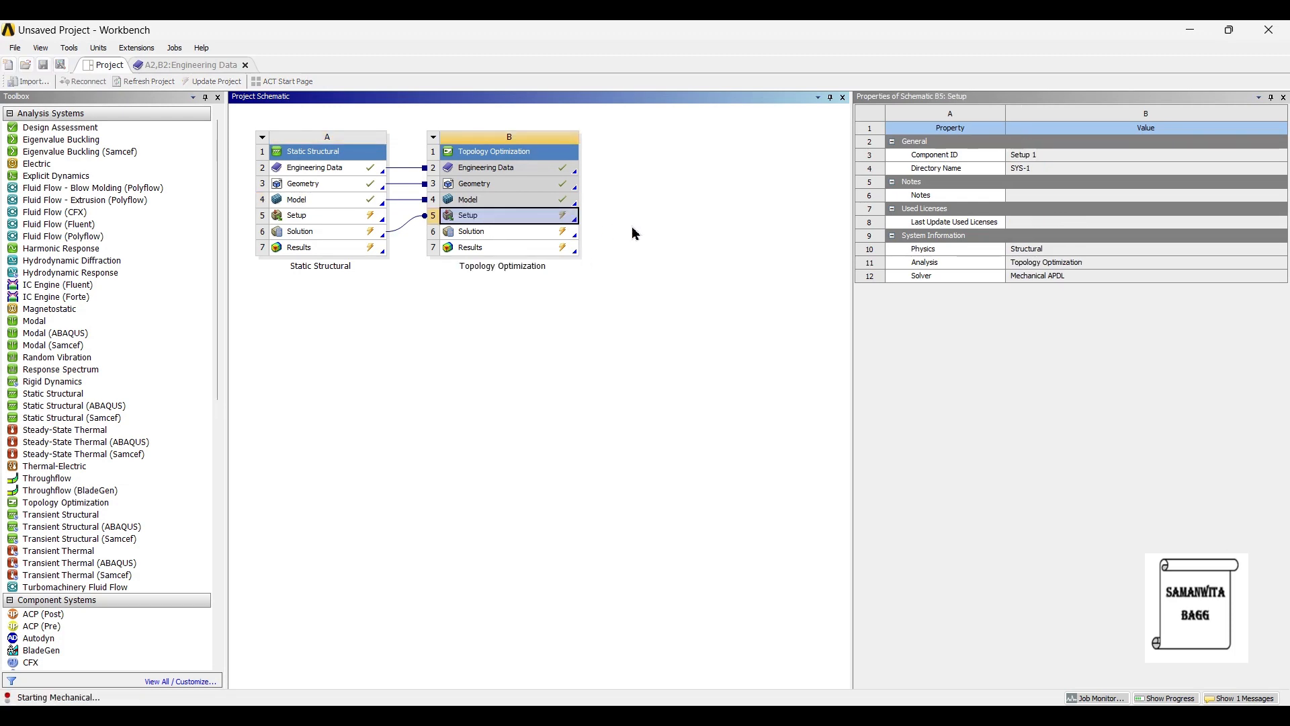
pyautogui.doubleClick(468, 215)
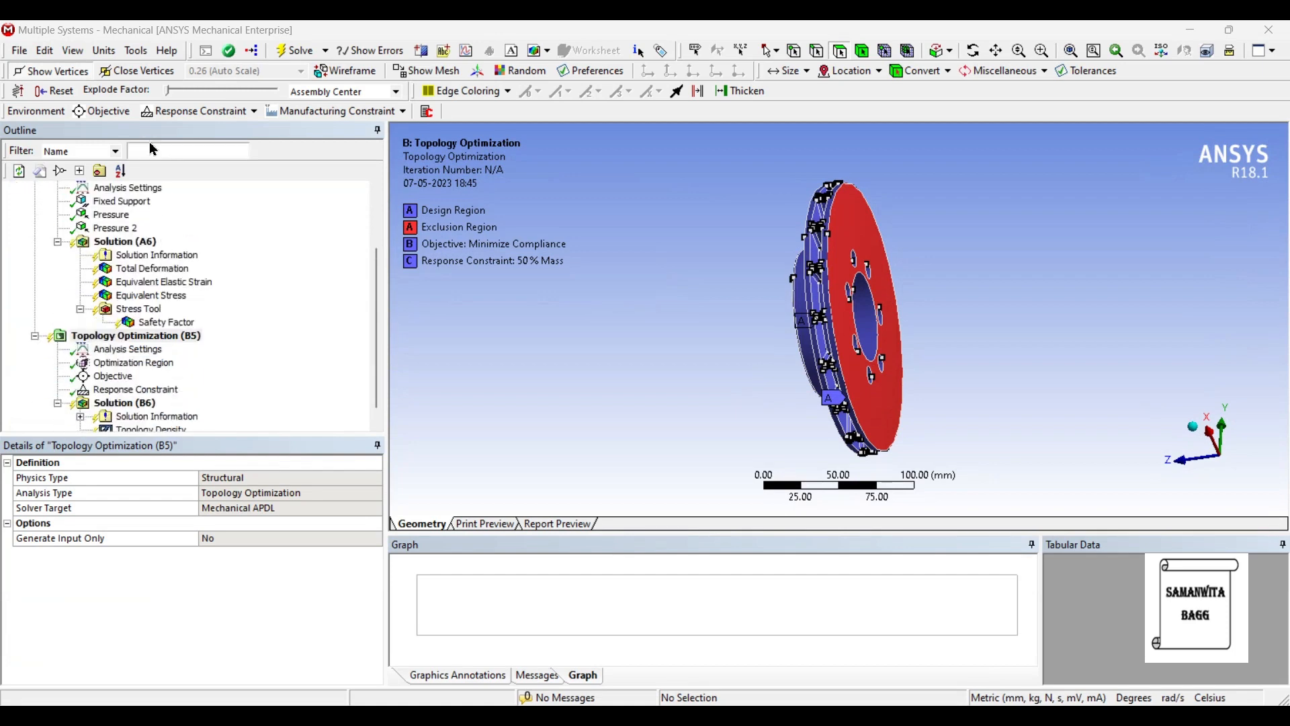
# Launch Mechanical from the Model cell and show the topology optimization analysis settings (500 iterations, 0.001 min density)
pyautogui.click(124, 227)
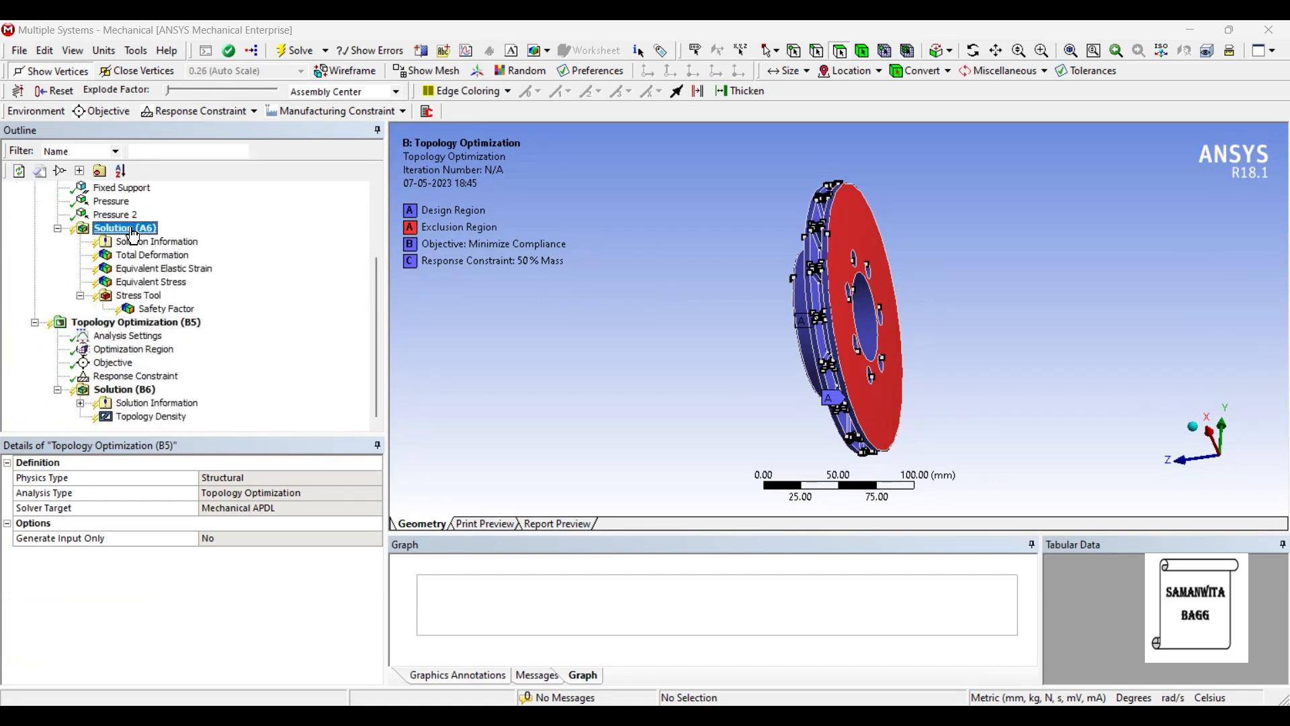
pyautogui.click(298, 49)
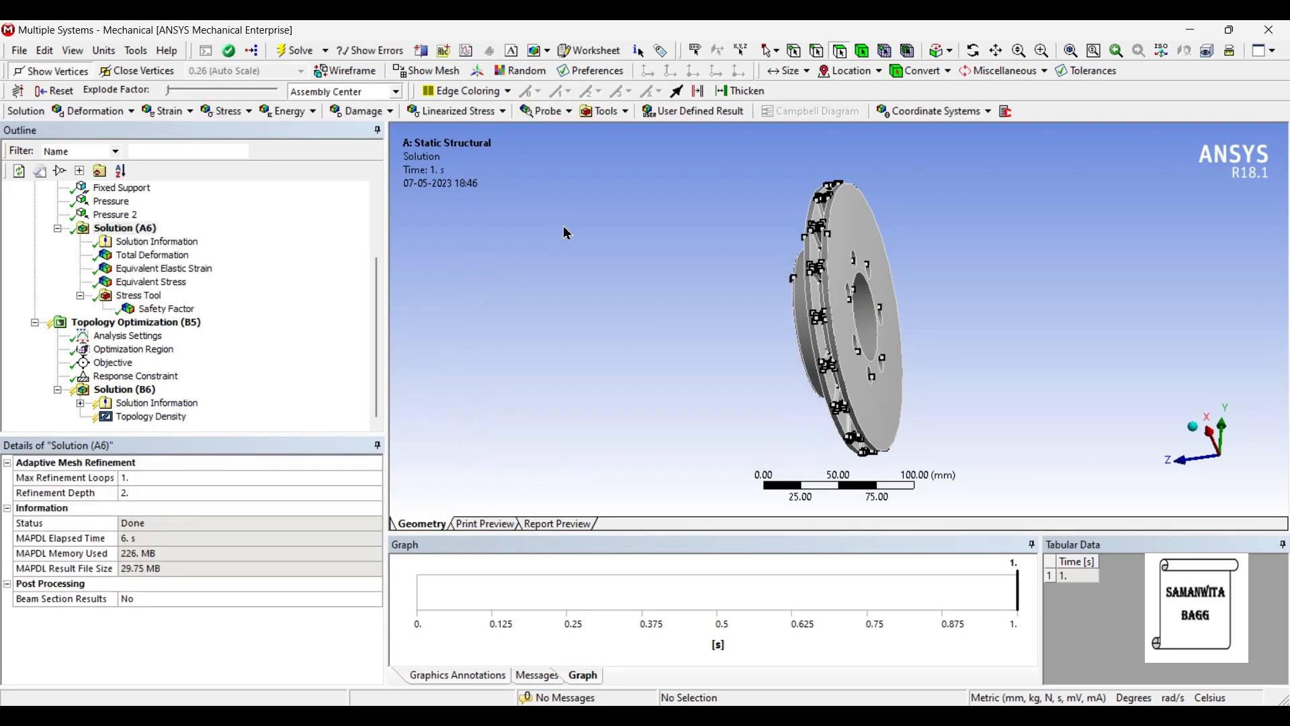
pyautogui.moveTo(206, 332)
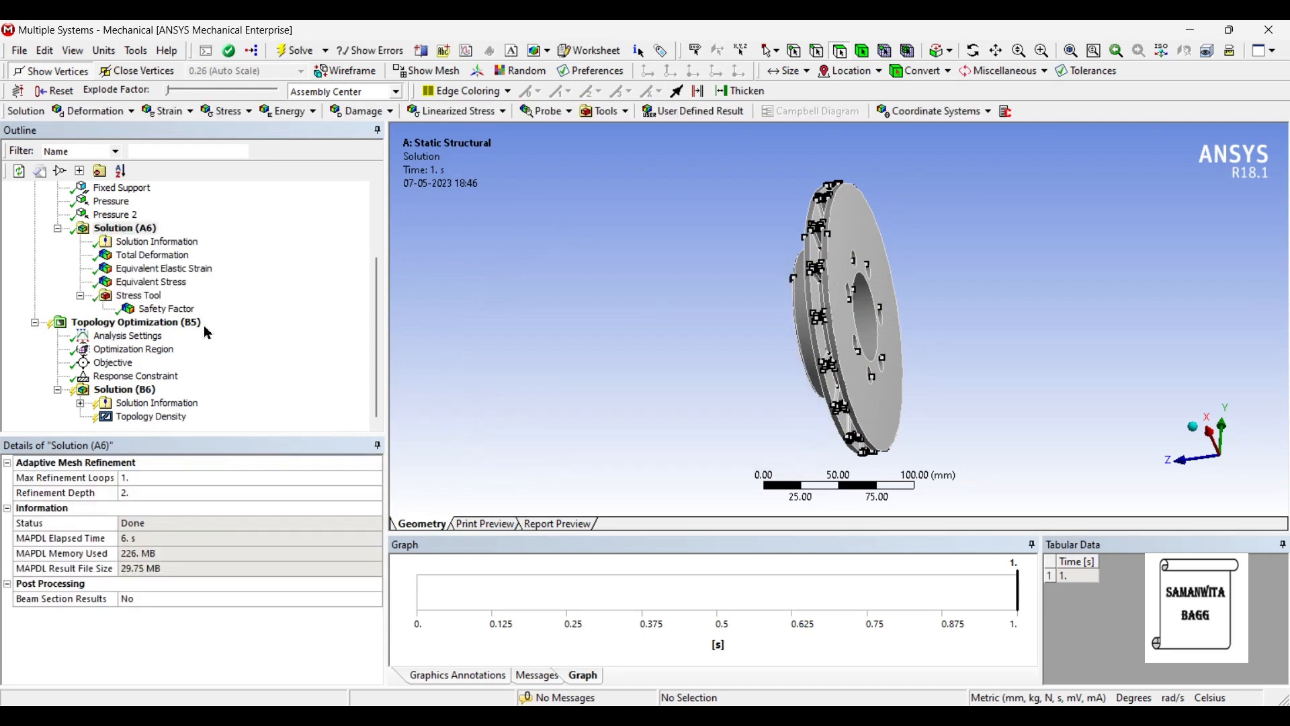
pyautogui.click(128, 334)
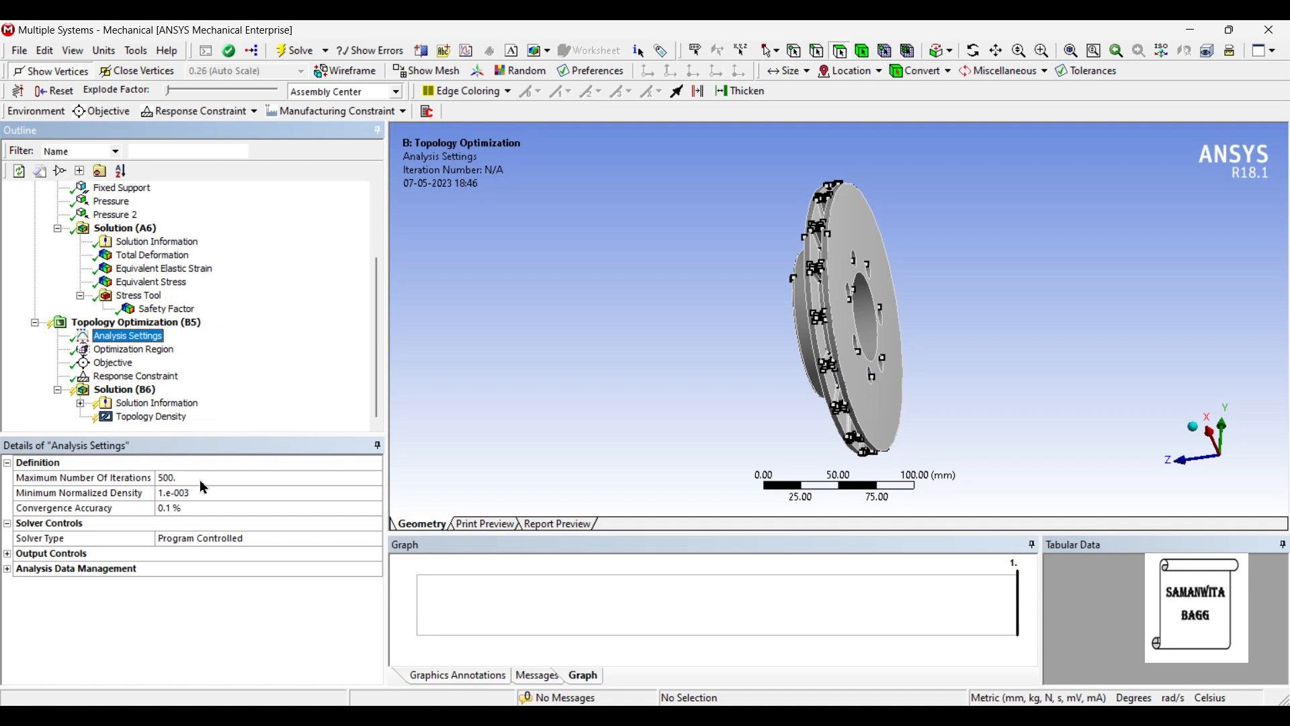
pyautogui.moveTo(31, 510)
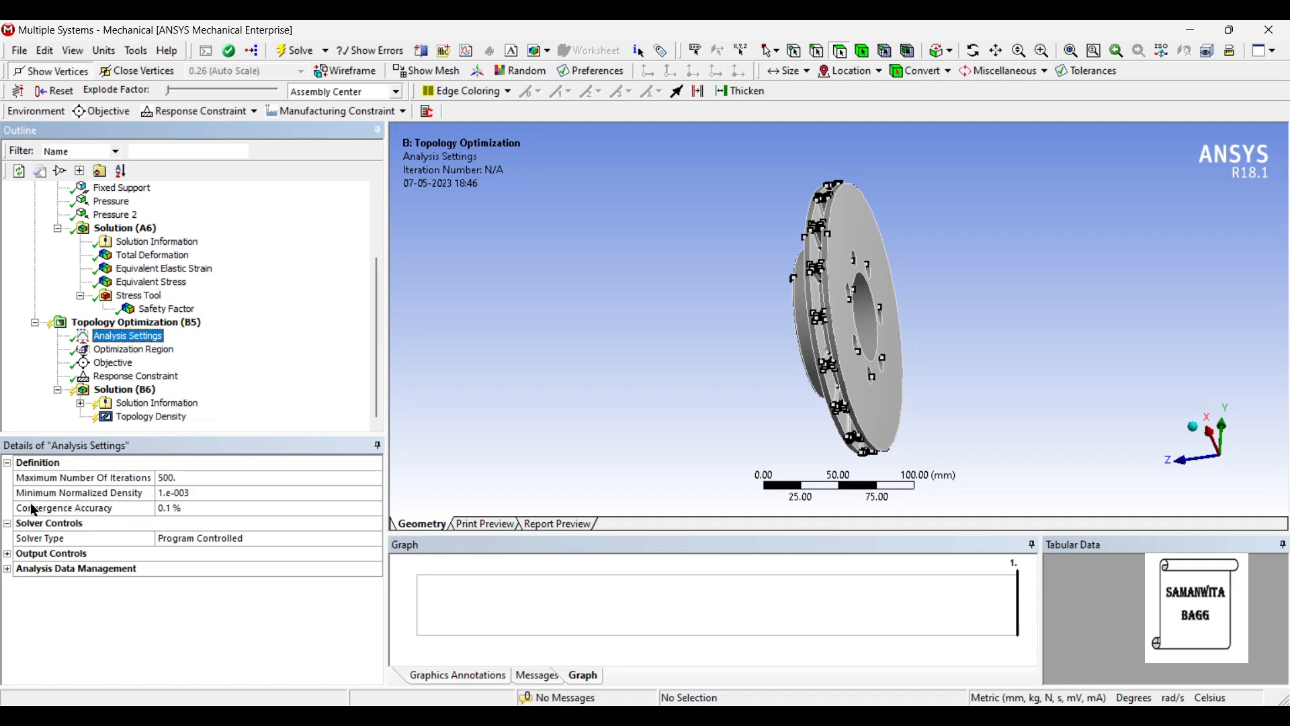
pyautogui.moveTo(156, 502)
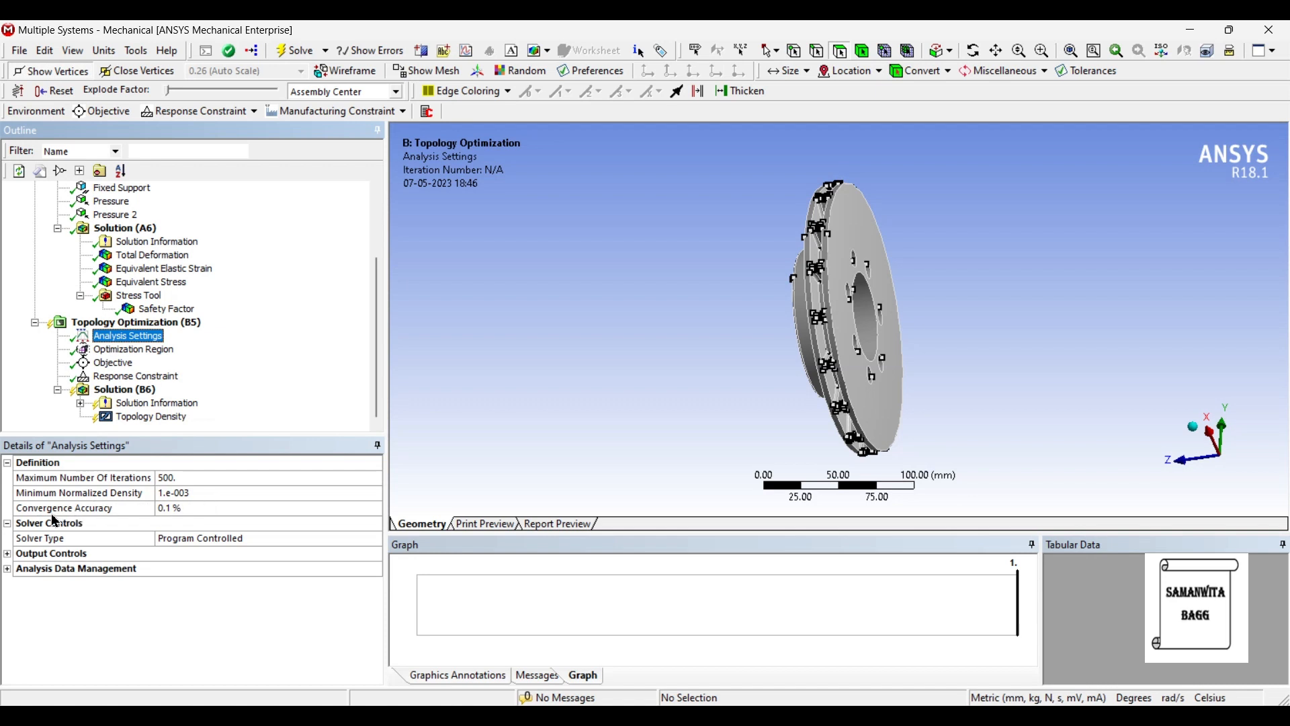
pyautogui.moveTo(220, 523)
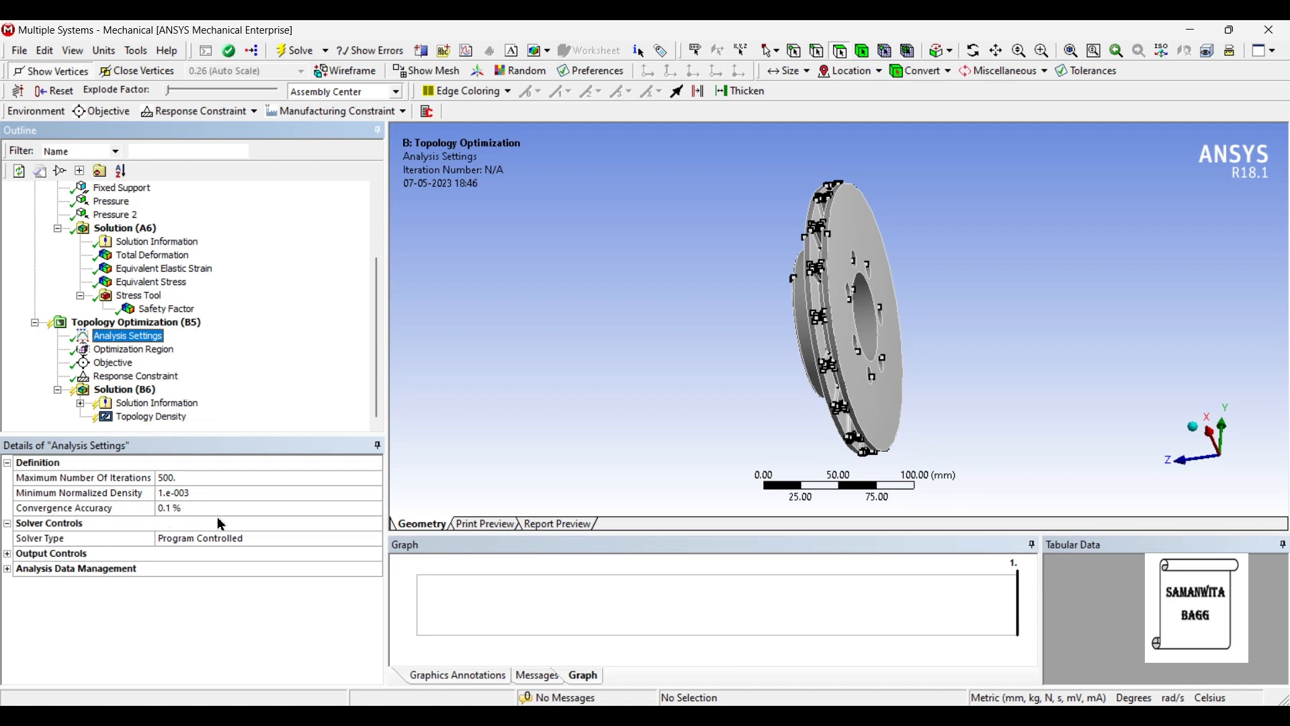
# Inspect the all-bodies optimization region and the compliance-minimizing objective worksheet
pyautogui.click(133, 349)
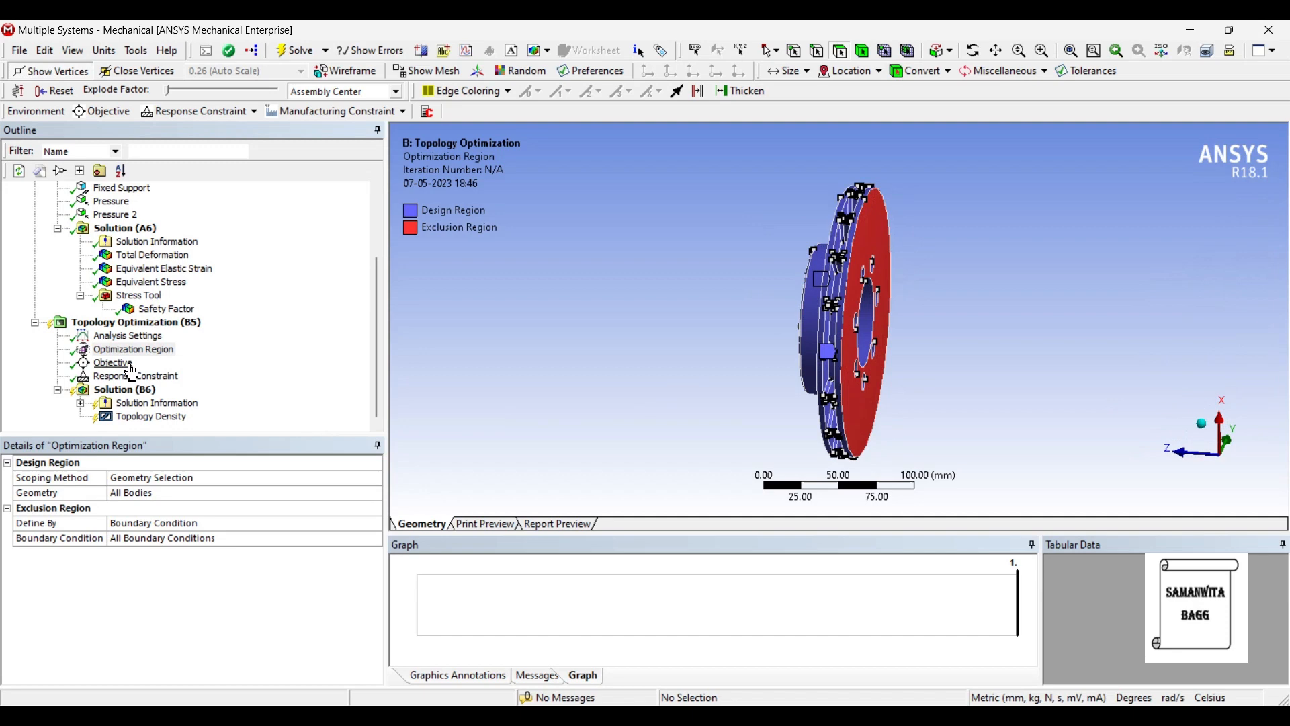
pyautogui.click(113, 362)
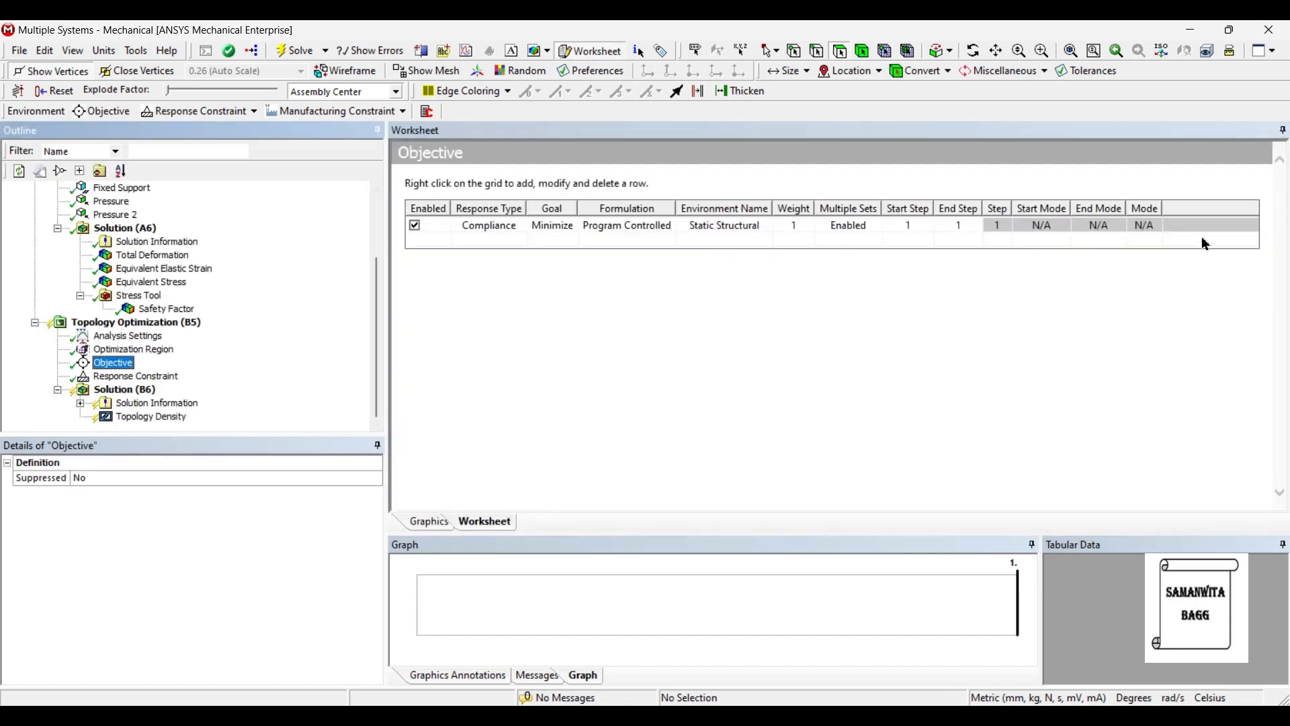
pyautogui.moveTo(254, 352)
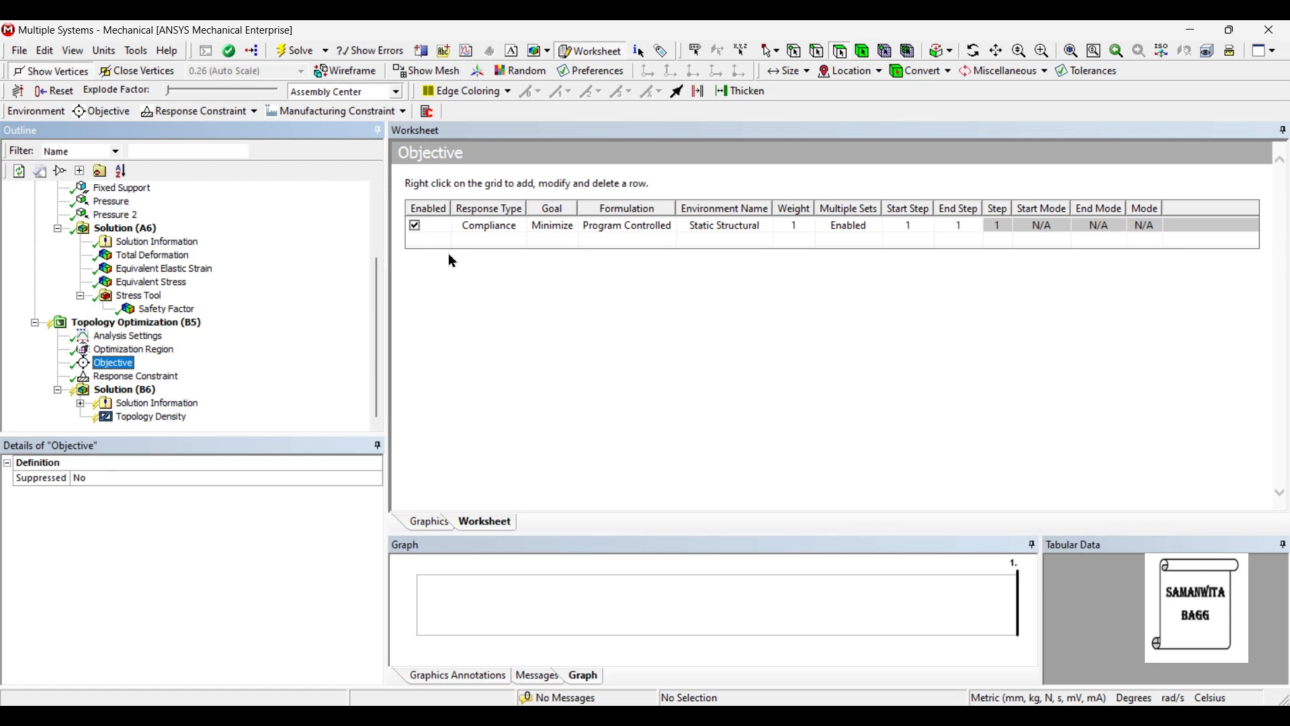
pyautogui.moveTo(182, 392)
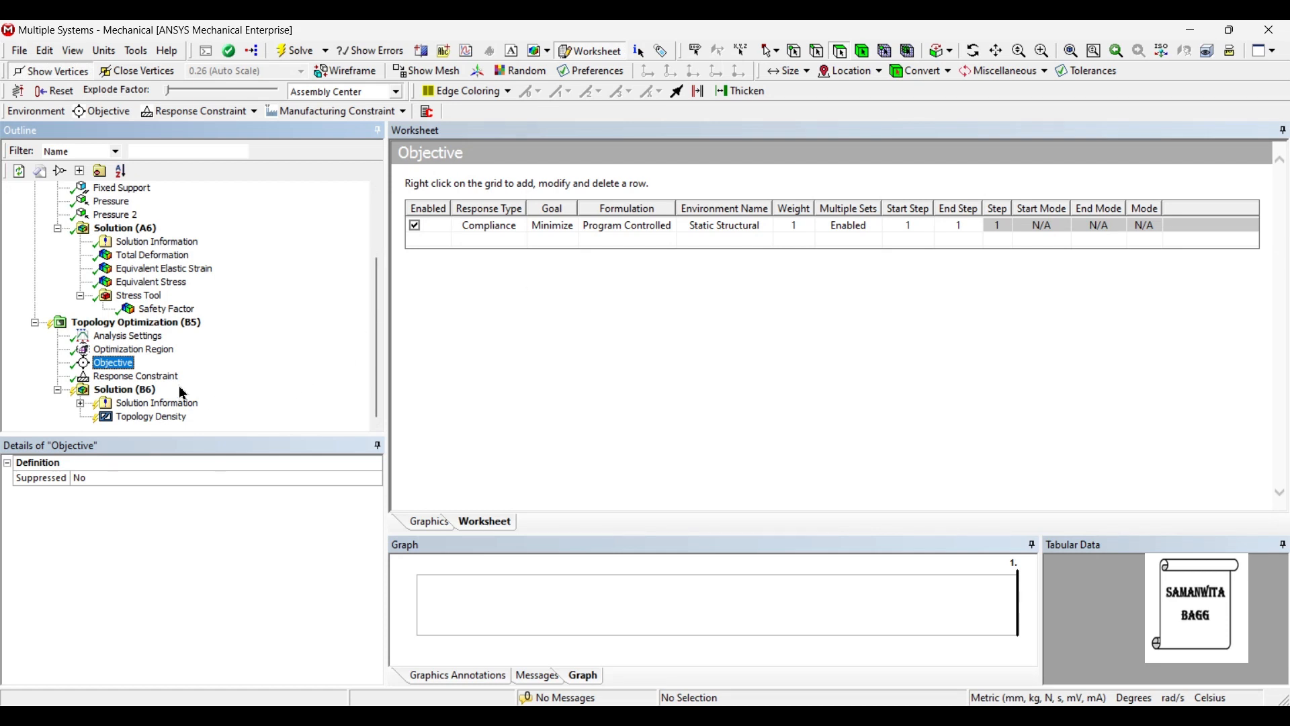
# Set the response constraint's Percent to Retain to 65 and select Solution (B6)
pyautogui.click(135, 377)
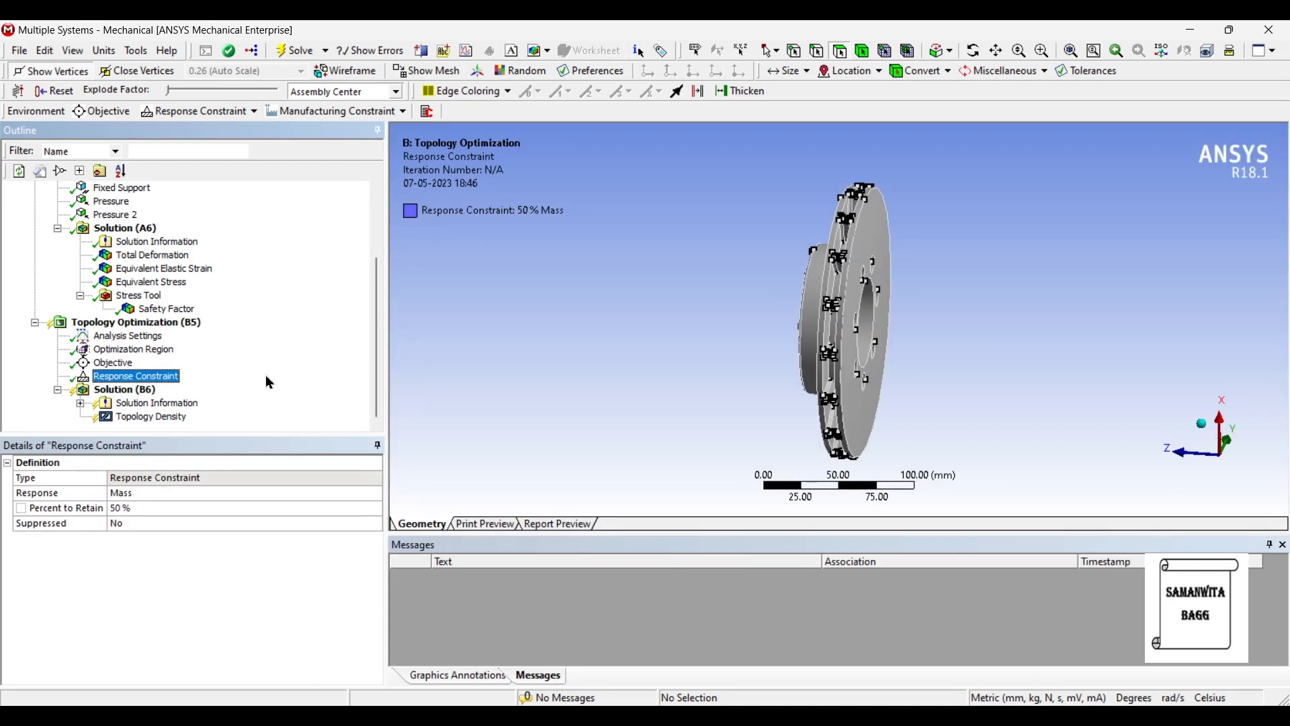
pyautogui.moveTo(412, 313)
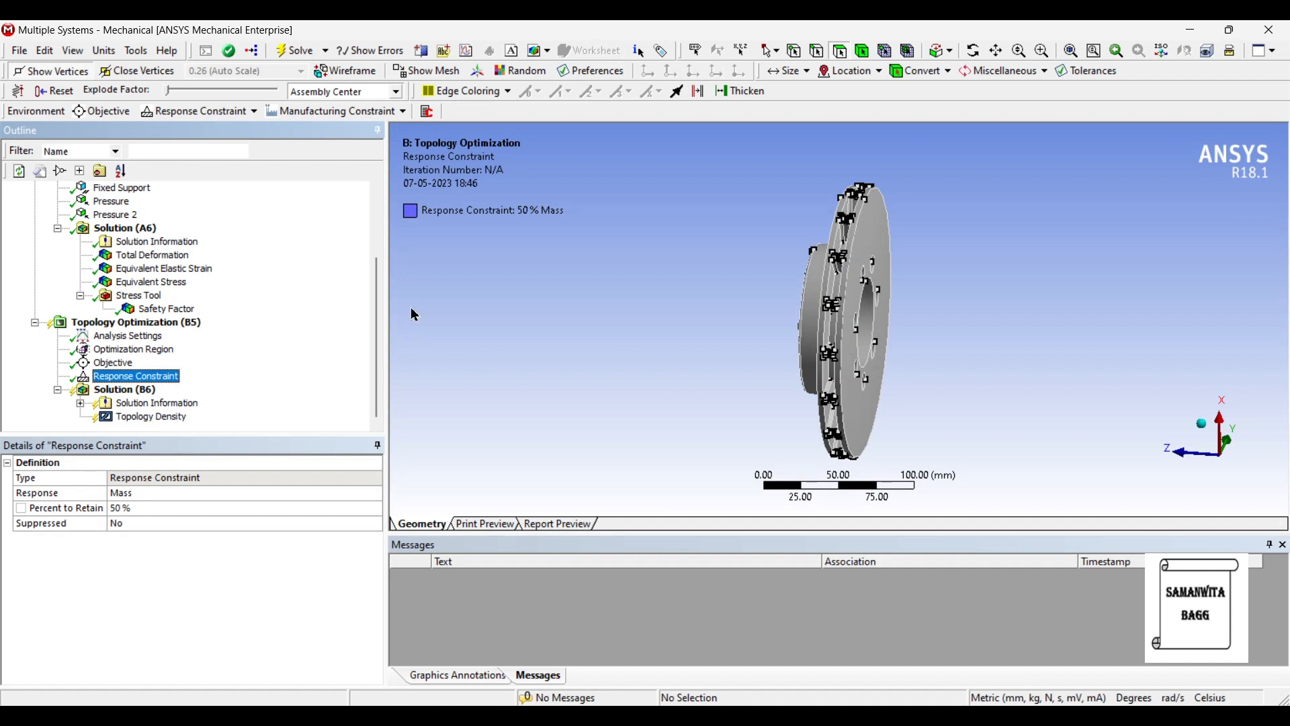
pyautogui.moveTo(731, 336)
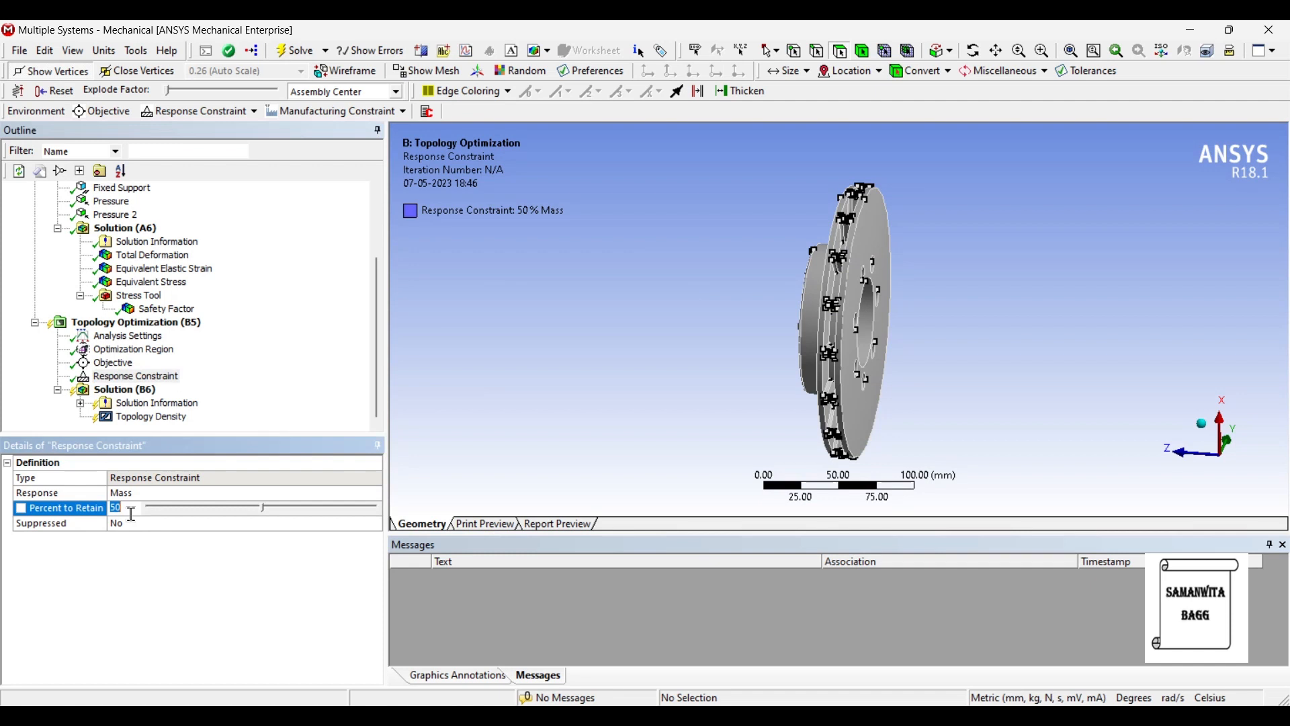
pyautogui.write('65')
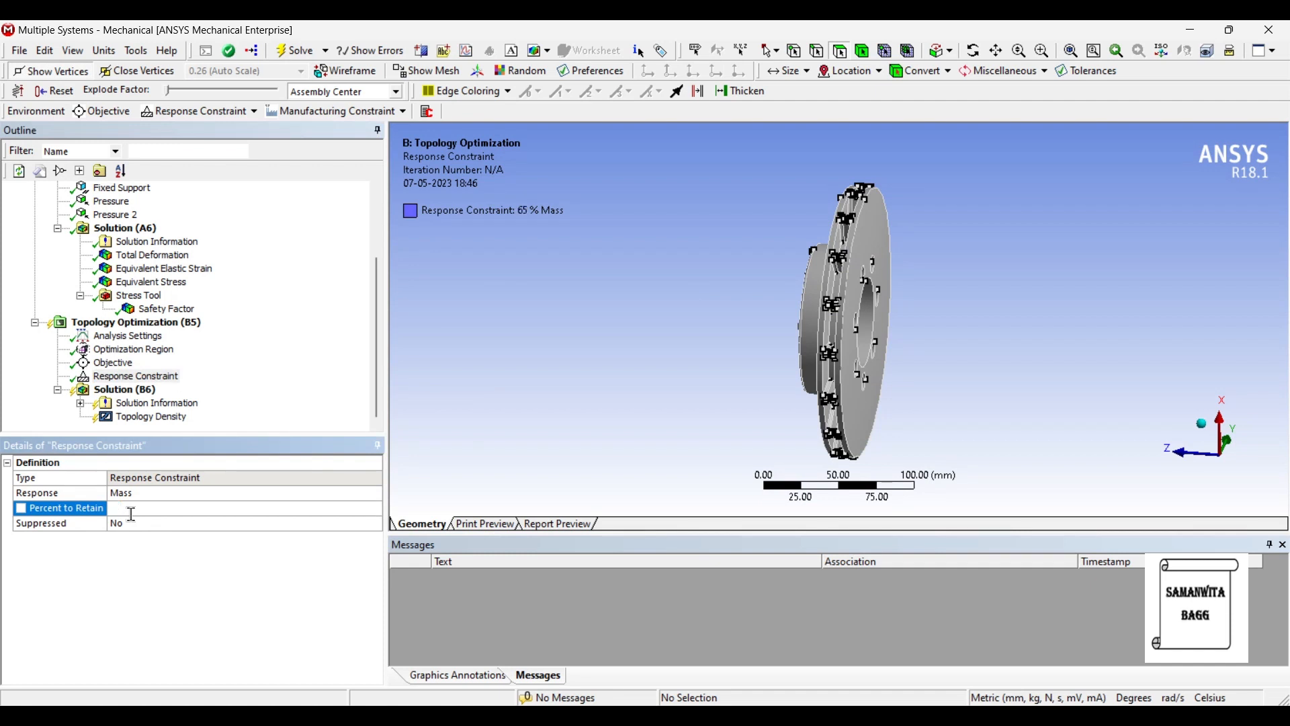
pyautogui.click(123, 389)
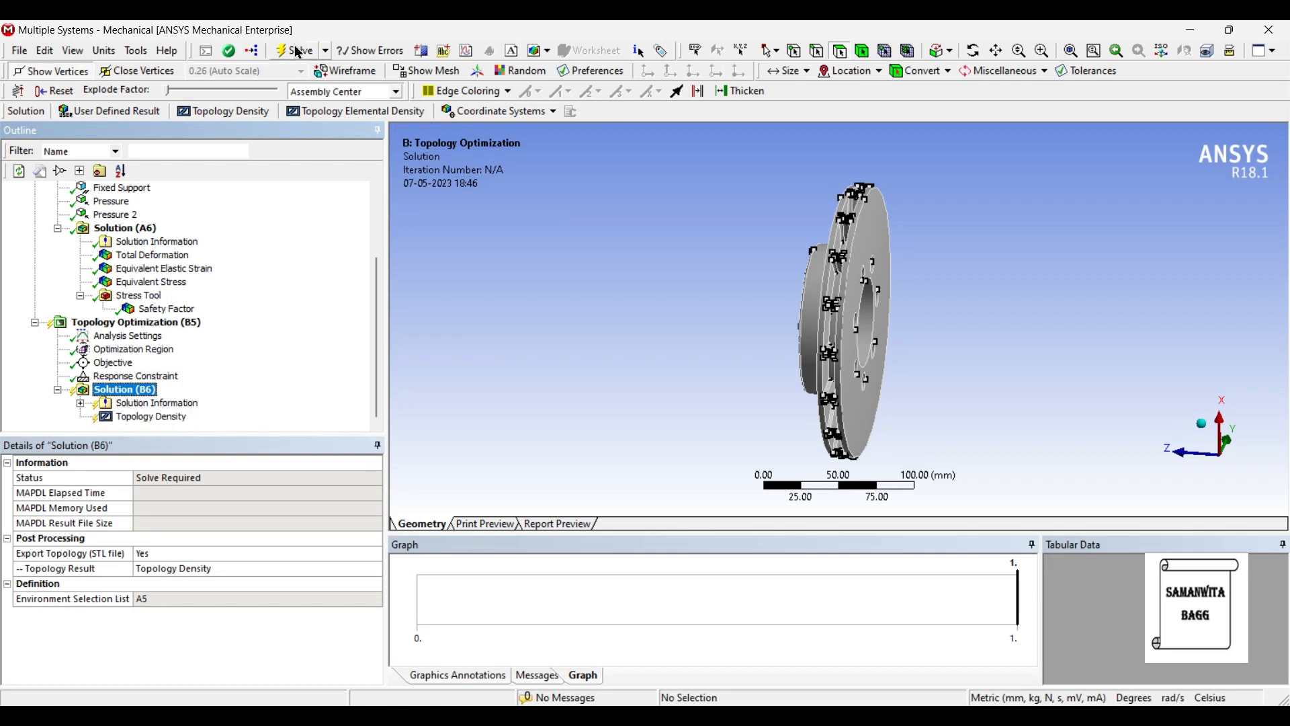
# Solve the topology optimization and wait for Solution (B6) to finish
pyautogui.click(300, 50)
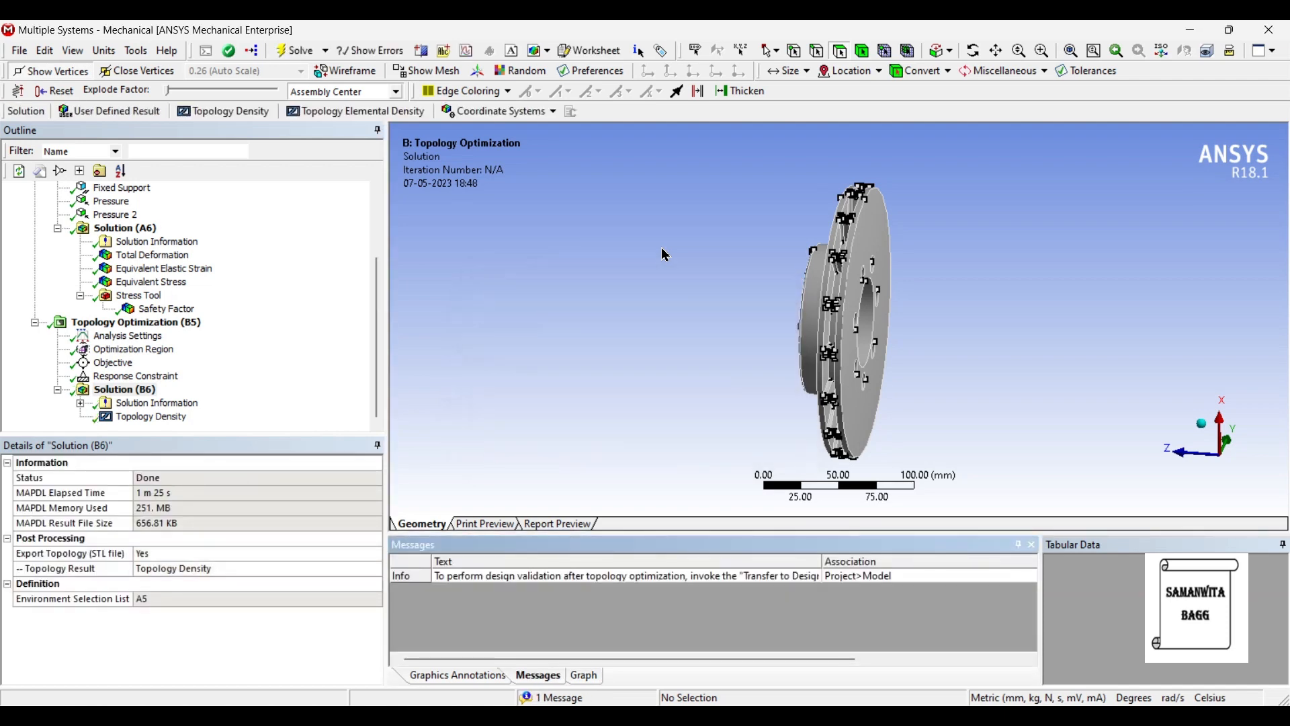
# Display the Topology Density result and inspect the marginal material around the hub
pyautogui.click(151, 415)
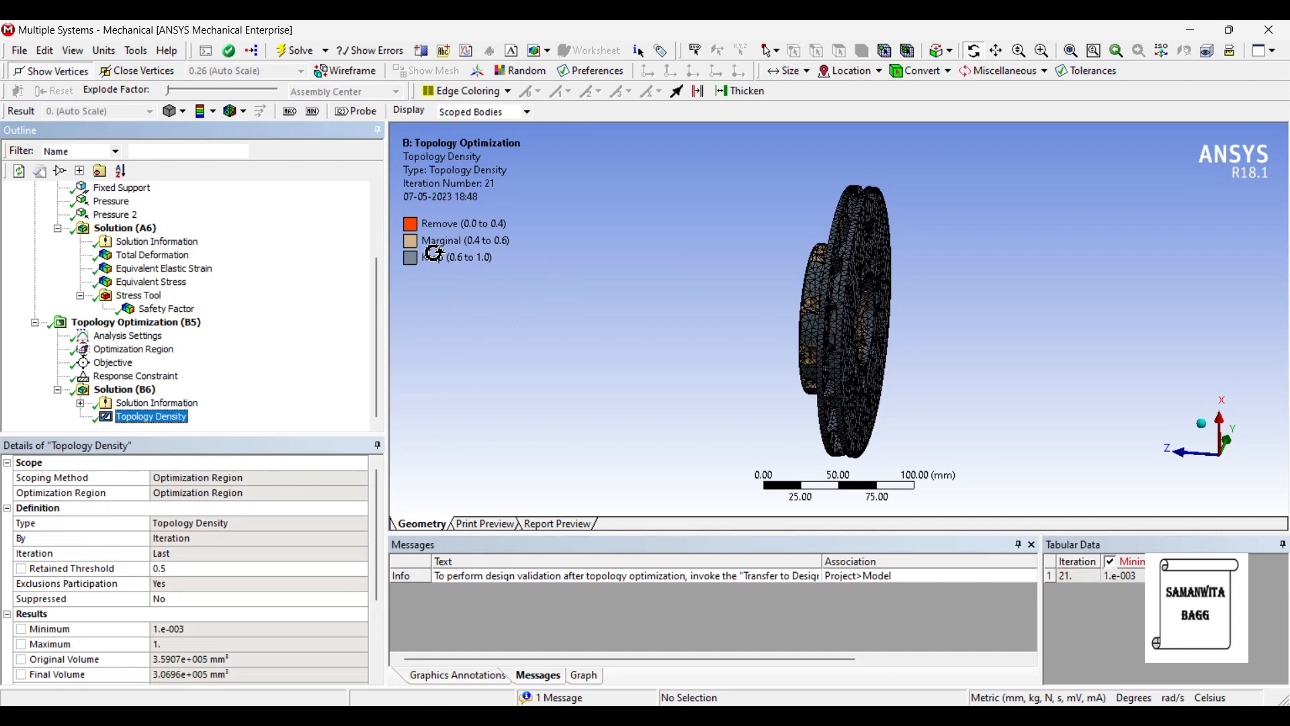
pyautogui.moveTo(542, 241)
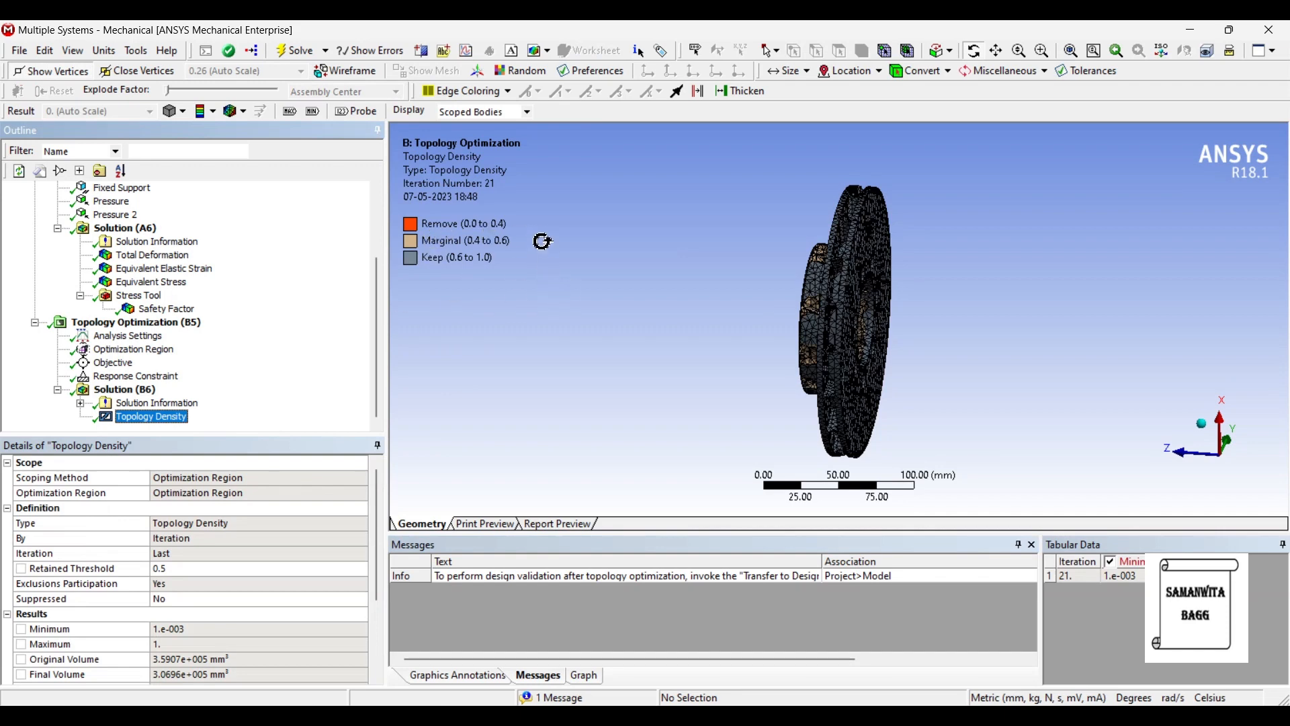
pyautogui.moveTo(663, 282)
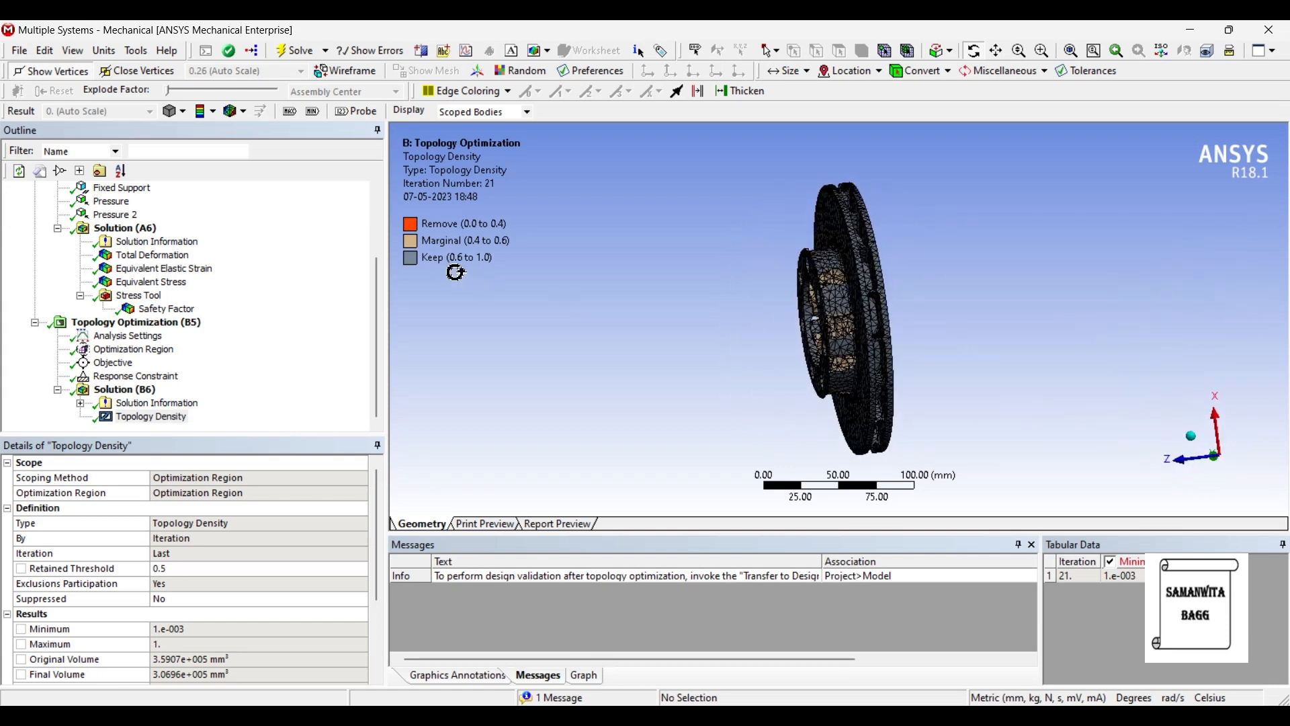
pyautogui.moveTo(538, 265)
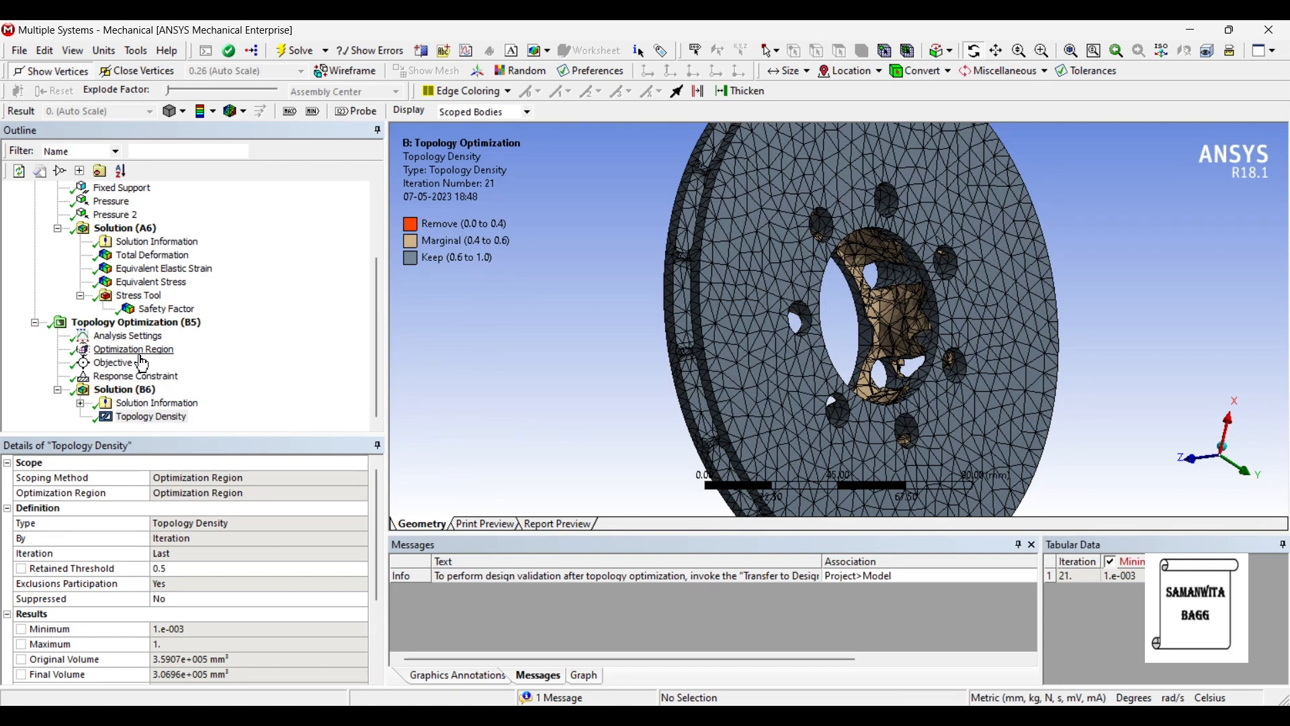
# Change Percent to Retain to 60 in the response constraint and re-solve the topology optimization
pyautogui.click(113, 361)
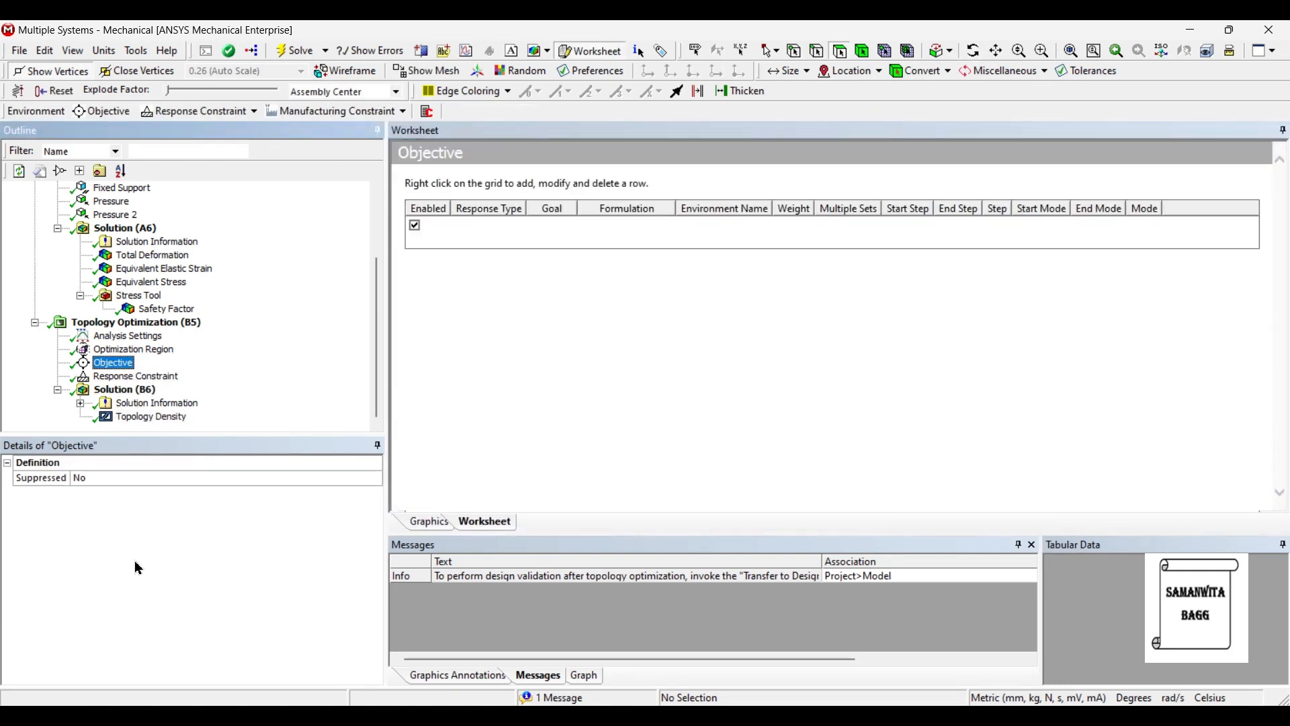
pyautogui.click(135, 377)
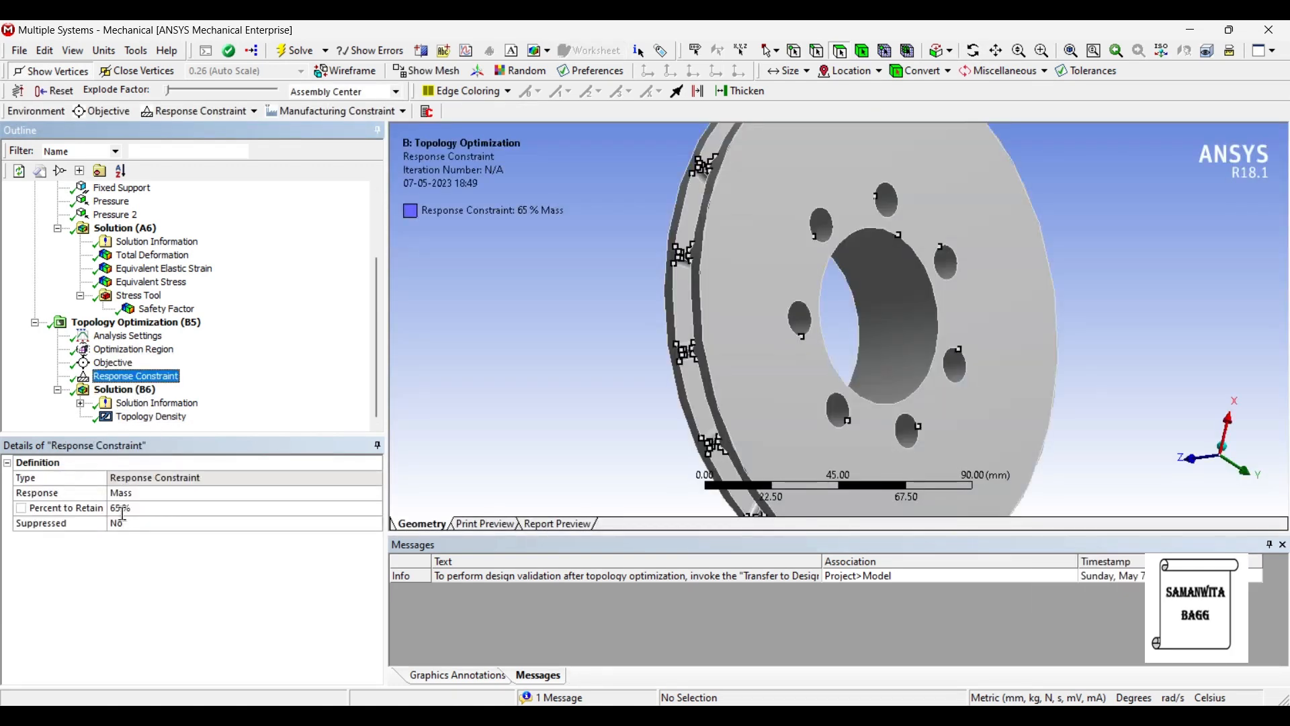
pyautogui.click(120, 508)
pyautogui.write('60')
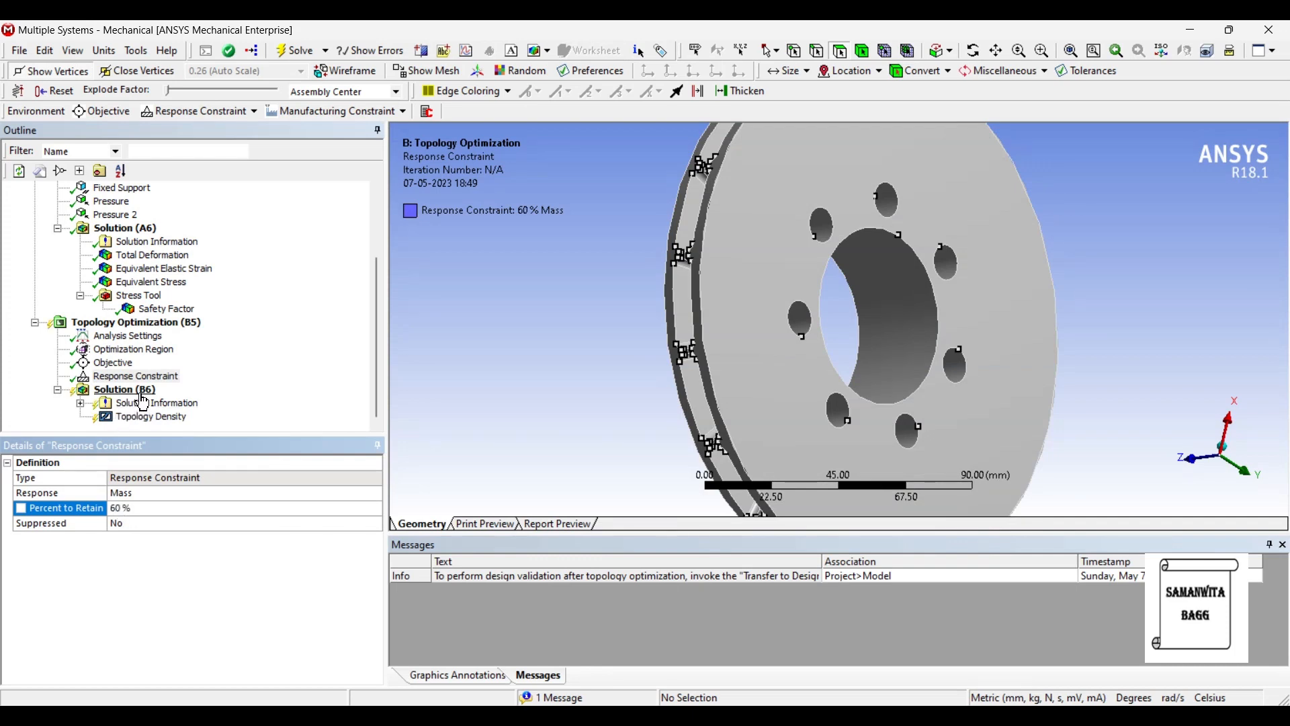
pyautogui.click(123, 389)
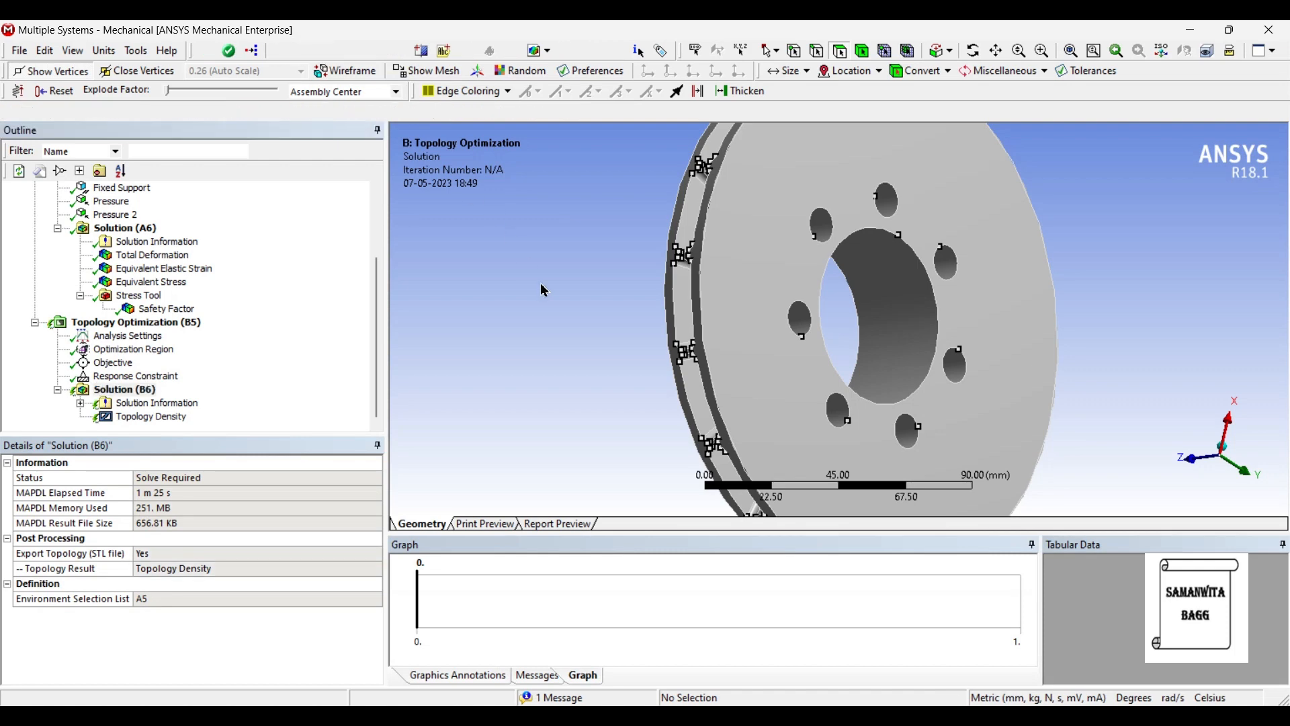
pyautogui.click(294, 50)
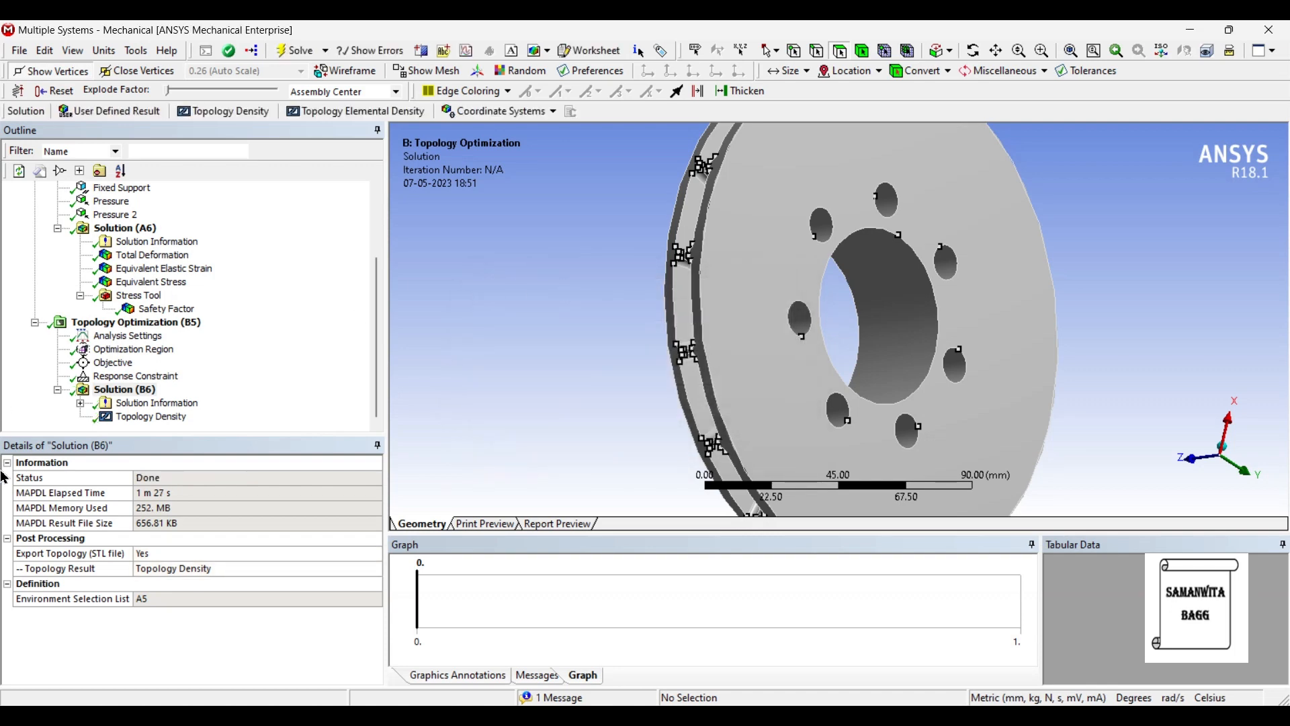
# Display the 60% mass Topology Density result, facing the rotor's hub removal regions
pyautogui.click(150, 415)
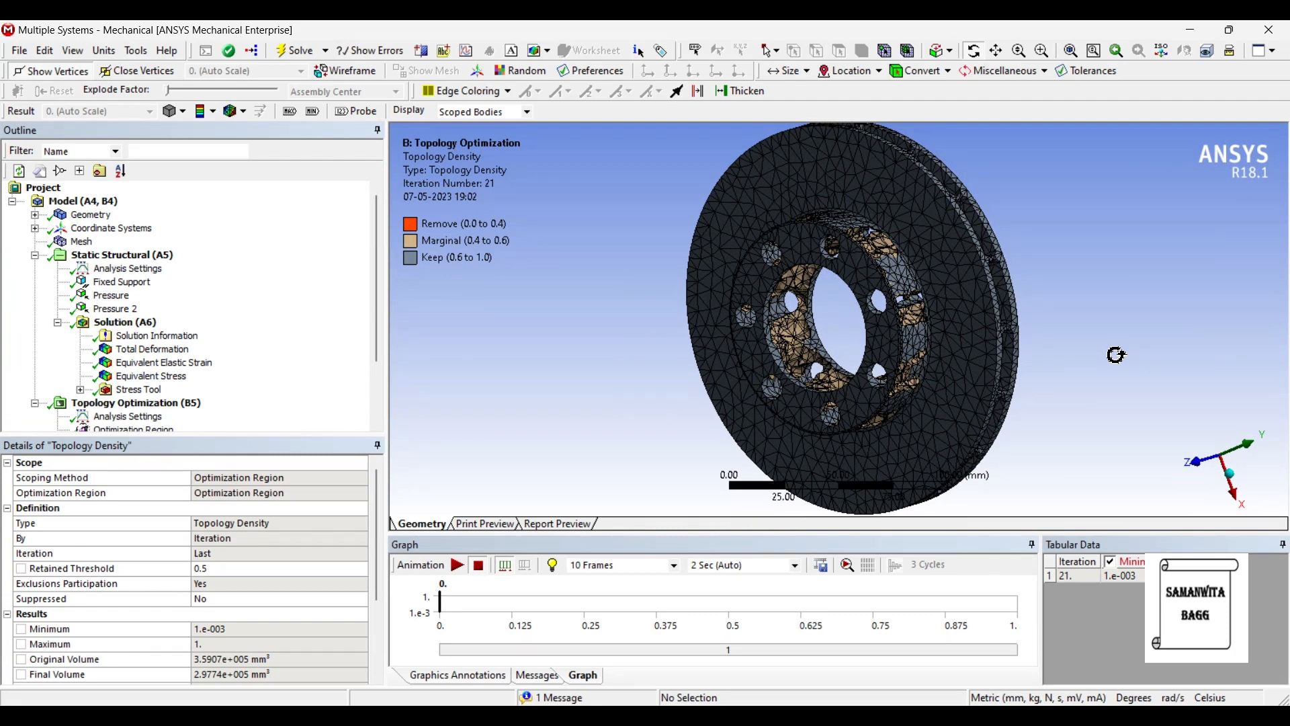
pyautogui.moveTo(958, 272)
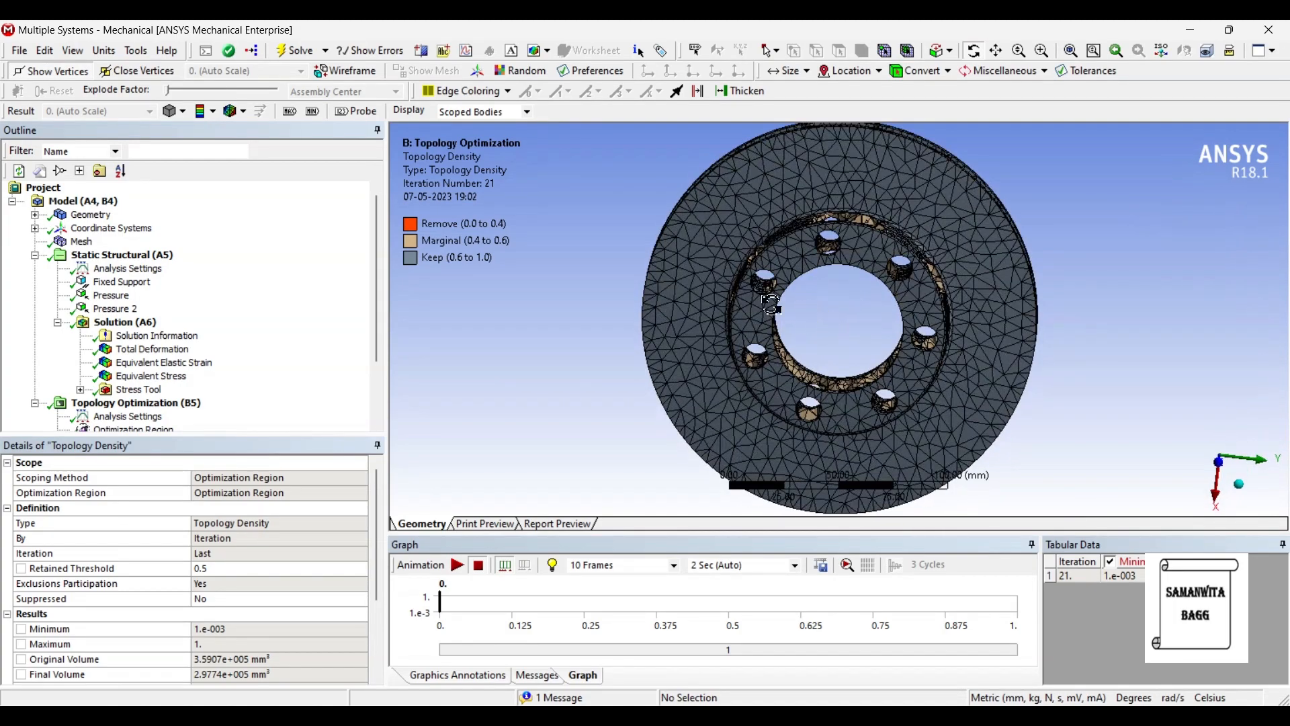
pyautogui.moveTo(976, 271)
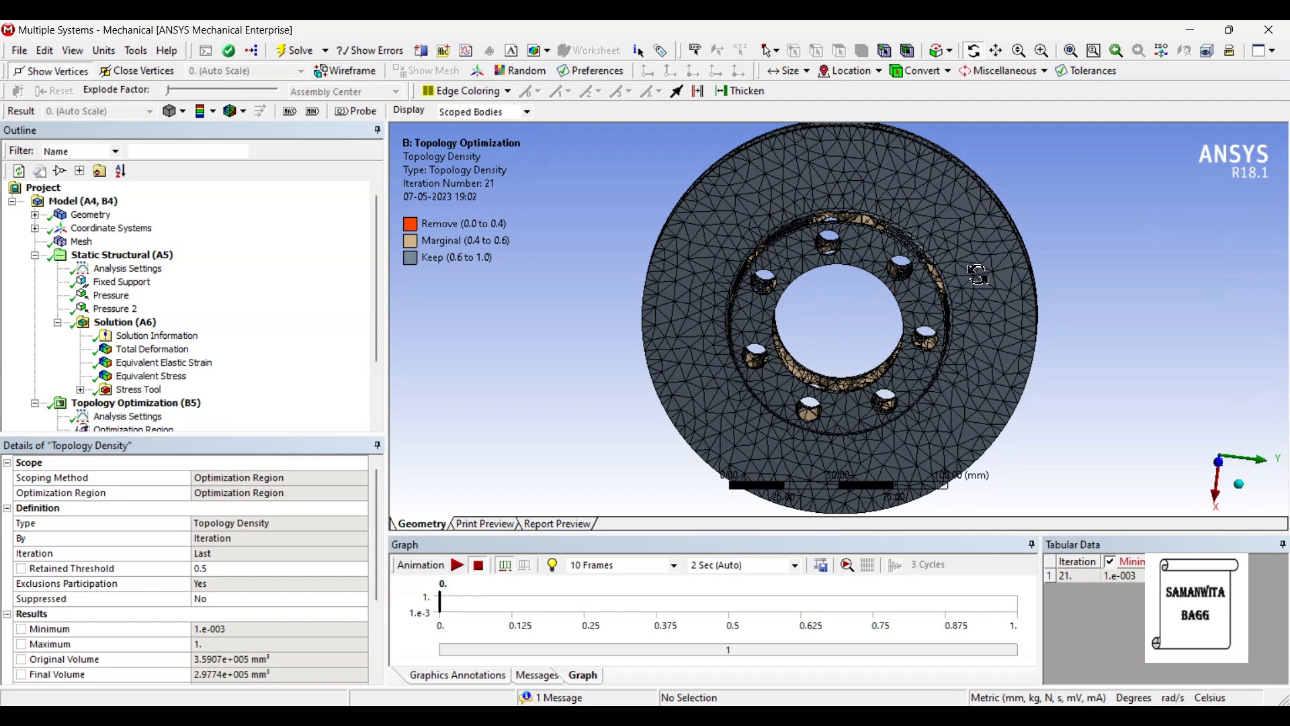
pyautogui.moveTo(538, 416)
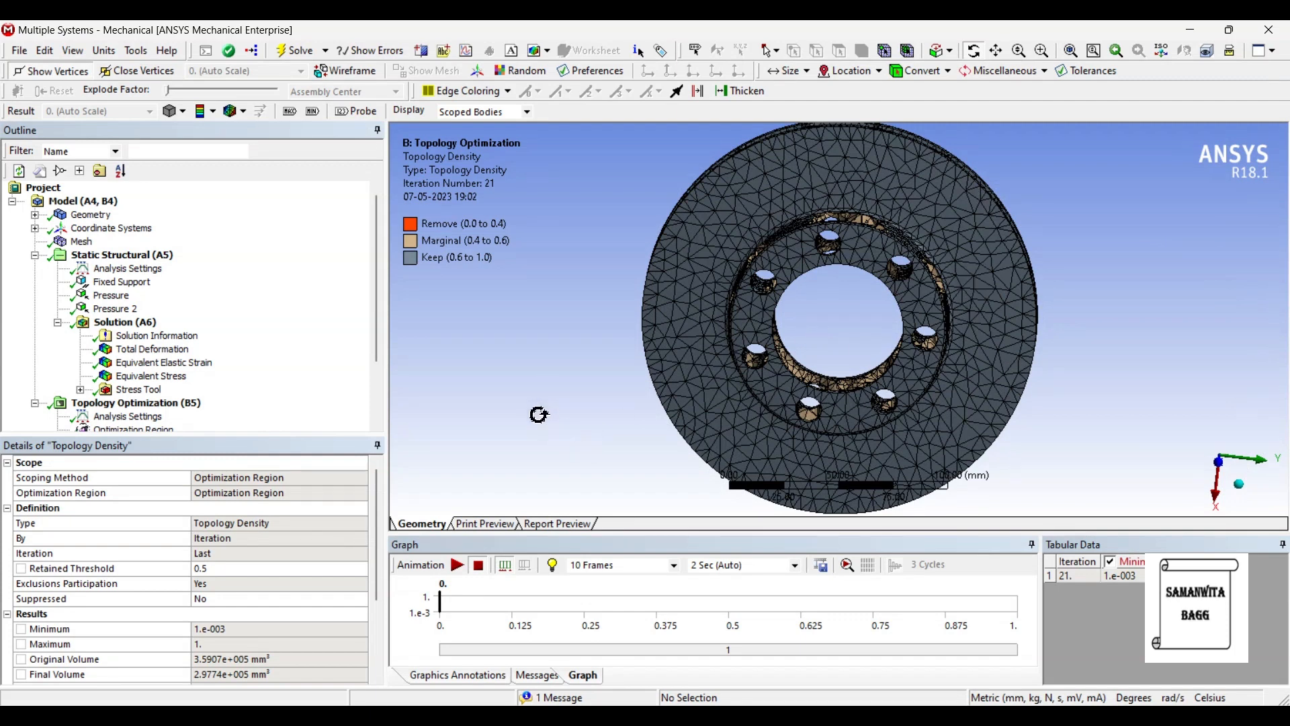